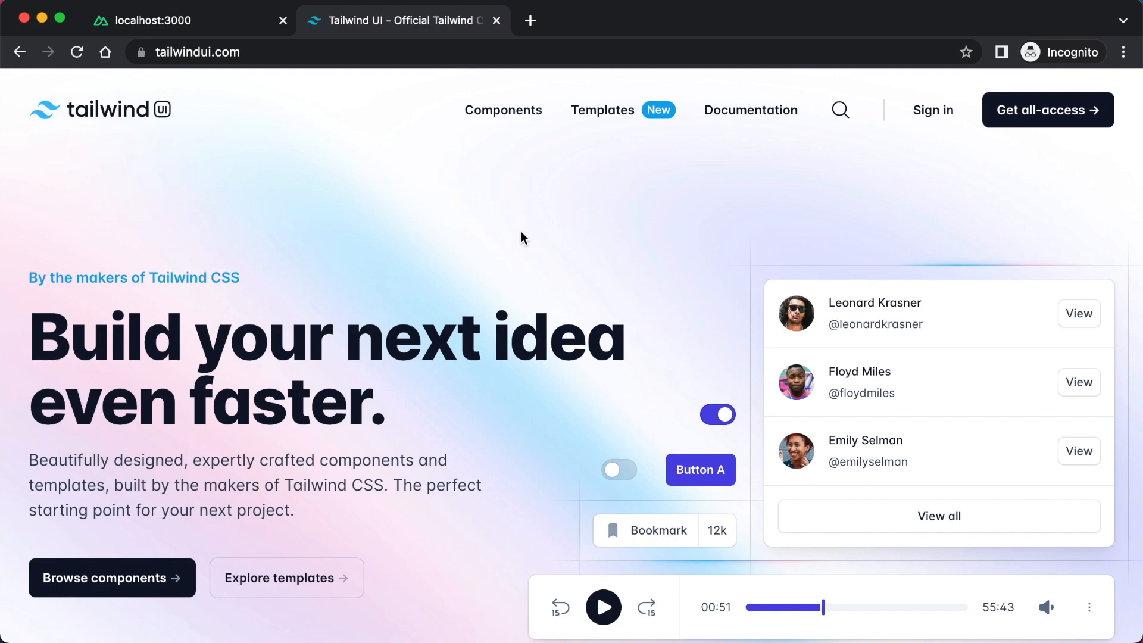
{"action": "mouse_move", "coordinate": [363, 216]}
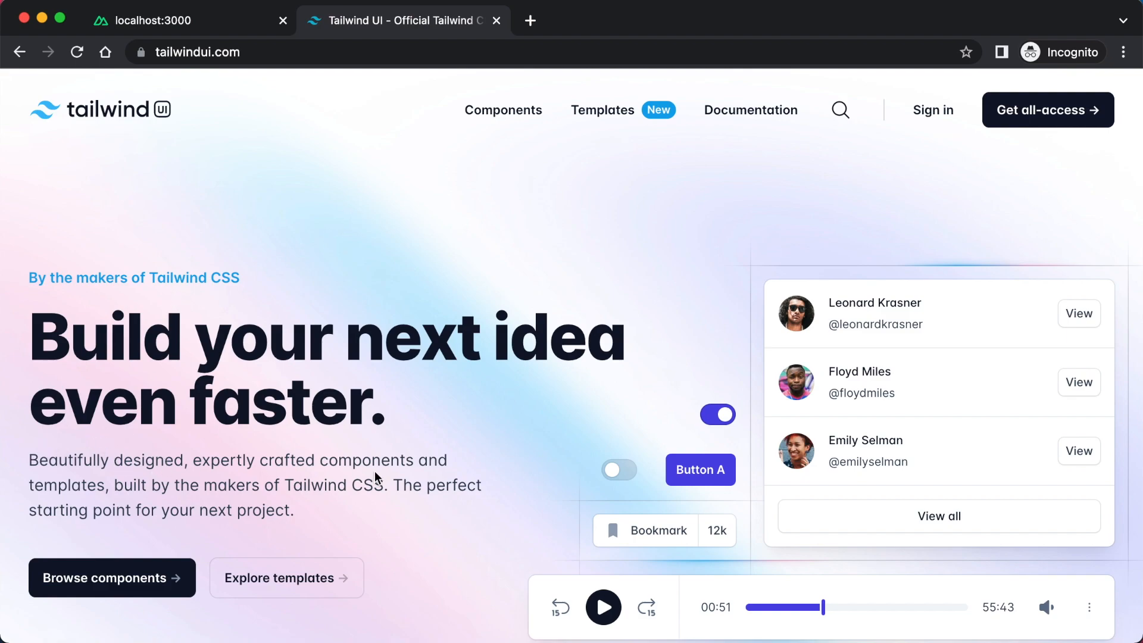
{"action": "mouse_move", "coordinate": [283, 475]}
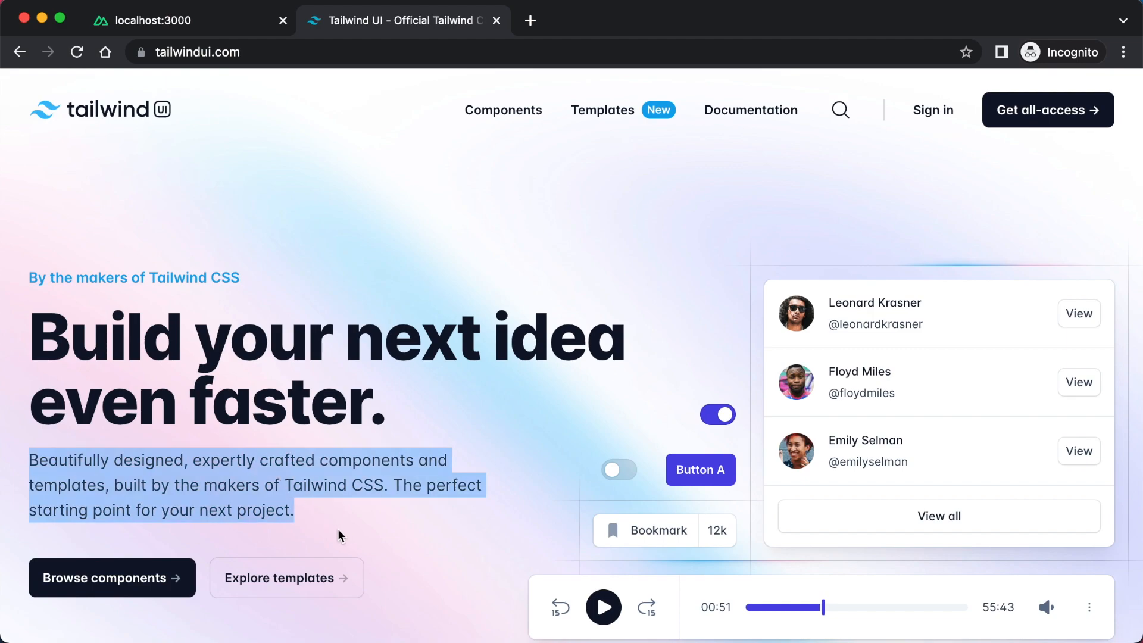
{"action": "mouse_move", "coordinate": [365, 507]}
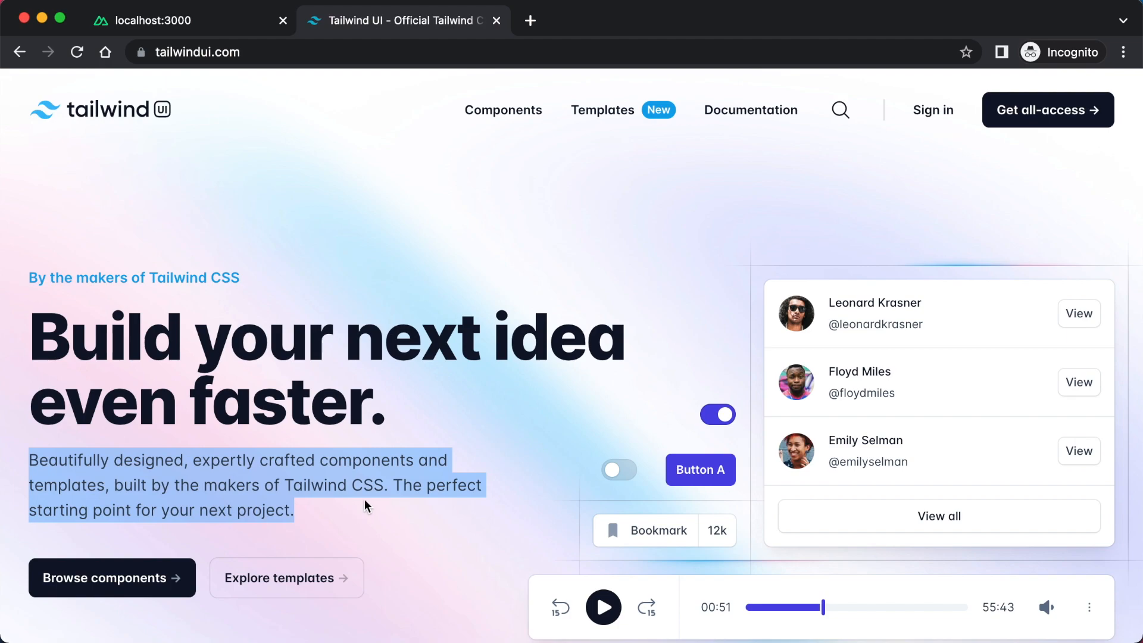
{"action": "mouse_move", "coordinate": [407, 480]}
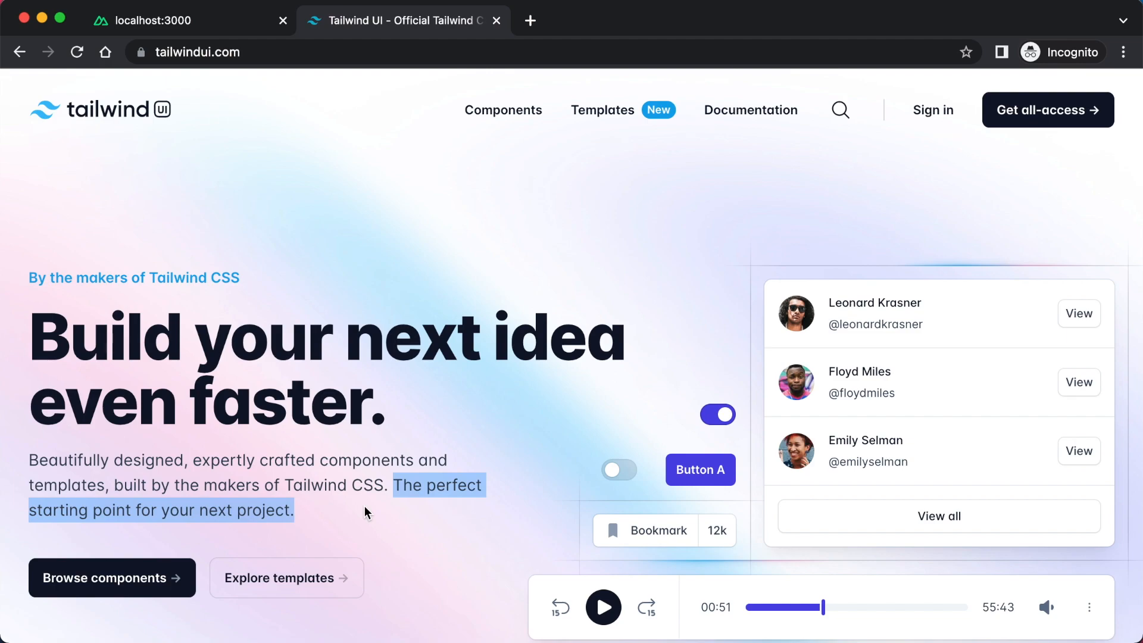
Deselect the highlighted intro paragraph on the Tailwind UI homepage
{"action": "left_click", "coordinate": [546, 450]}
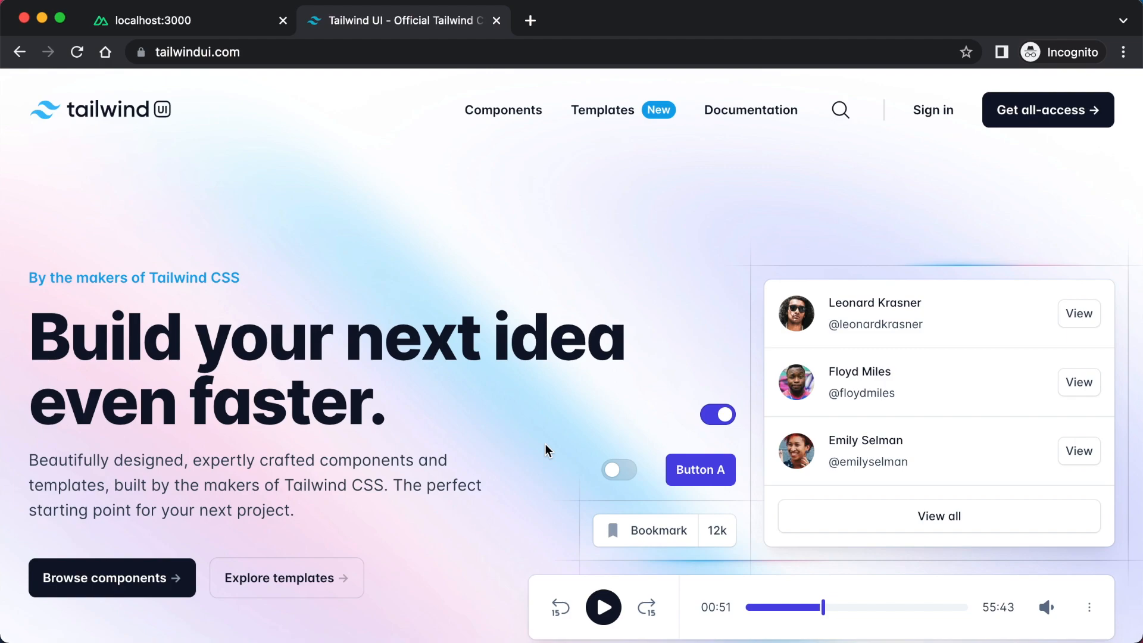
{"action": "mouse_move", "coordinate": [461, 263]}
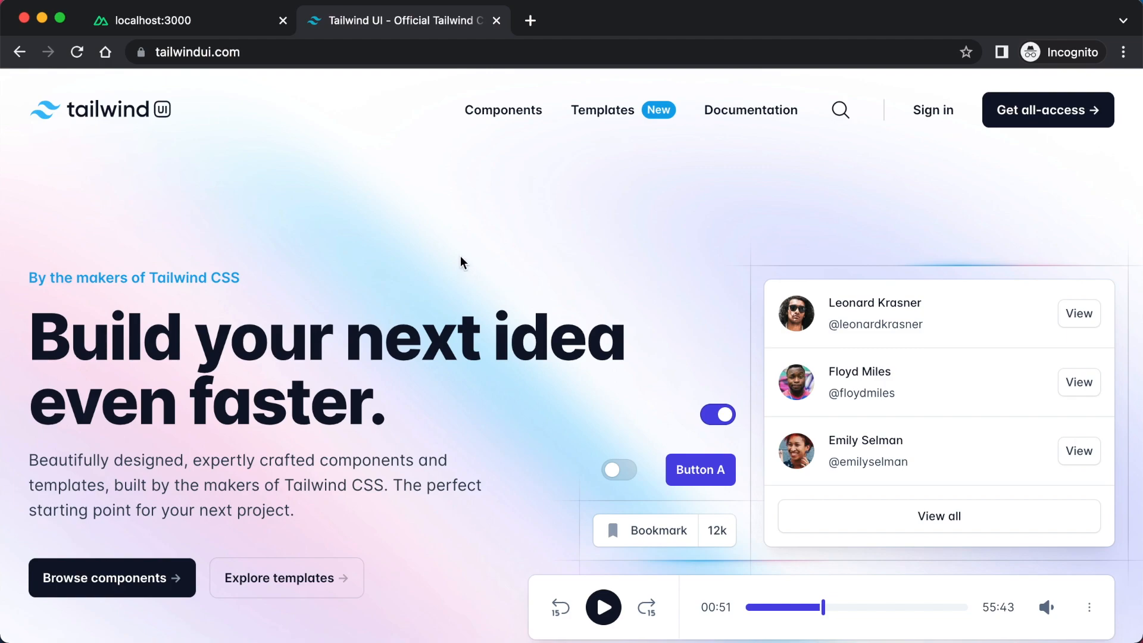
{"action": "mouse_move", "coordinate": [196, 52]}
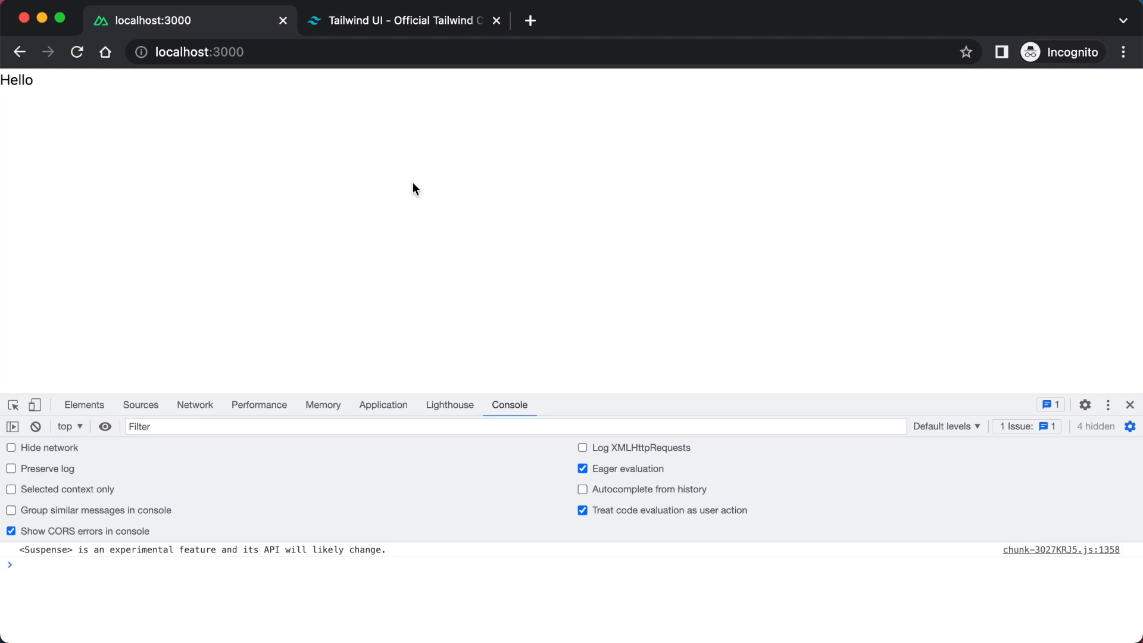
Go from the localhost:3000 Hello page back to the Tailwind UI homepage tab
{"action": "left_click", "coordinate": [399, 20]}
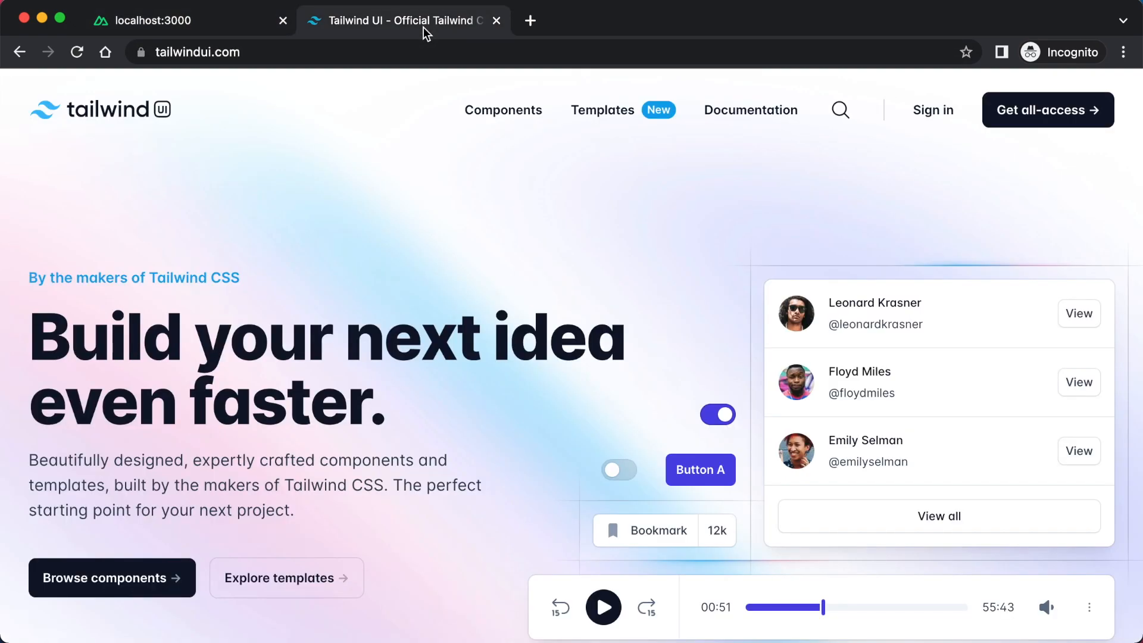
{"action": "mouse_move", "coordinate": [458, 213]}
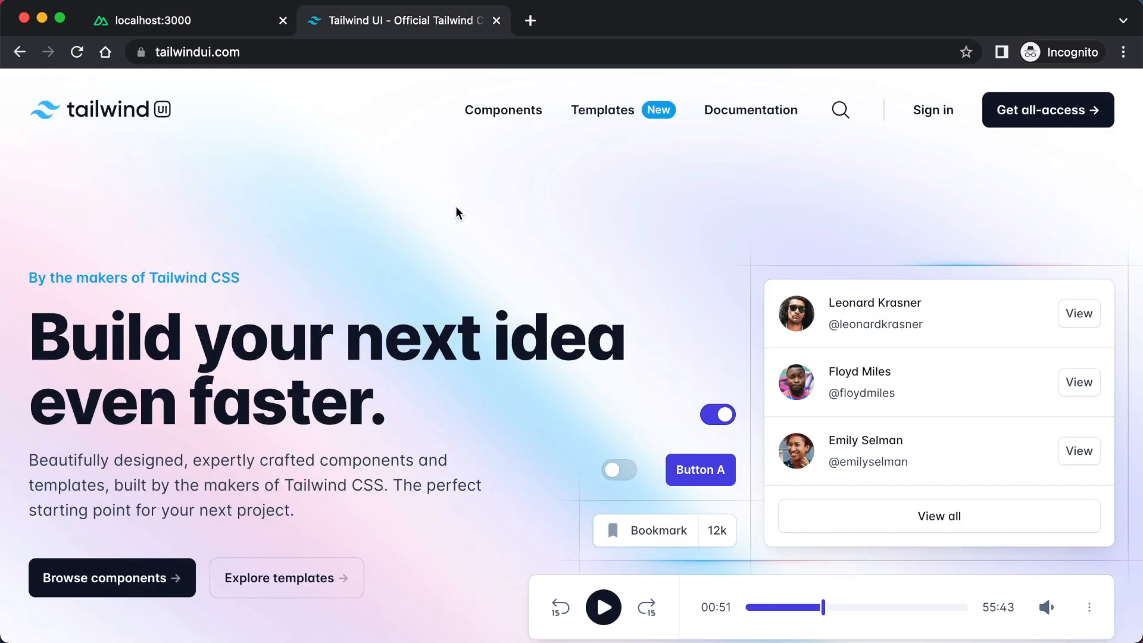
{"action": "mouse_move", "coordinate": [1102, 298]}
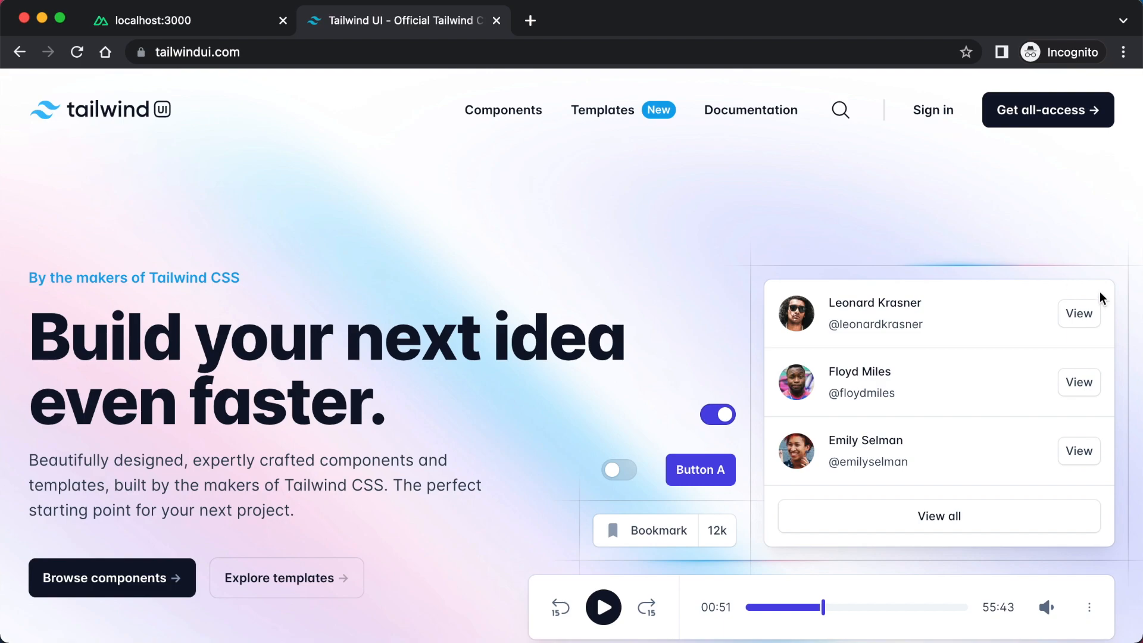
{"action": "mouse_move", "coordinate": [932, 110]}
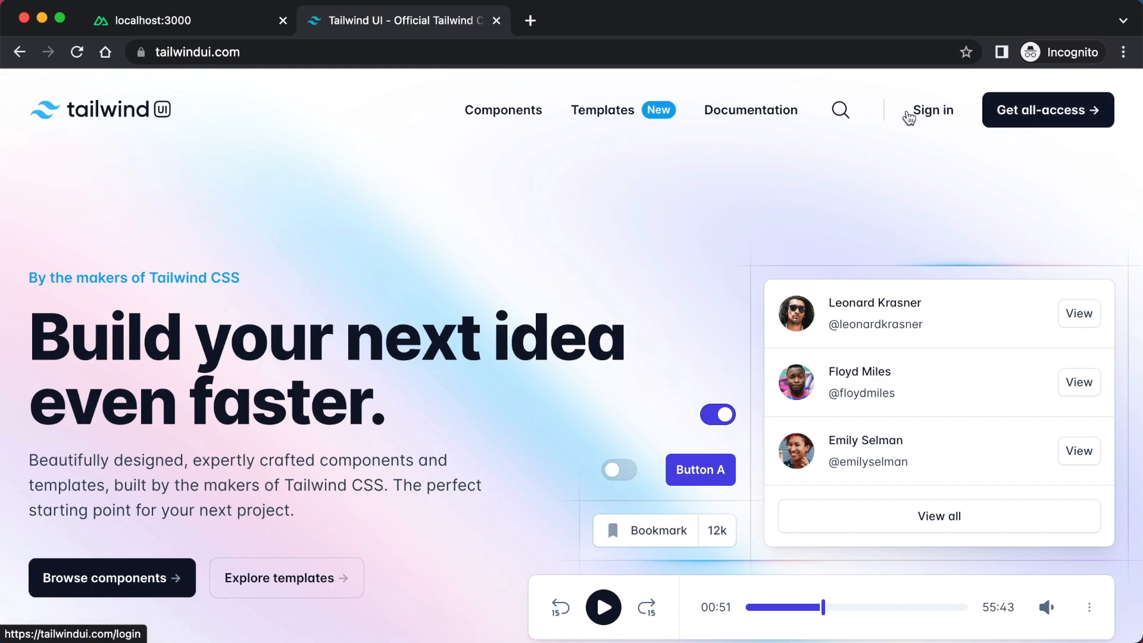
{"action": "mouse_move", "coordinate": [656, 111]}
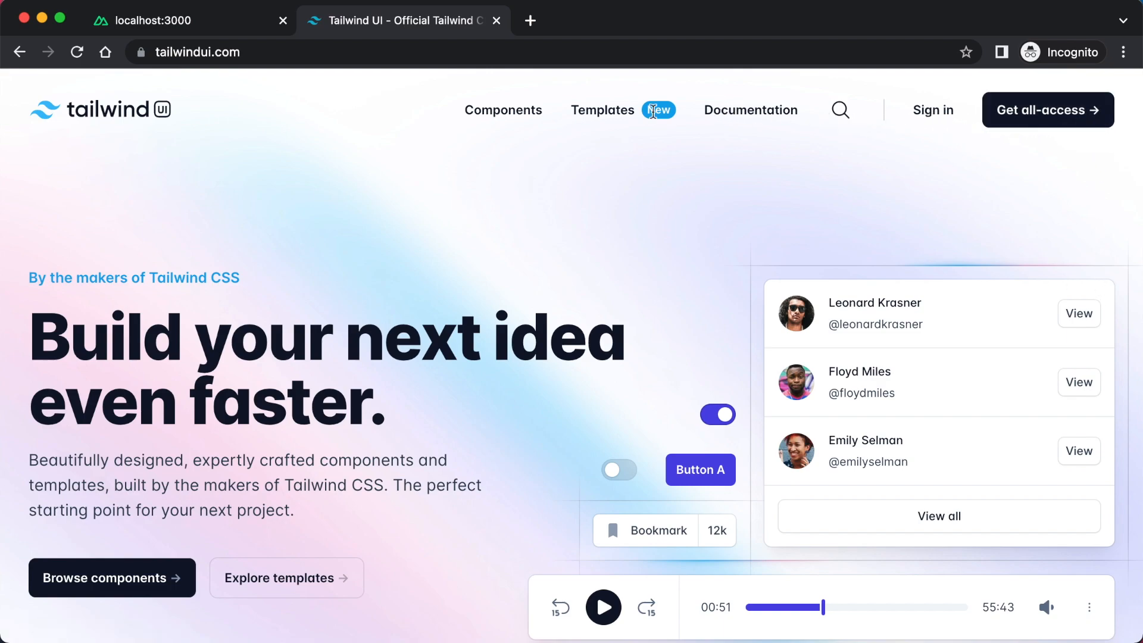
{"action": "mouse_move", "coordinate": [336, 110]}
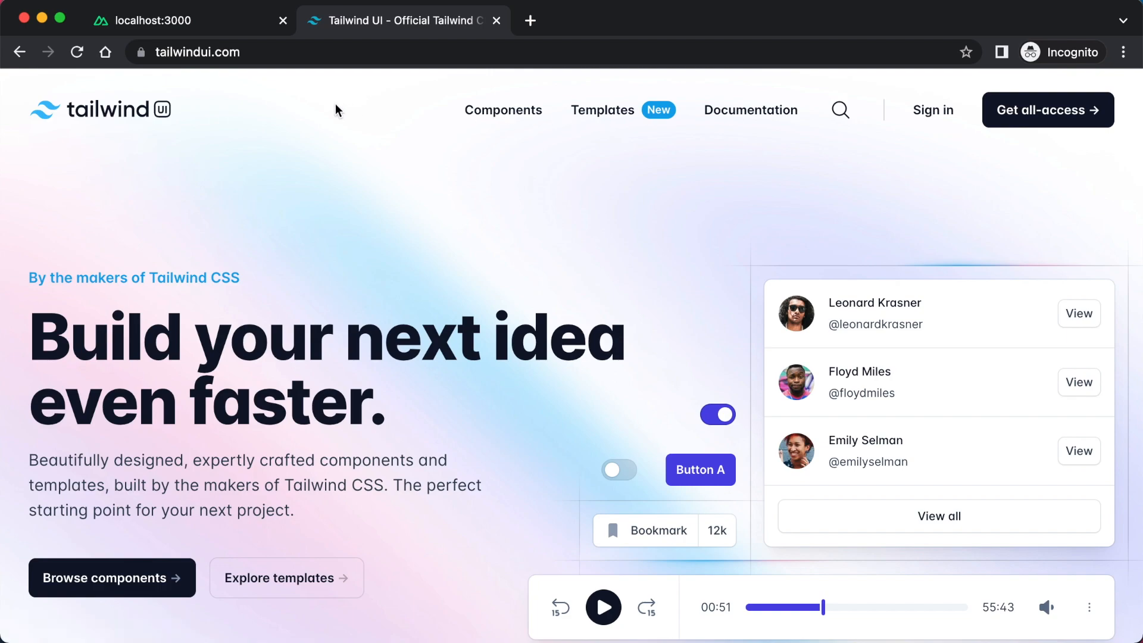
{"action": "mouse_move", "coordinate": [510, 150]}
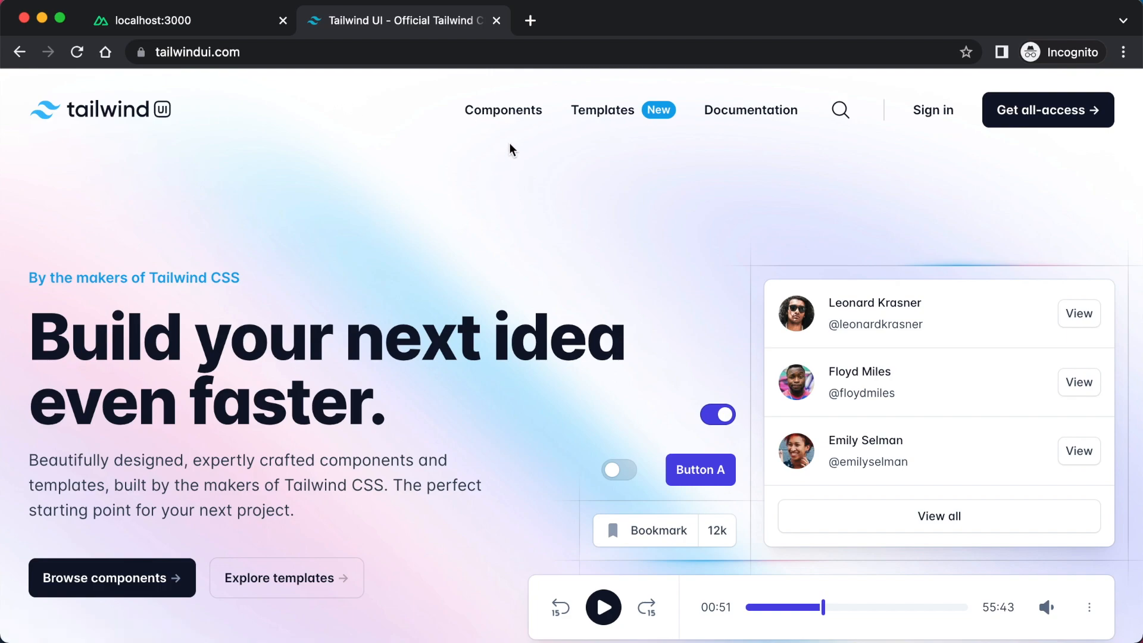
{"action": "mouse_move", "coordinate": [503, 110]}
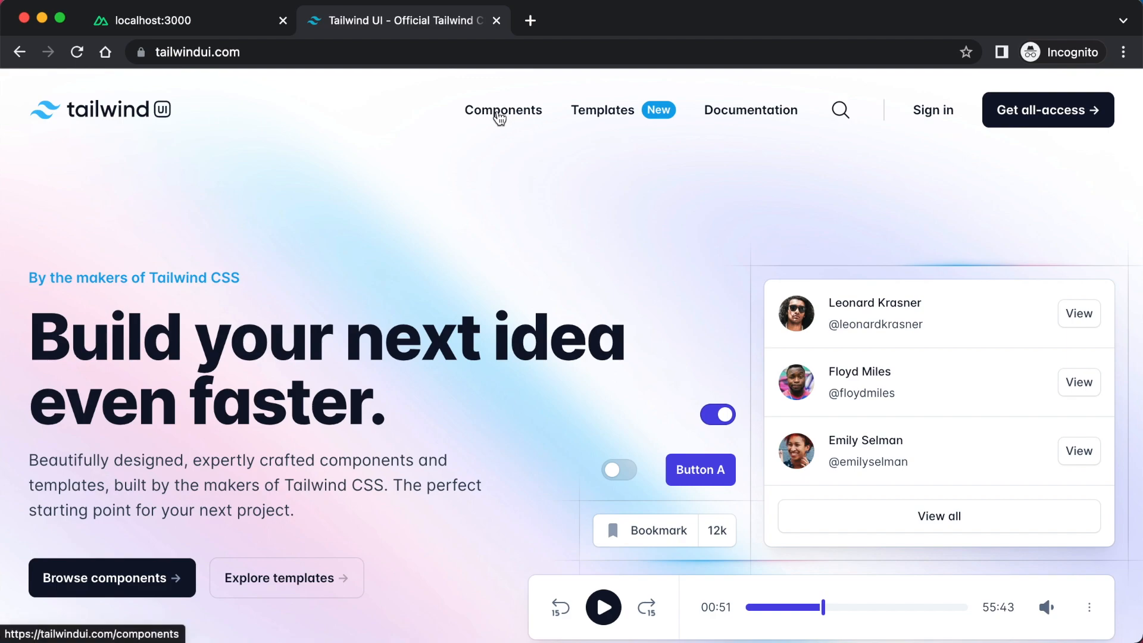
Open the Tailwind UI Components catalog, briefly checking the localhost:3000 Hello page
{"action": "left_click", "coordinate": [503, 110]}
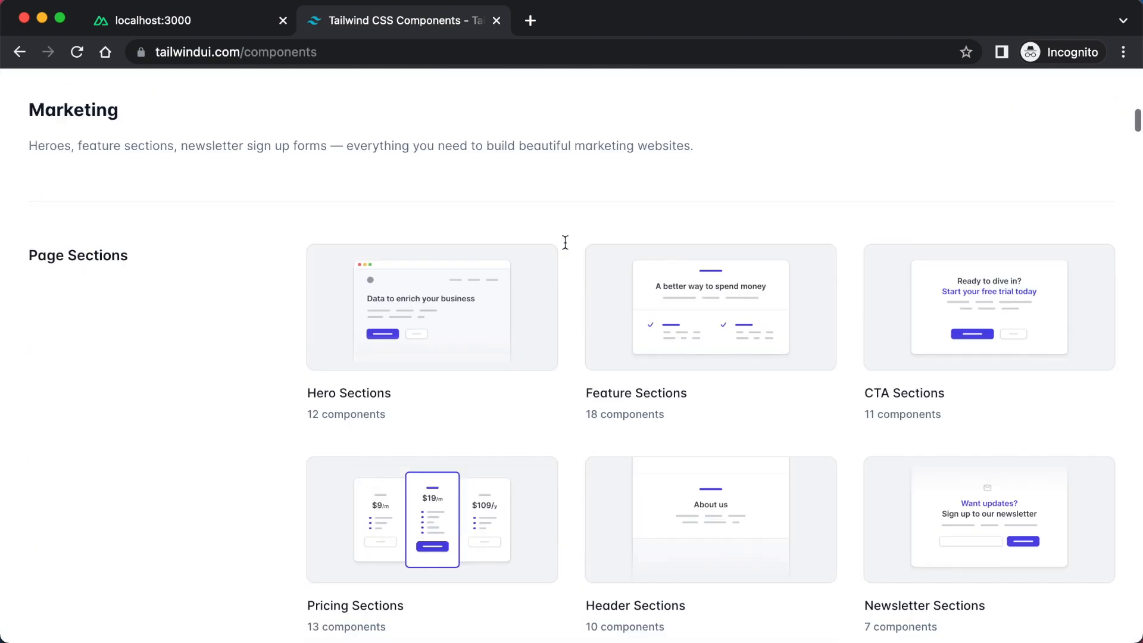
{"action": "left_click", "coordinate": [188, 20]}
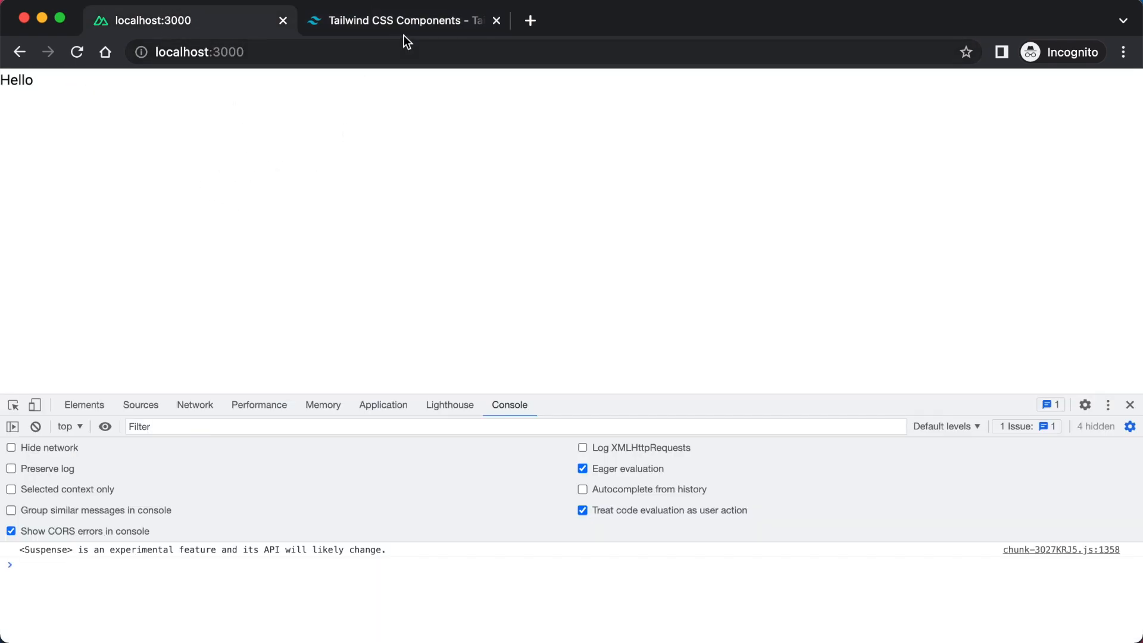
{"action": "left_click", "coordinate": [401, 20]}
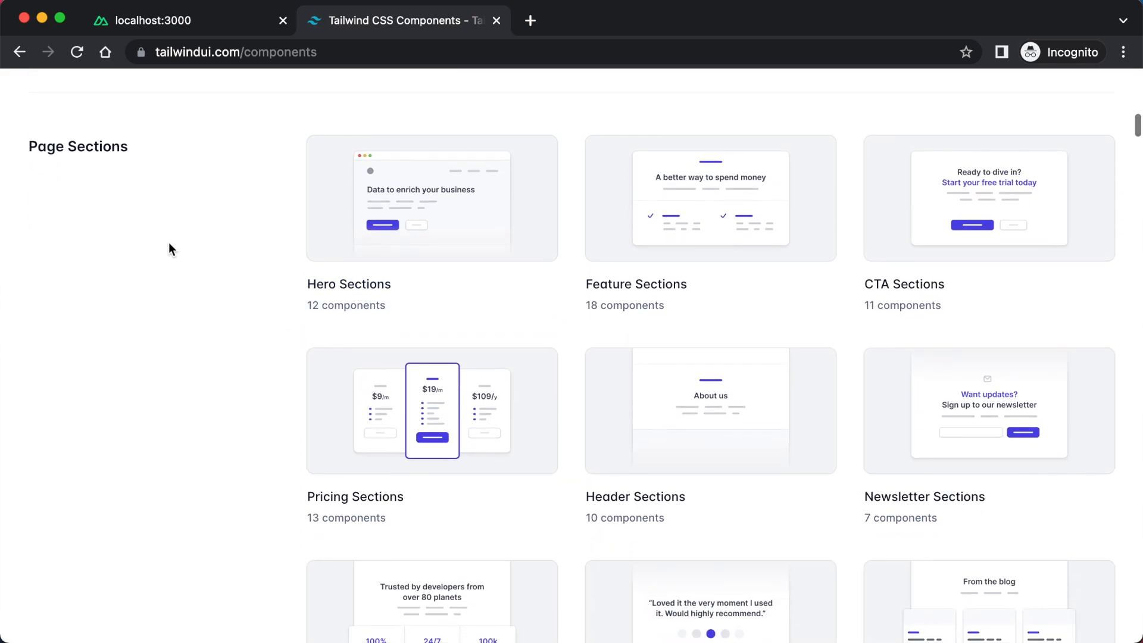
{"action": "mouse_move", "coordinate": [318, 205]}
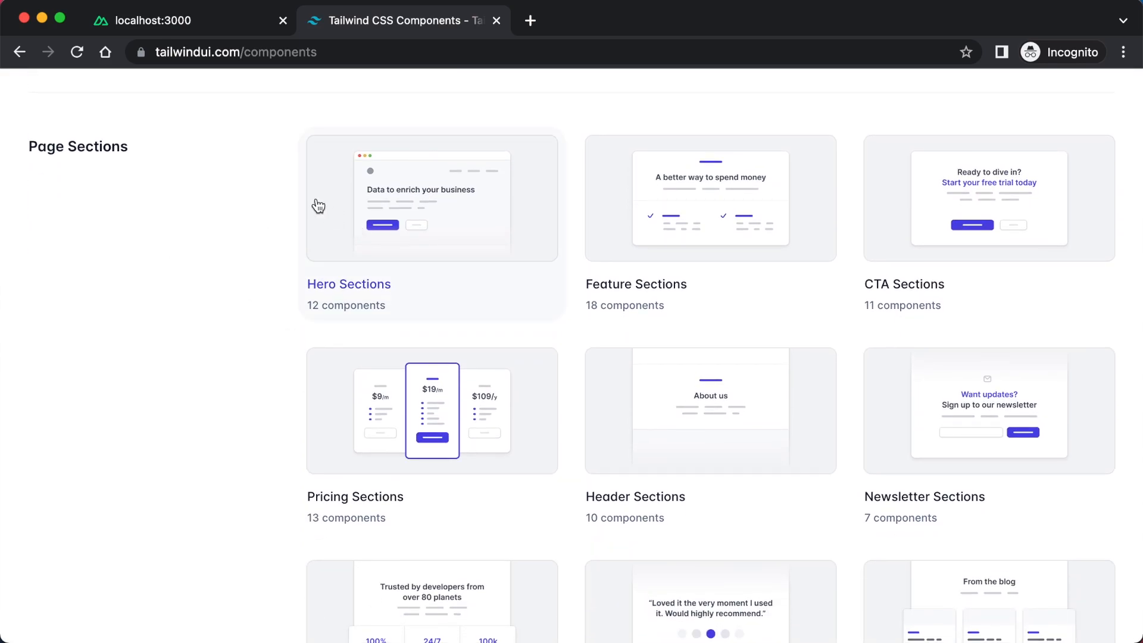
{"action": "mouse_move", "coordinate": [343, 205]}
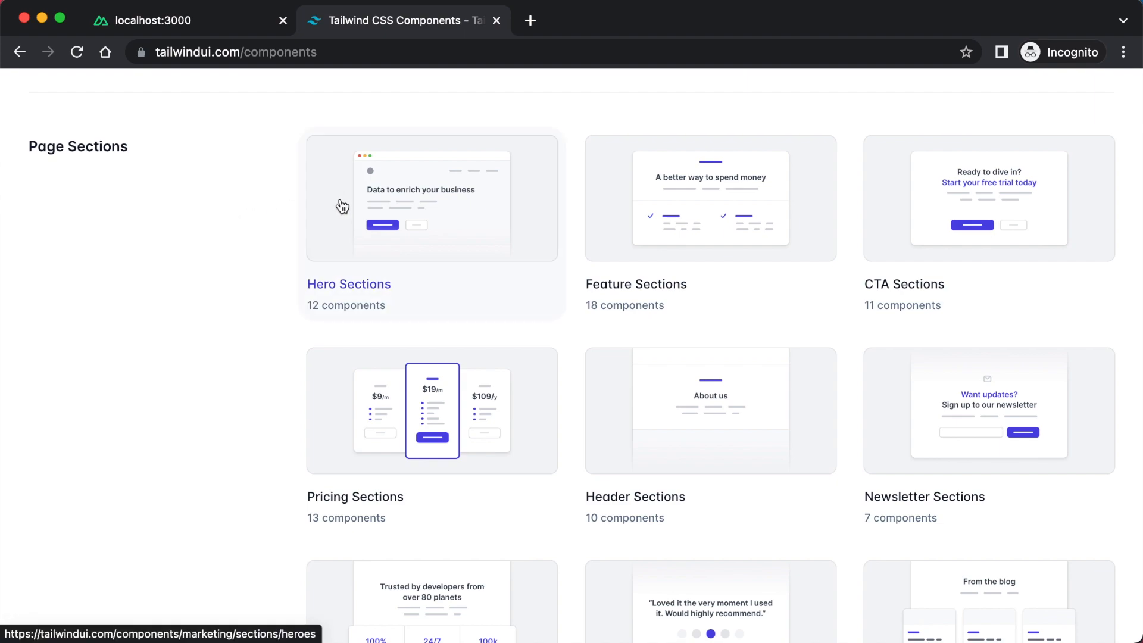
Open Hero Sections and review the HTML/React/Vue dropdown, keeping Vue selected
{"action": "left_click", "coordinate": [348, 283]}
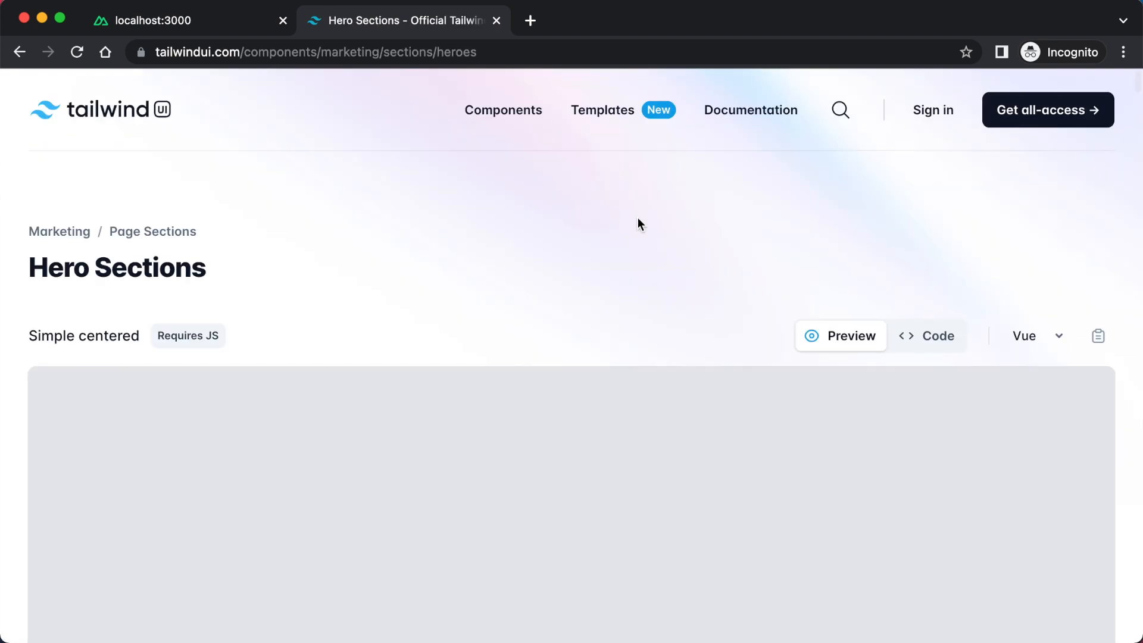
{"action": "scroll", "scroll_direction": "down", "scroll_amount": 3}
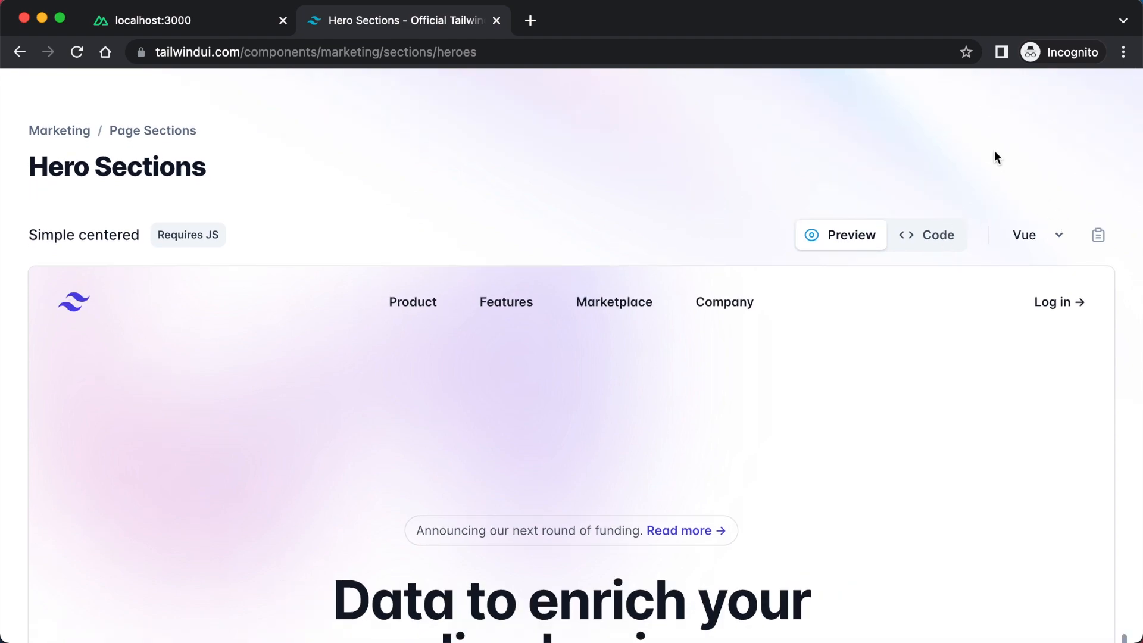
{"action": "mouse_move", "coordinate": [1015, 219]}
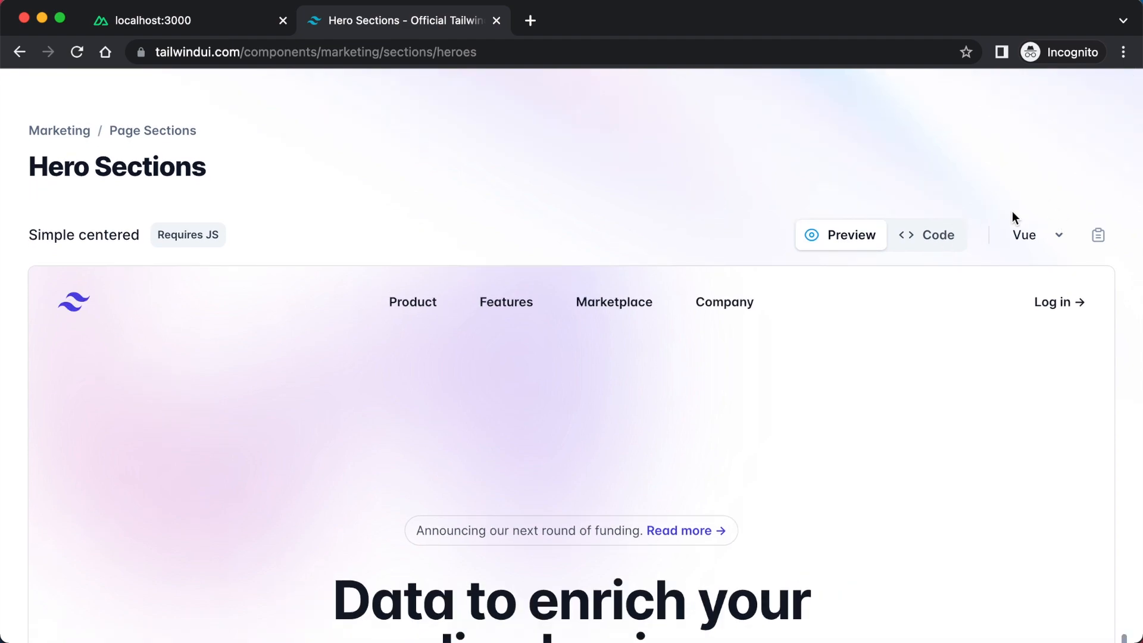
{"action": "left_click", "coordinate": [1027, 234]}
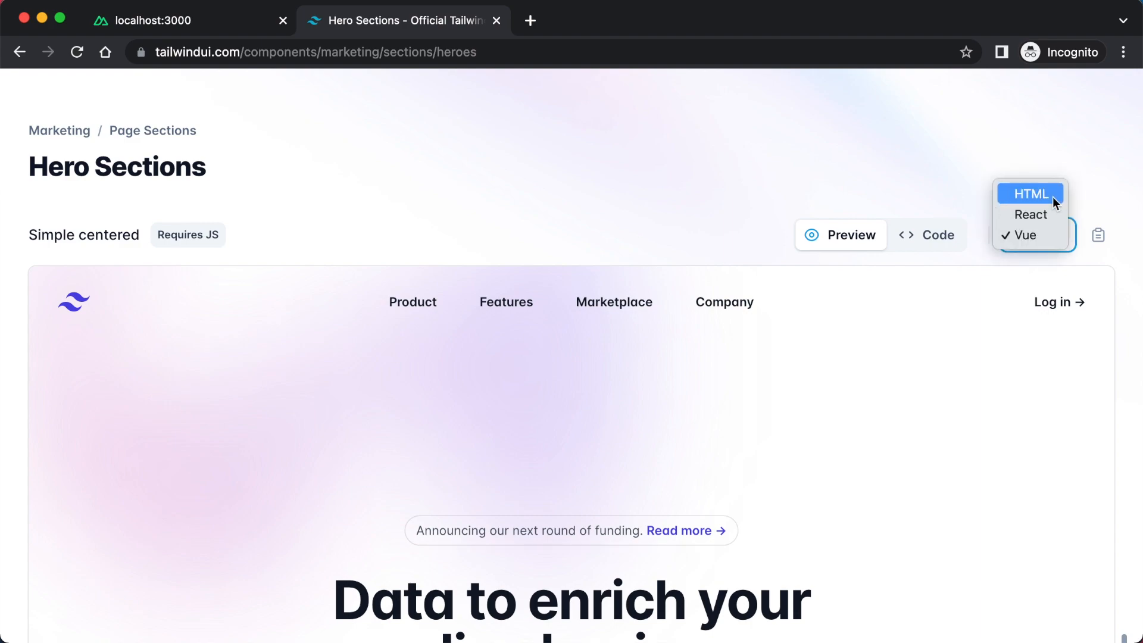
{"action": "mouse_move", "coordinate": [1051, 193]}
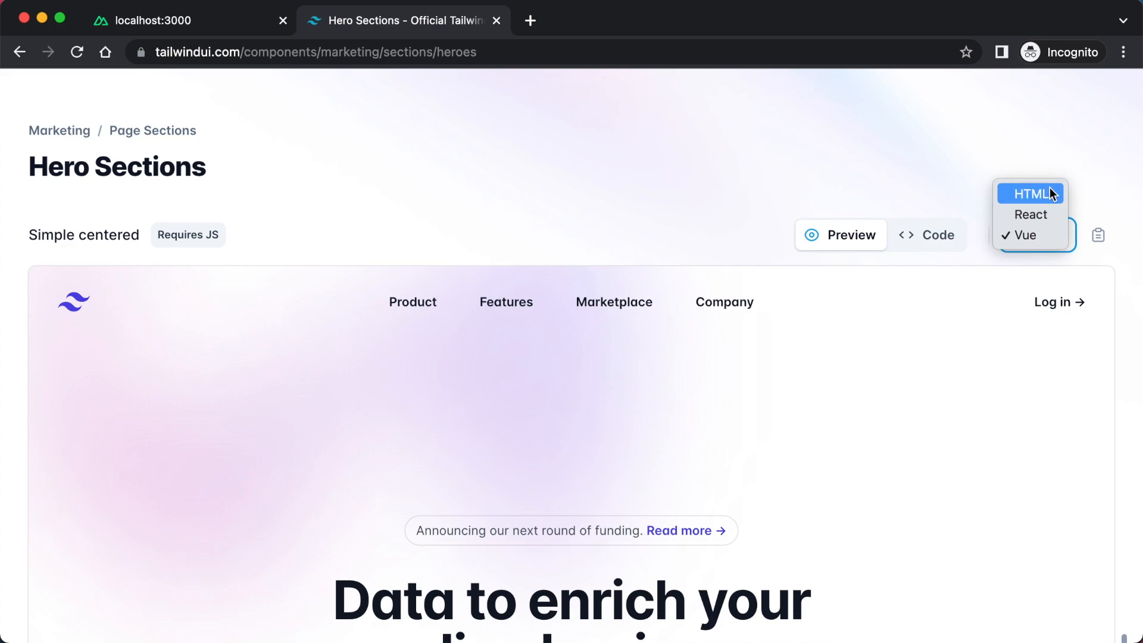
{"action": "left_click", "coordinate": [1030, 234]}
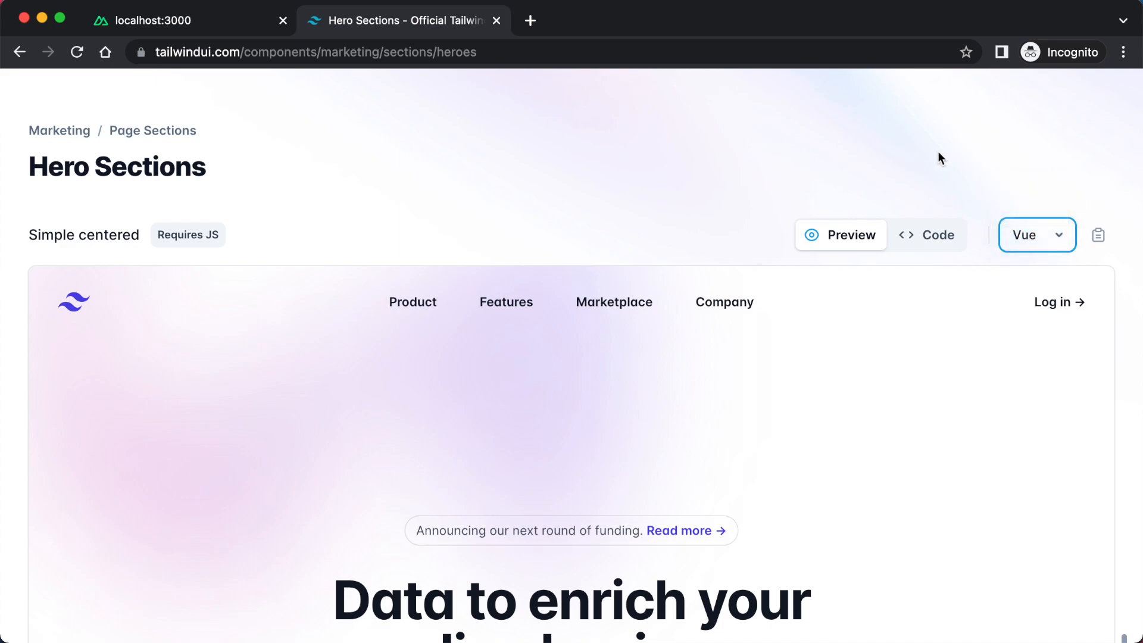
{"action": "scroll", "scroll_direction": "down", "scroll_amount": 3}
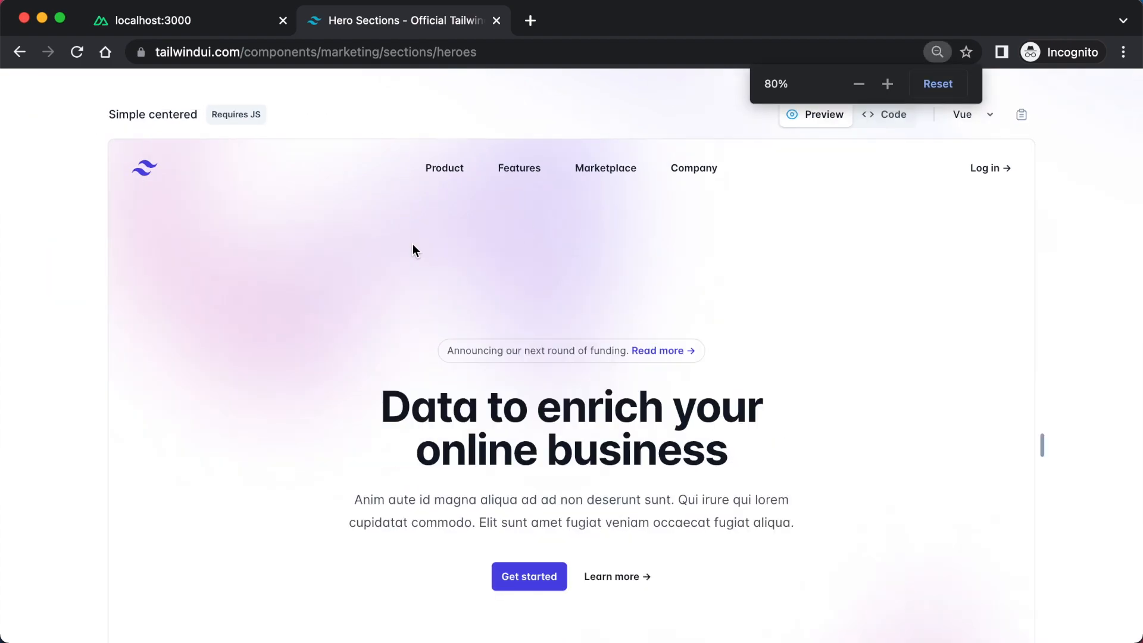
{"action": "scroll", "scroll_direction": "down", "scroll_amount": 3}
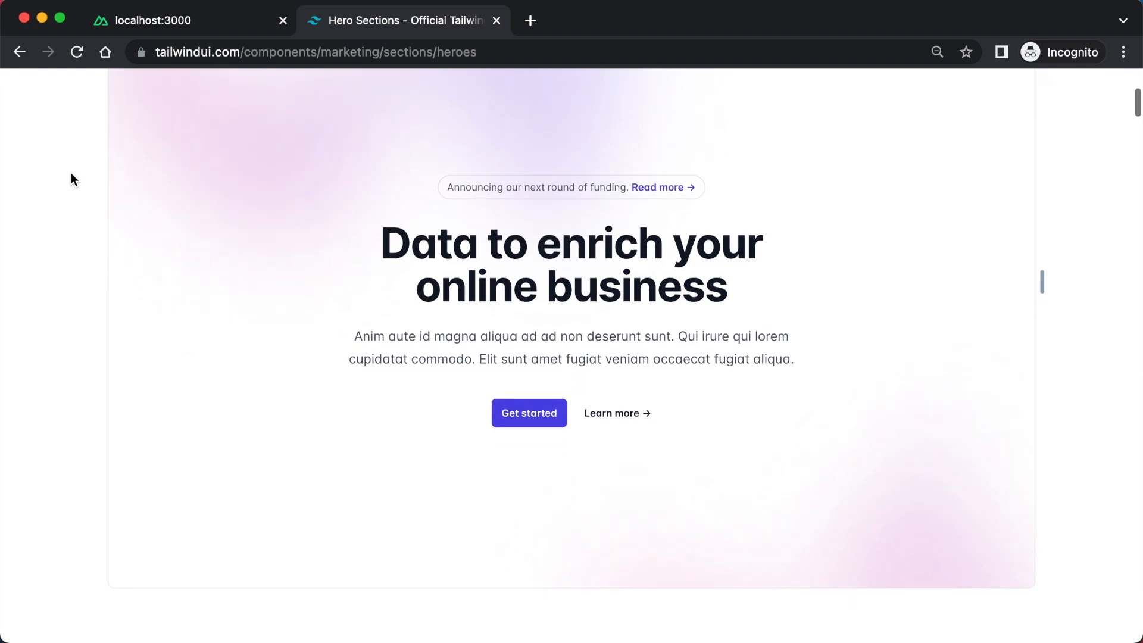
{"action": "scroll", "scroll_direction": "down", "scroll_amount": 3}
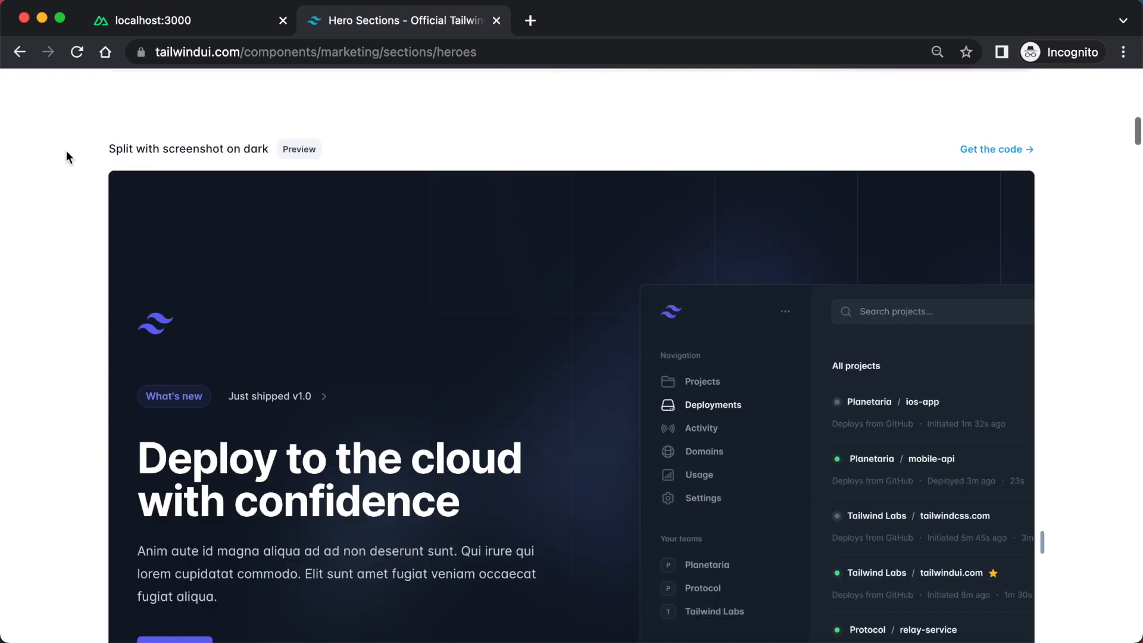
{"action": "scroll", "scroll_direction": "up", "scroll_amount": 3}
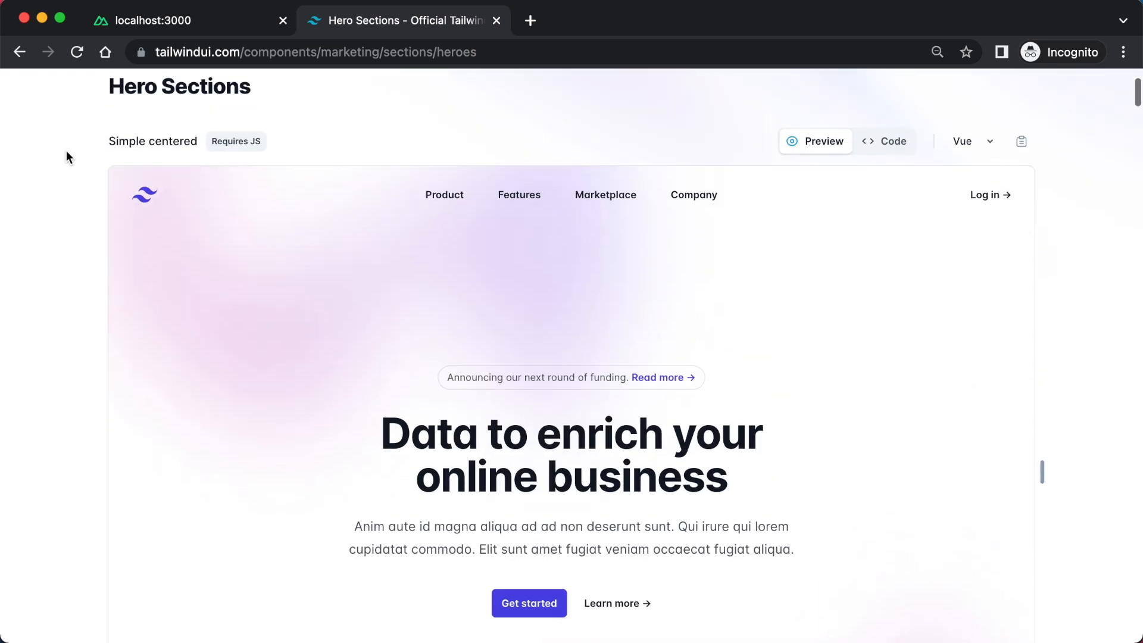
{"action": "scroll", "scroll_direction": "down", "scroll_amount": 3}
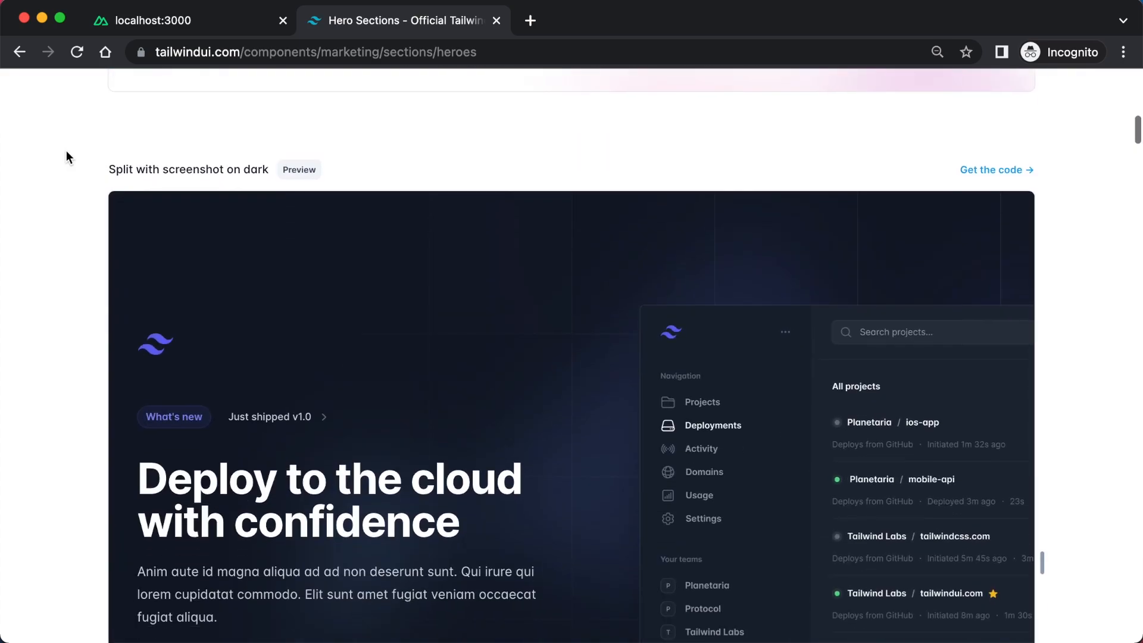
{"action": "scroll", "scroll_direction": "down", "scroll_amount": 3}
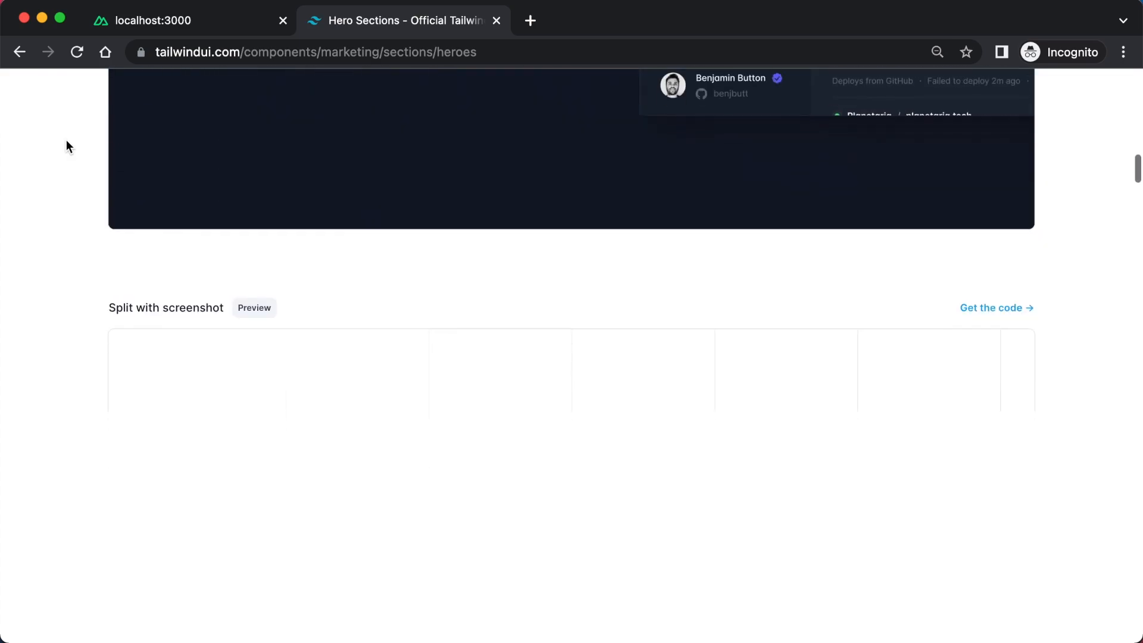
{"action": "scroll", "scroll_direction": "up", "scroll_amount": 3}
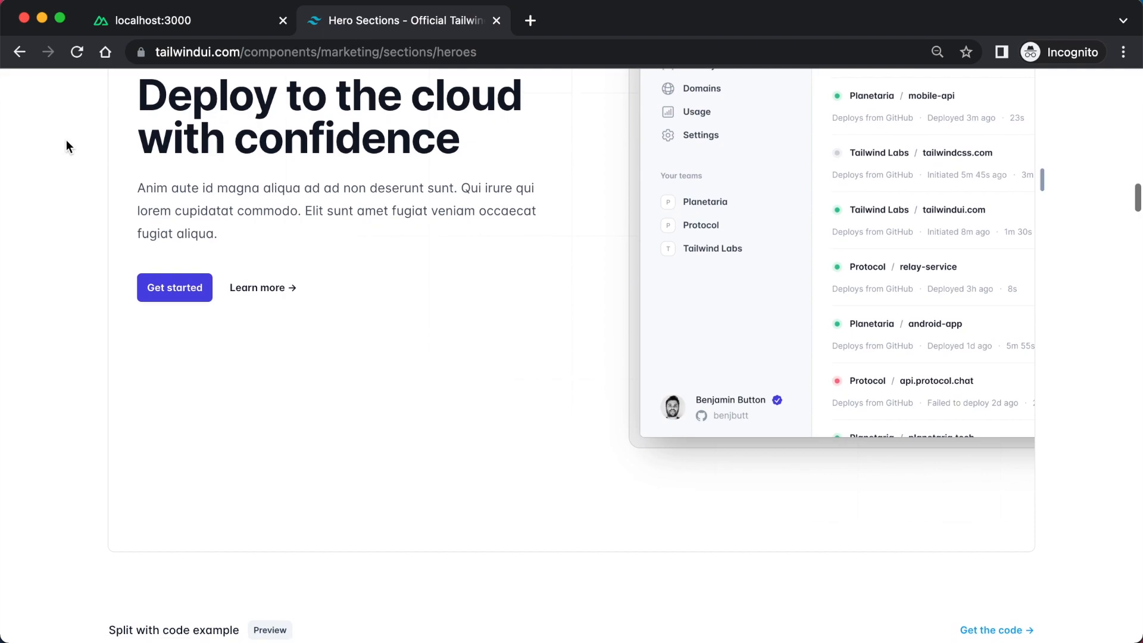
{"action": "scroll", "scroll_direction": "down", "scroll_amount": 3}
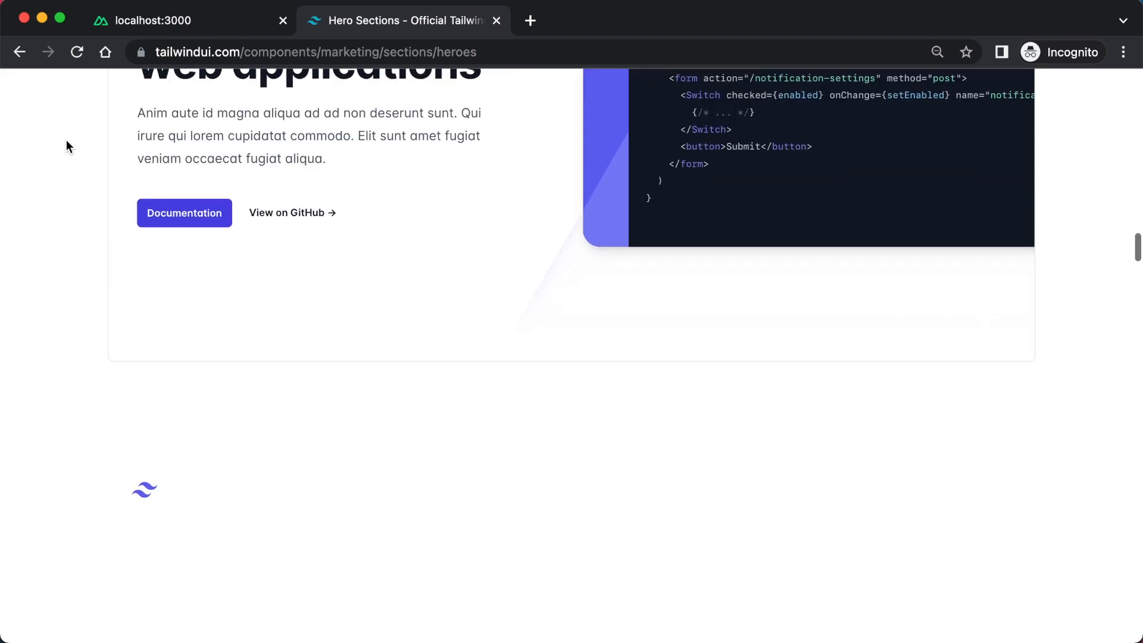
{"action": "scroll", "scroll_direction": "down", "scroll_amount": 3}
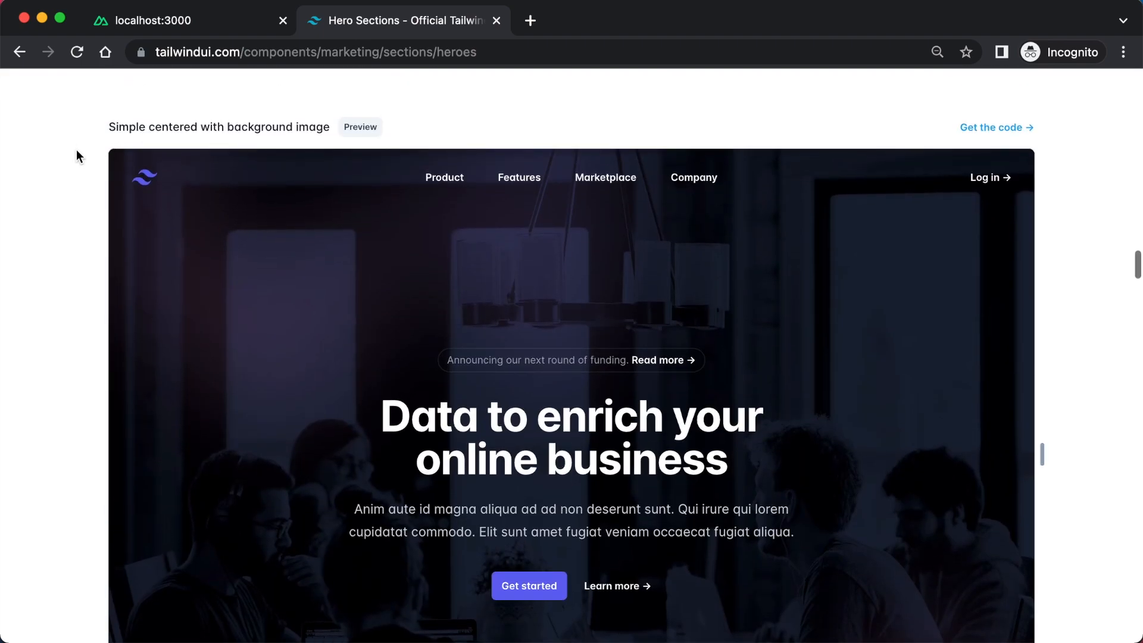
{"action": "scroll", "scroll_direction": "down", "scroll_amount": 3}
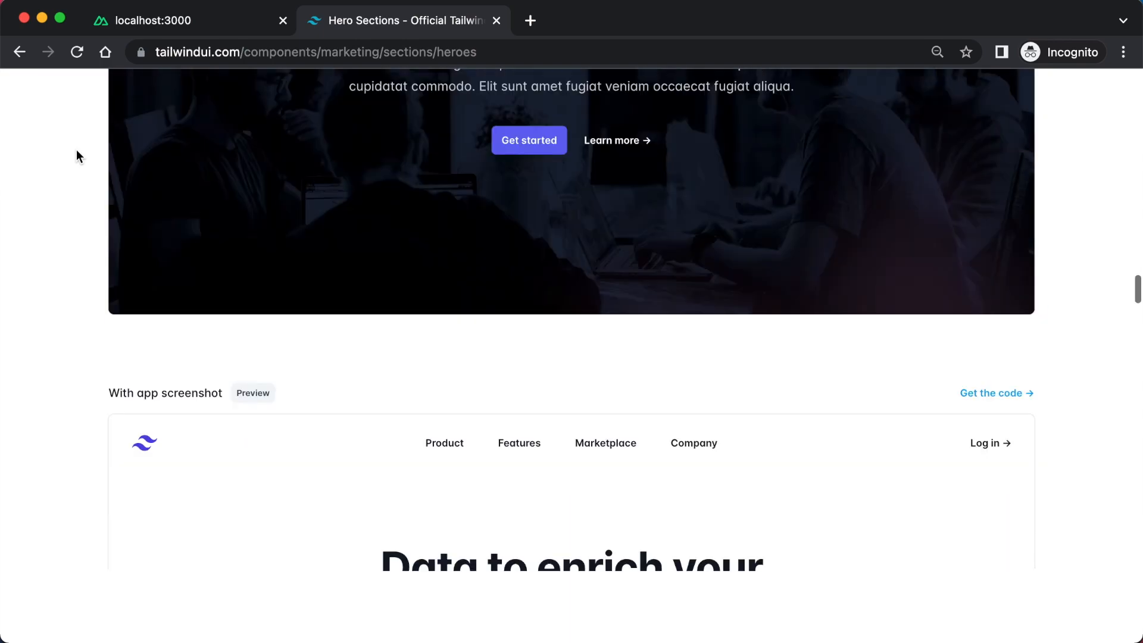
{"action": "scroll", "scroll_direction": "down", "scroll_amount": 3}
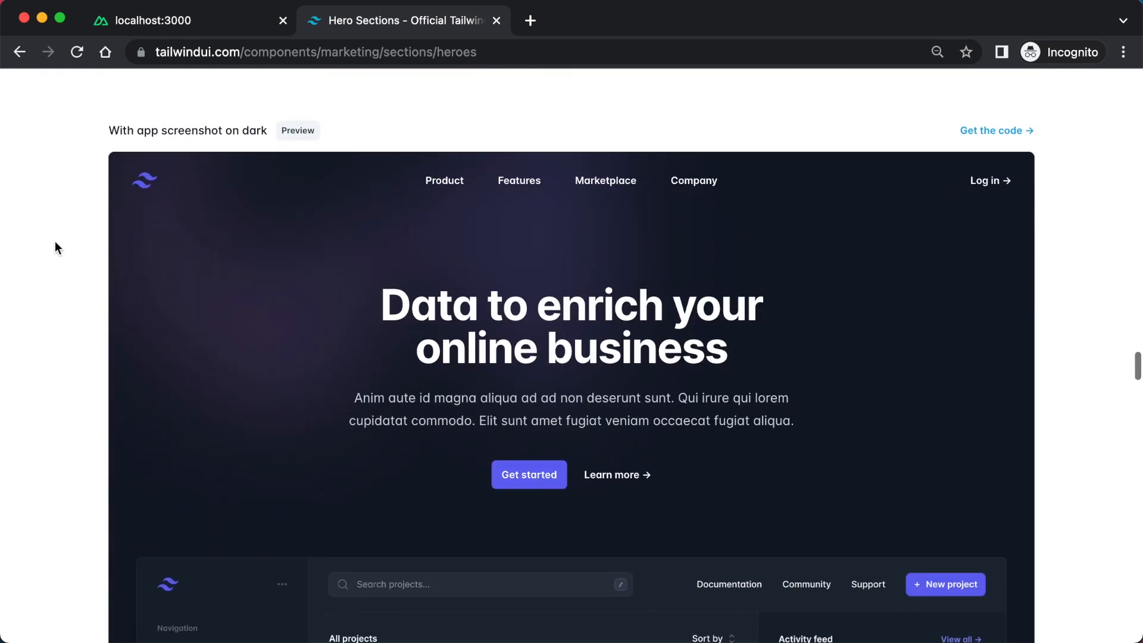
{"action": "scroll", "scroll_direction": "down", "scroll_amount": 3}
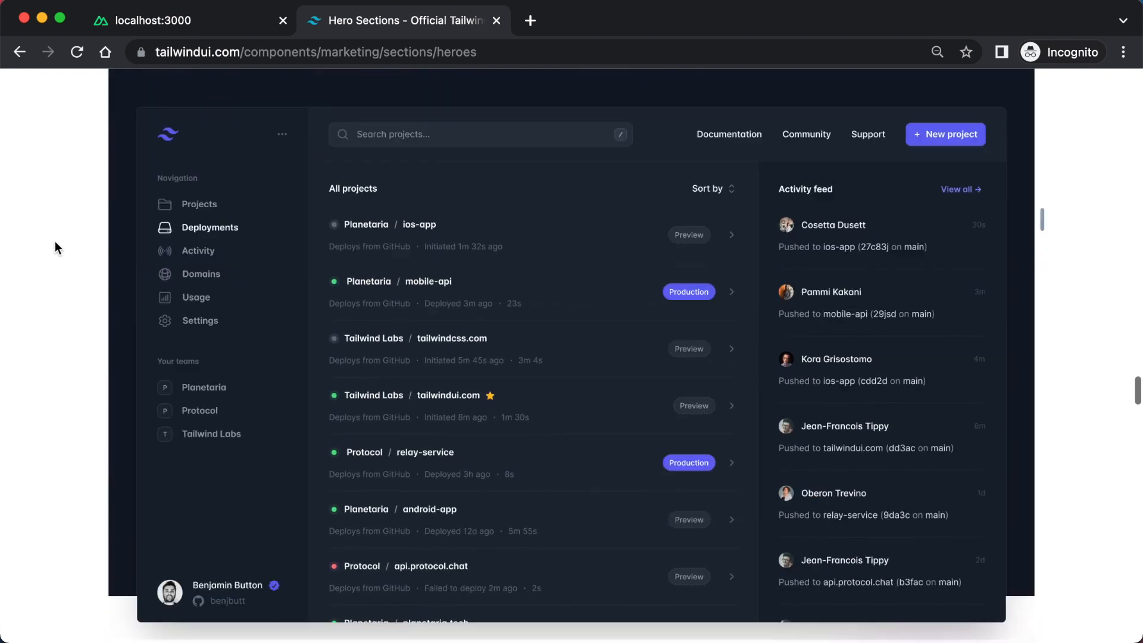
{"action": "scroll", "scroll_direction": "down", "scroll_amount": 3}
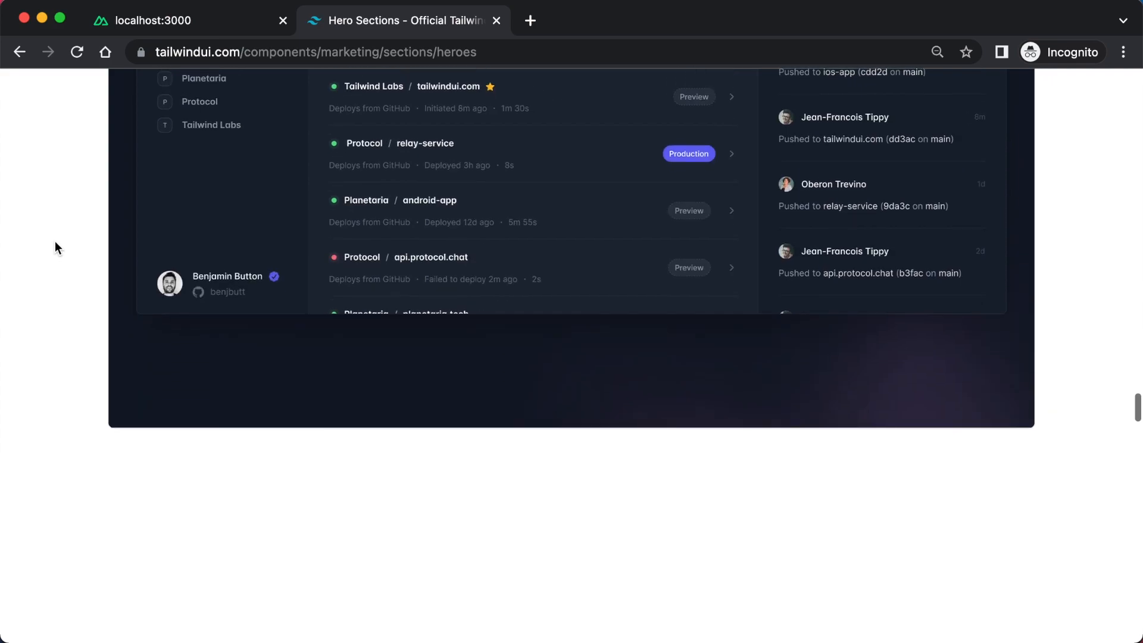
{"action": "scroll", "scroll_direction": "down", "scroll_amount": 3}
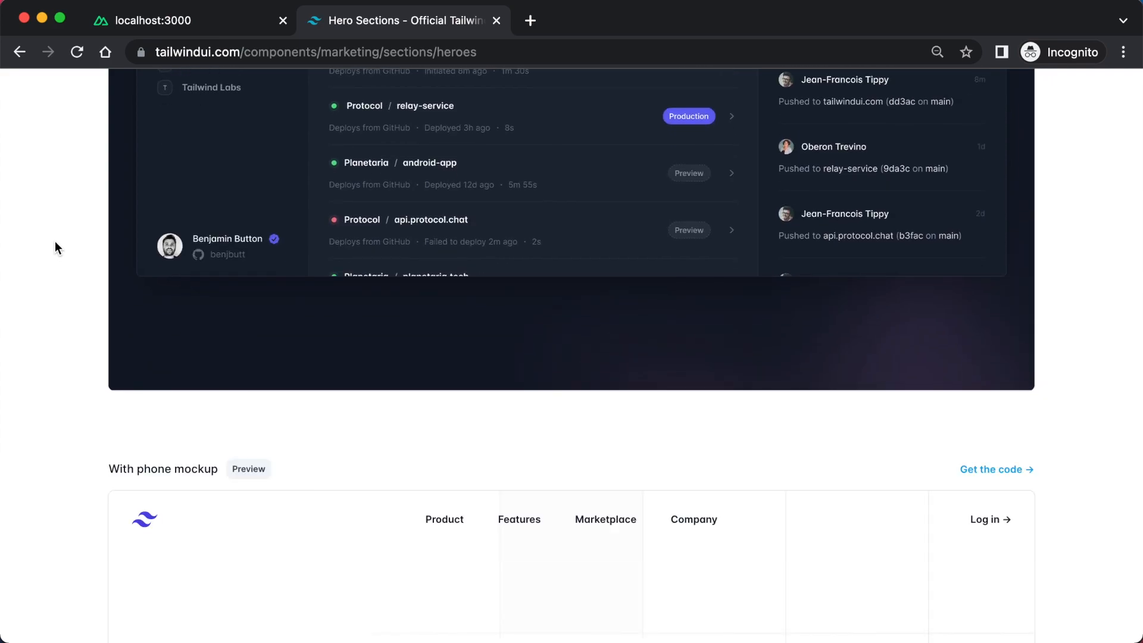
{"action": "scroll", "scroll_direction": "down", "scroll_amount": 3}
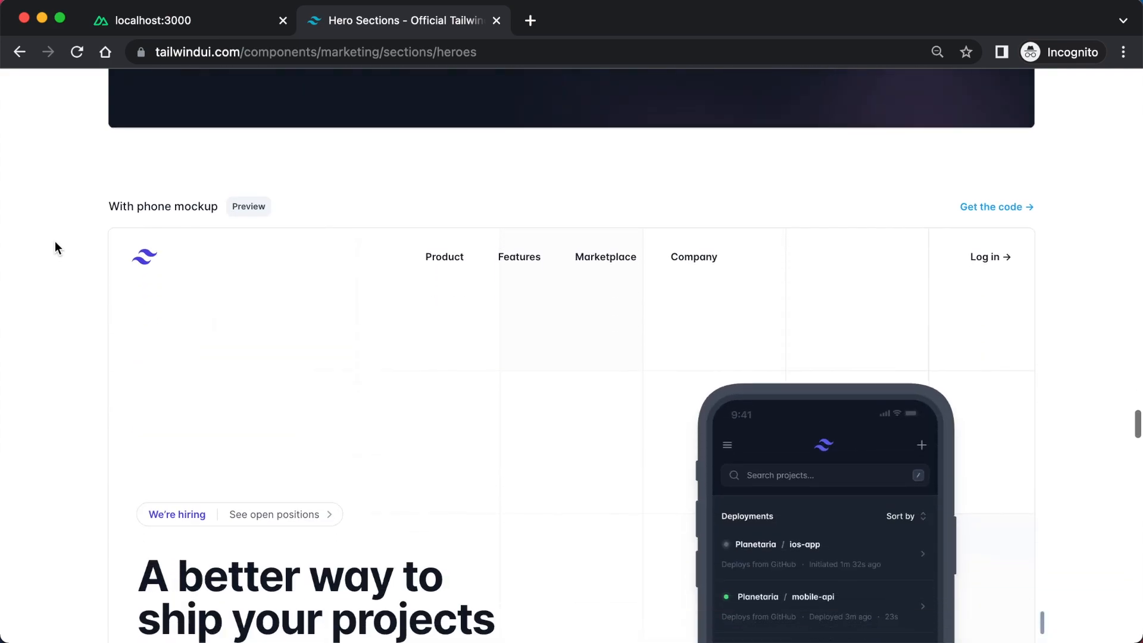
{"action": "scroll", "scroll_direction": "down", "scroll_amount": 3}
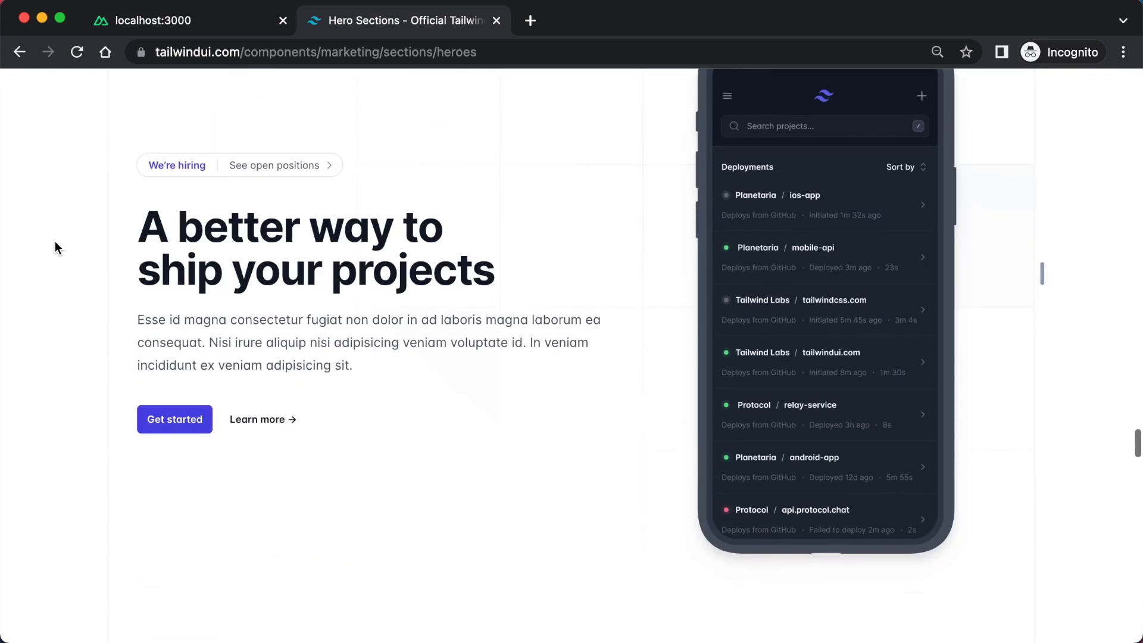
{"action": "scroll", "scroll_direction": "down", "scroll_amount": 3}
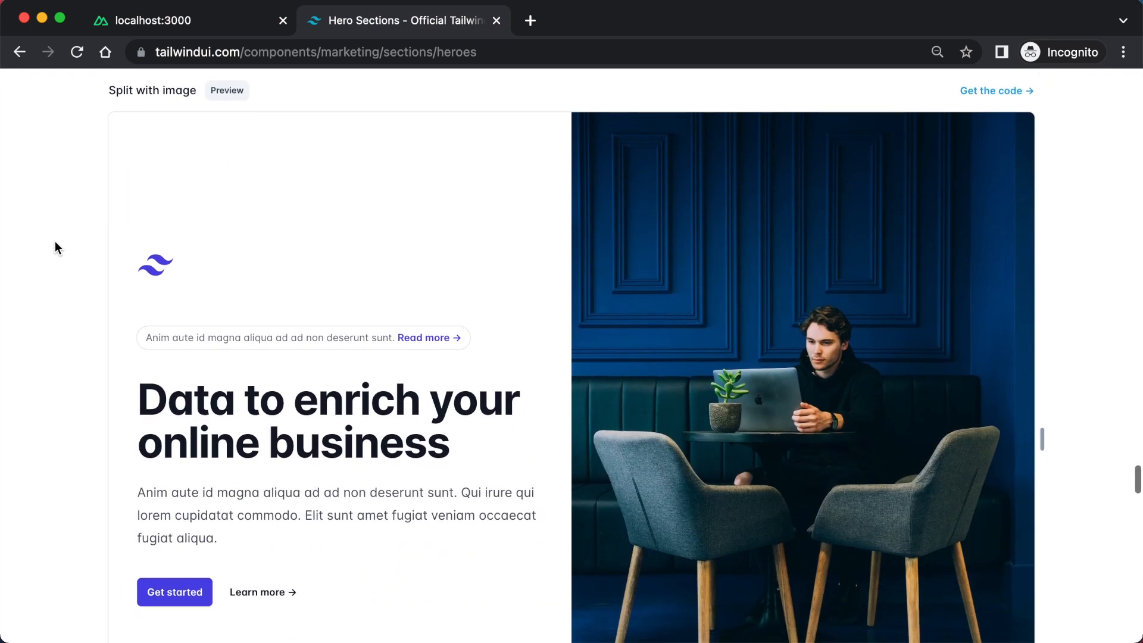
{"action": "scroll", "scroll_direction": "down", "scroll_amount": 3}
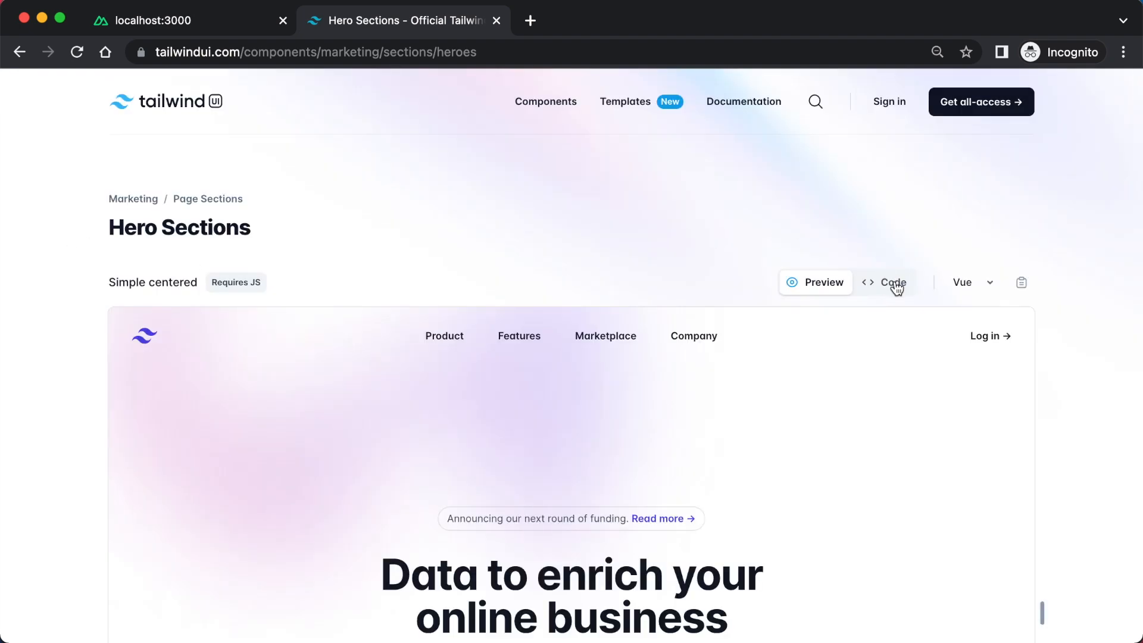
Show the Simple centered hero's Vue code and copy it
{"action": "left_click", "coordinate": [884, 282]}
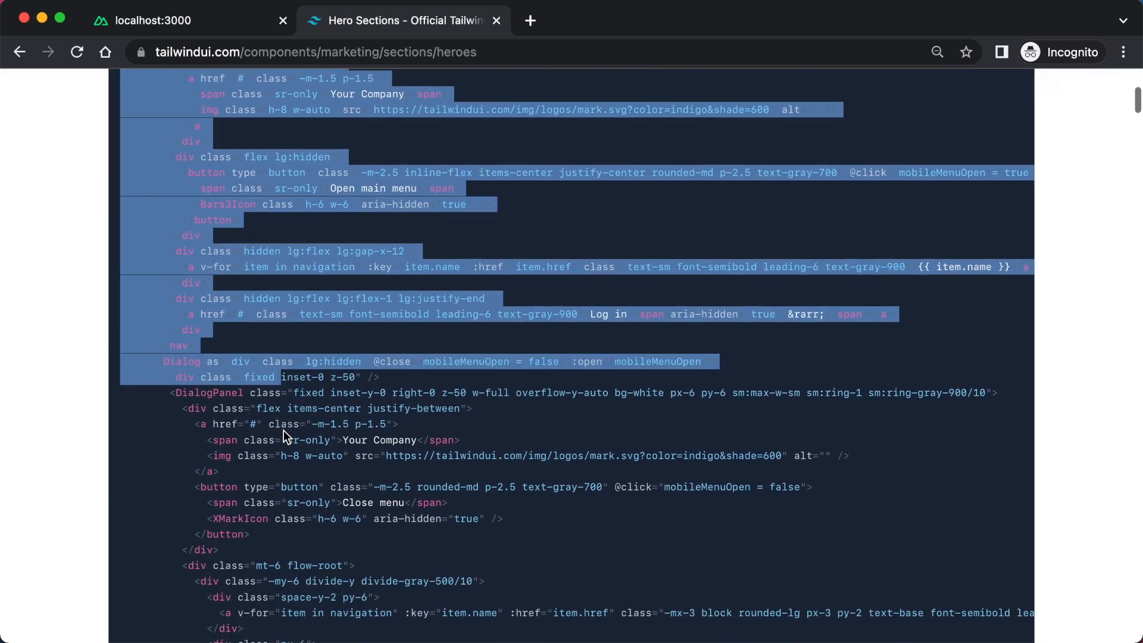
{"action": "scroll", "scroll_direction": "down", "scroll_amount": 3}
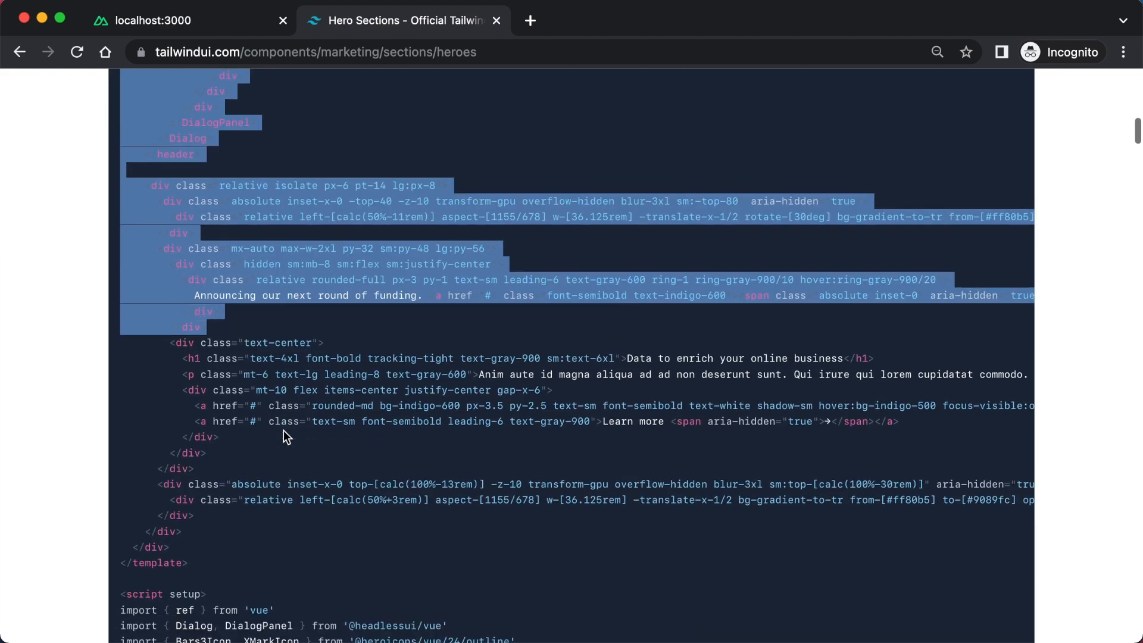
{"action": "scroll", "scroll_direction": "down", "scroll_amount": 3}
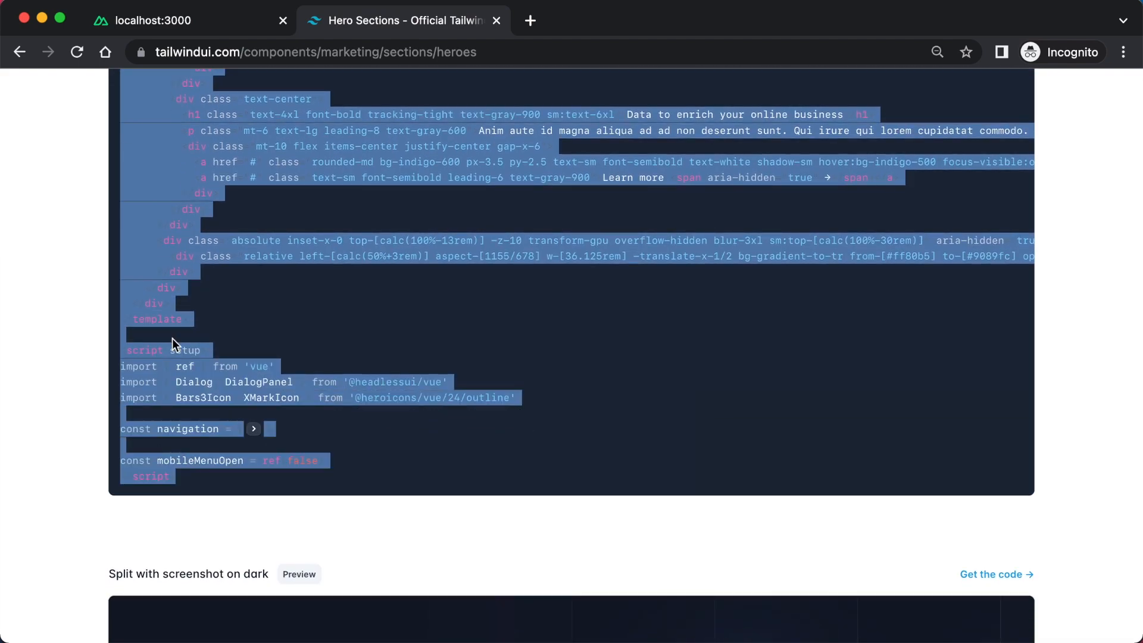
{"action": "right_click", "coordinate": [175, 344]}
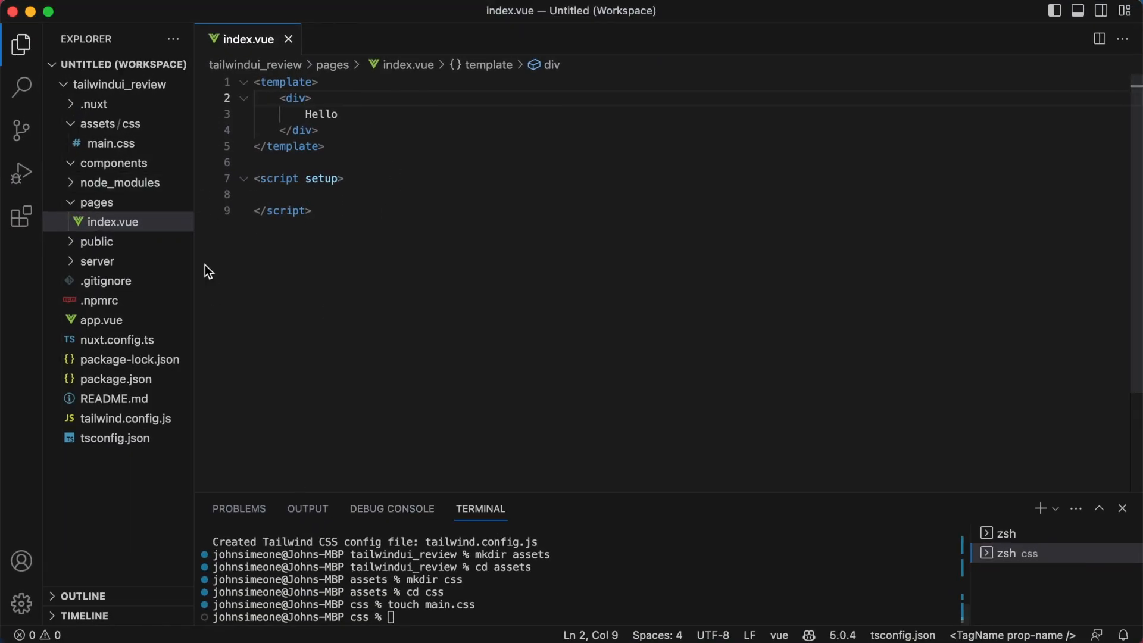
{"action": "mouse_move", "coordinate": [88, 165]}
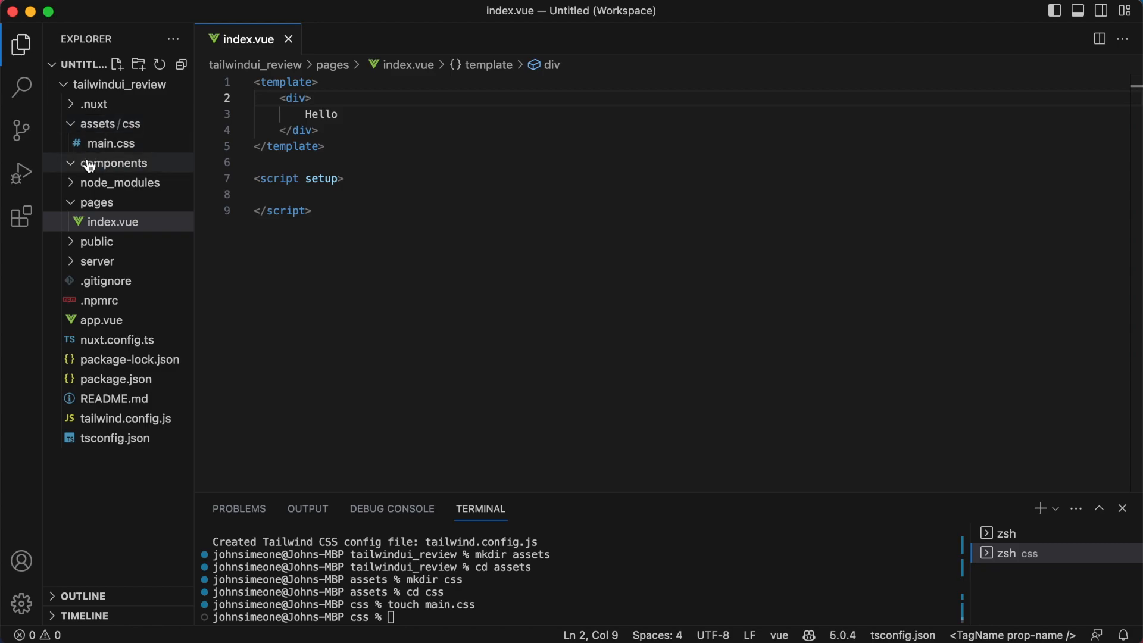
Create a new Hero.vue file in the components folder
{"action": "right_click", "coordinate": [113, 163]}
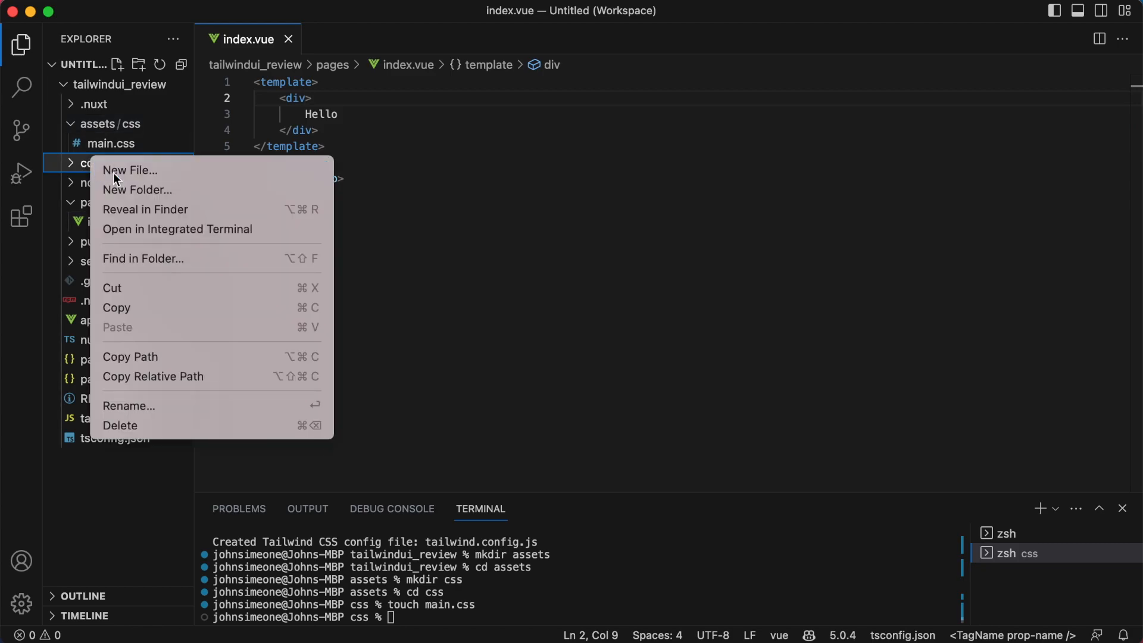
{"action": "left_click", "coordinate": [129, 170]}
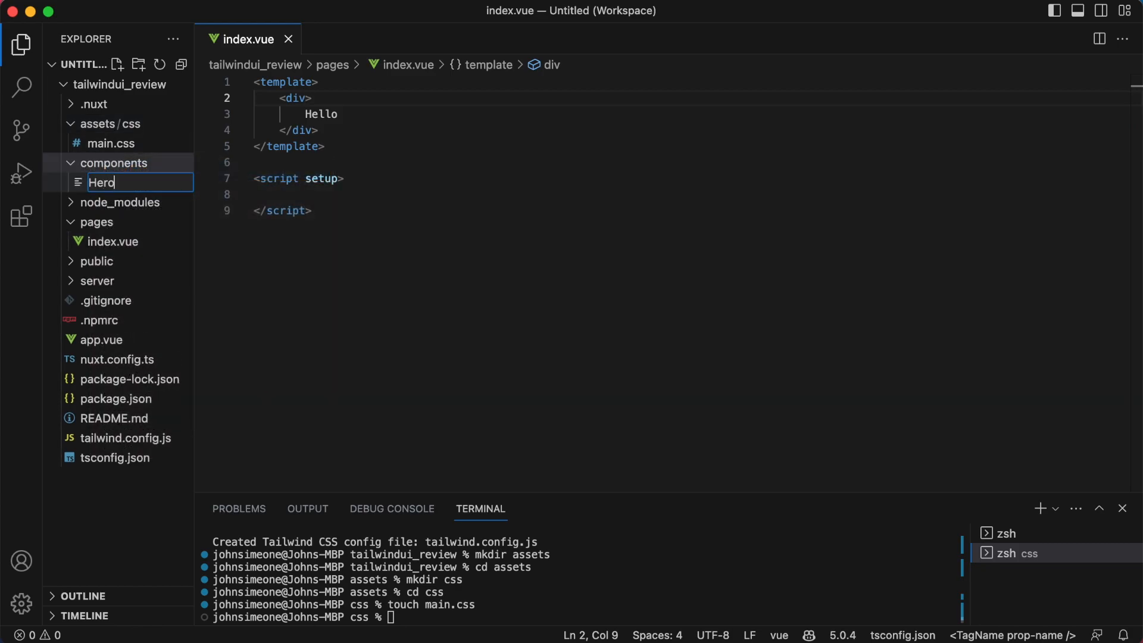
{"action": "type", "text": ".vue"}
{"action": "key", "text": "Return"}
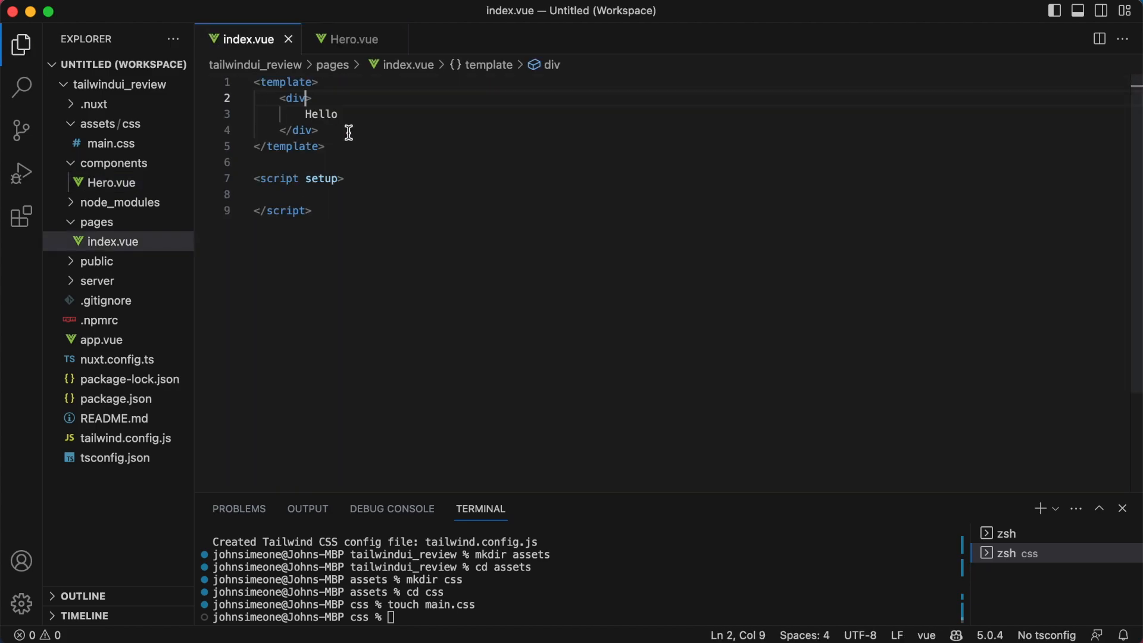
Replace Hello in index.vue with a <Hero /> tag
{"action": "key", "text": "Backspace"}
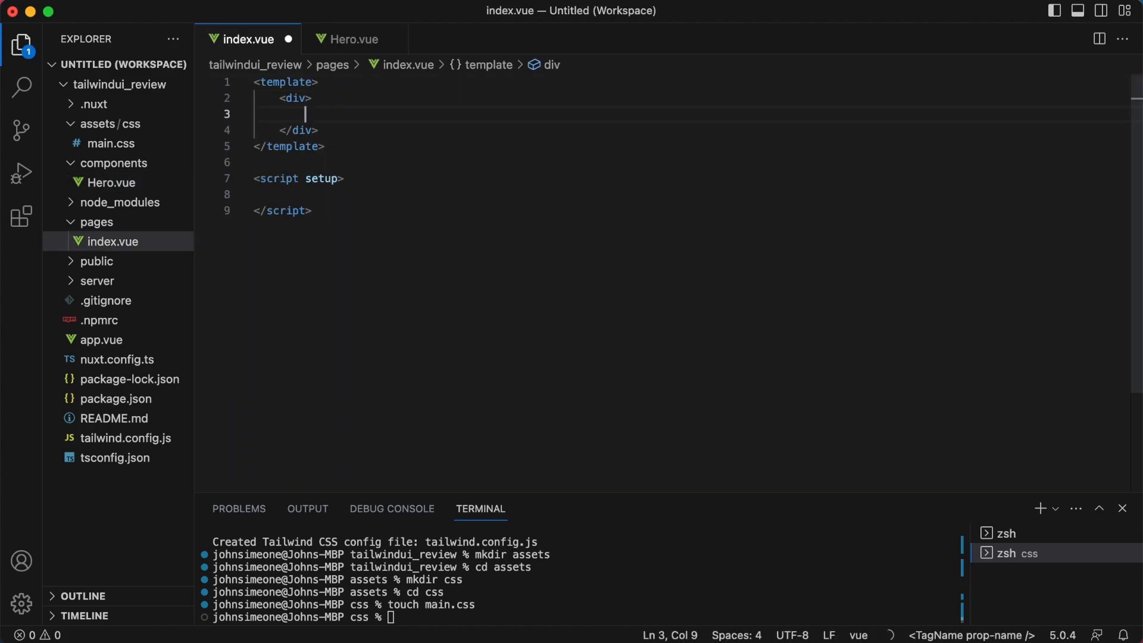
{"action": "type", "text": "<Hero"}
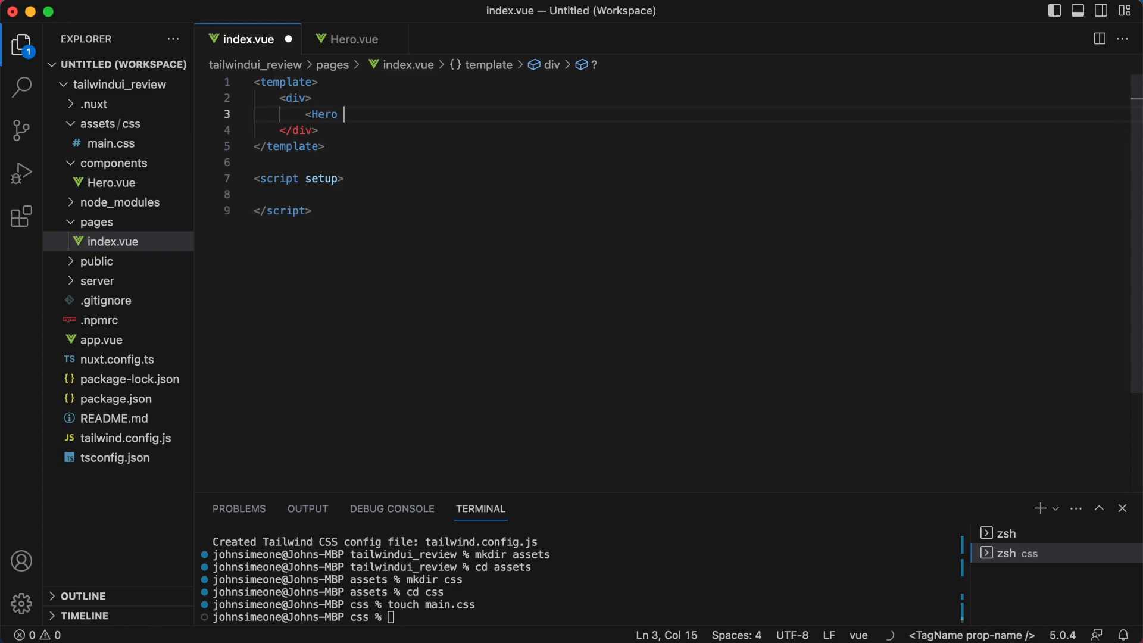
{"action": "type", "text": "/>"}
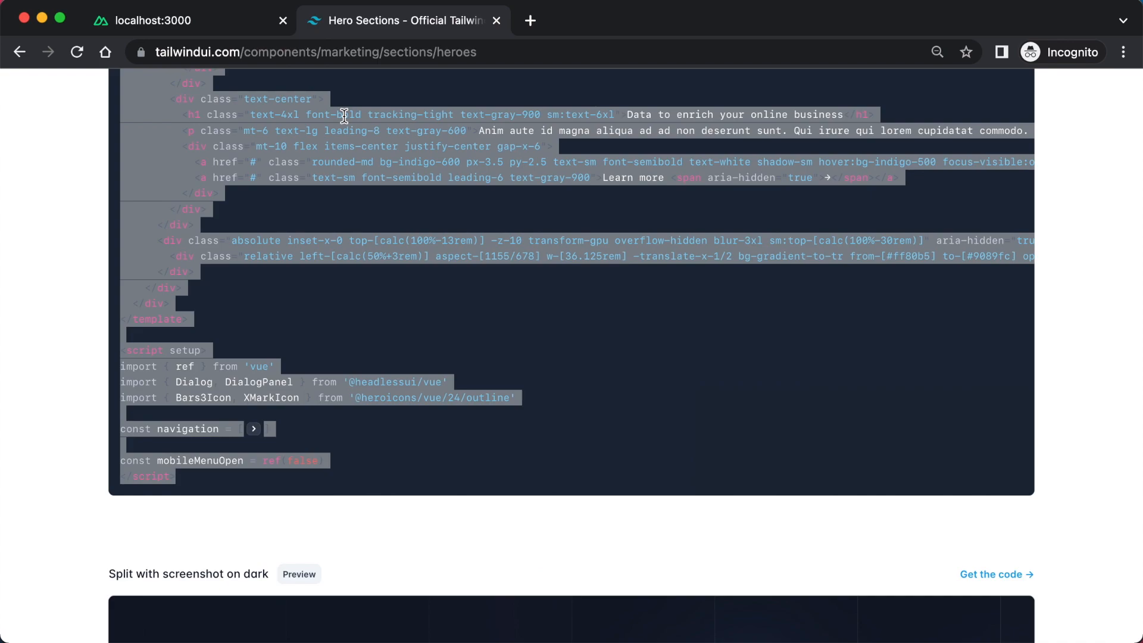
Switch to the localhost:3000 tab to see the rendered Tailwind hero
{"action": "left_click", "coordinate": [153, 20]}
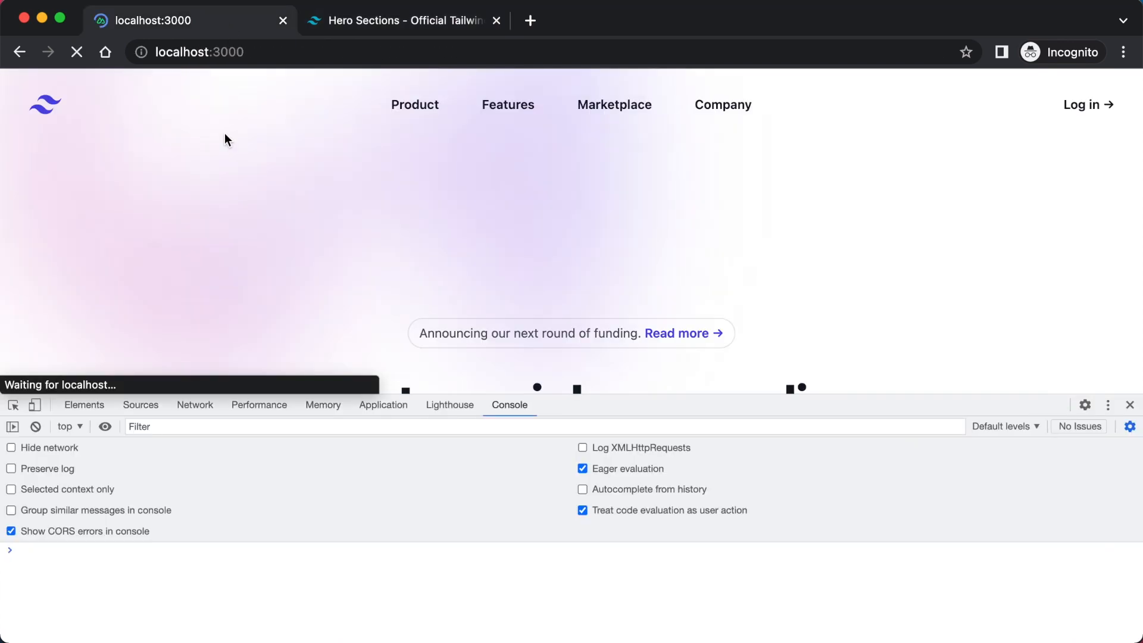
{"action": "mouse_move", "coordinate": [287, 164]}
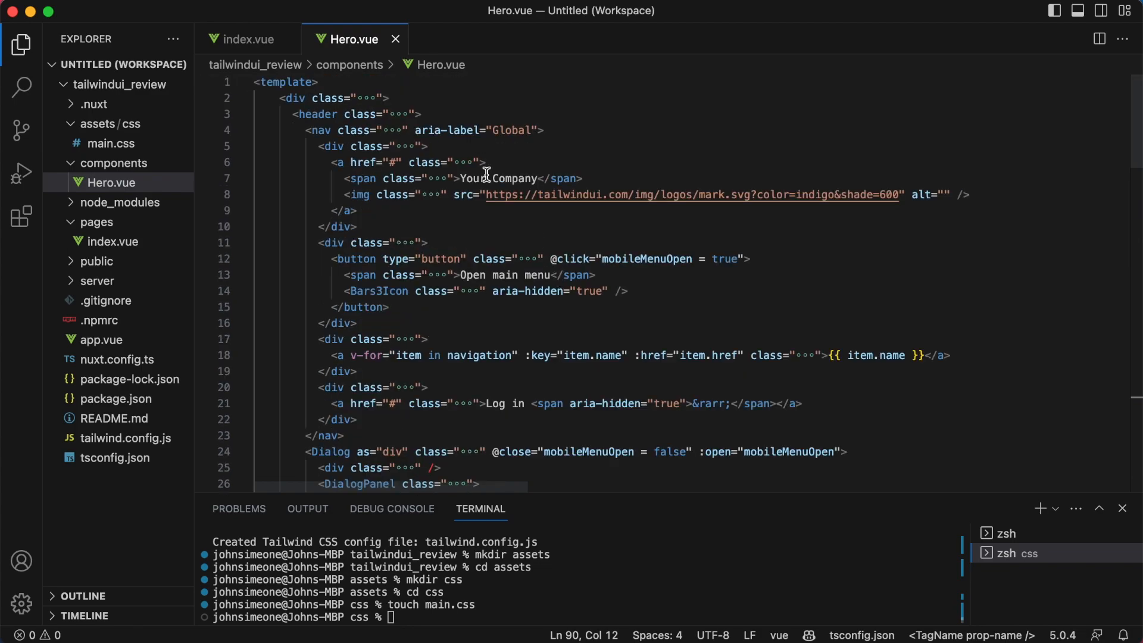
Rewrite the h1 on line 62 of Hero.vue as 'Tailwind CSS Honest Review 2023'
{"action": "scroll", "scroll_direction": "down", "scroll_amount": 3}
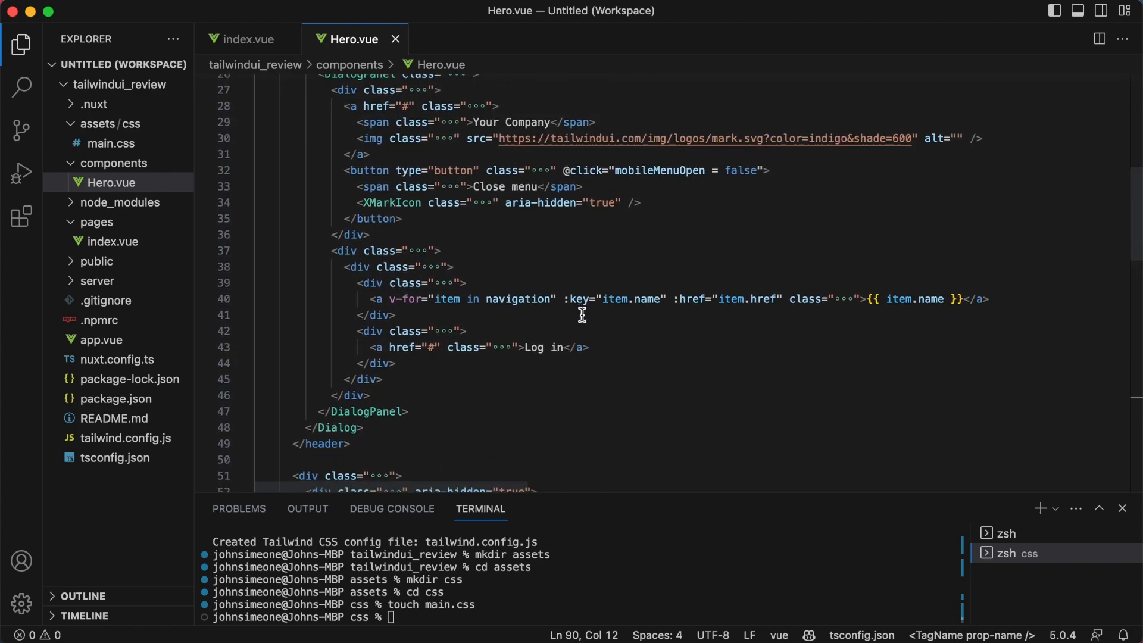
{"action": "scroll", "scroll_direction": "down", "scroll_amount": 3}
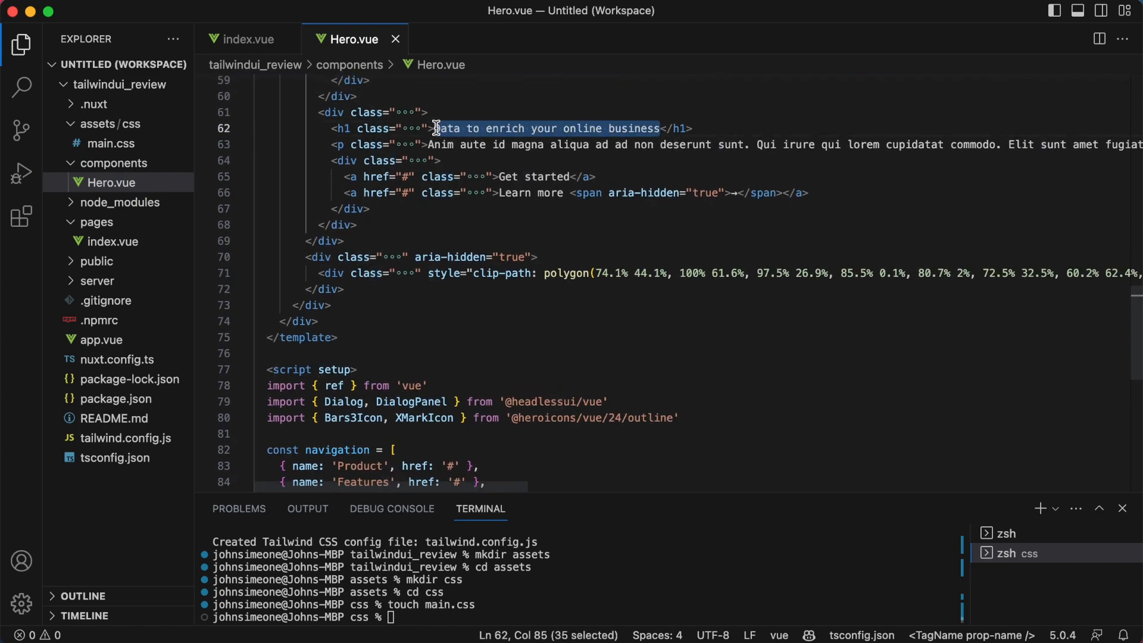
{"action": "type", "text": "Tailwind CSS </h1>"}
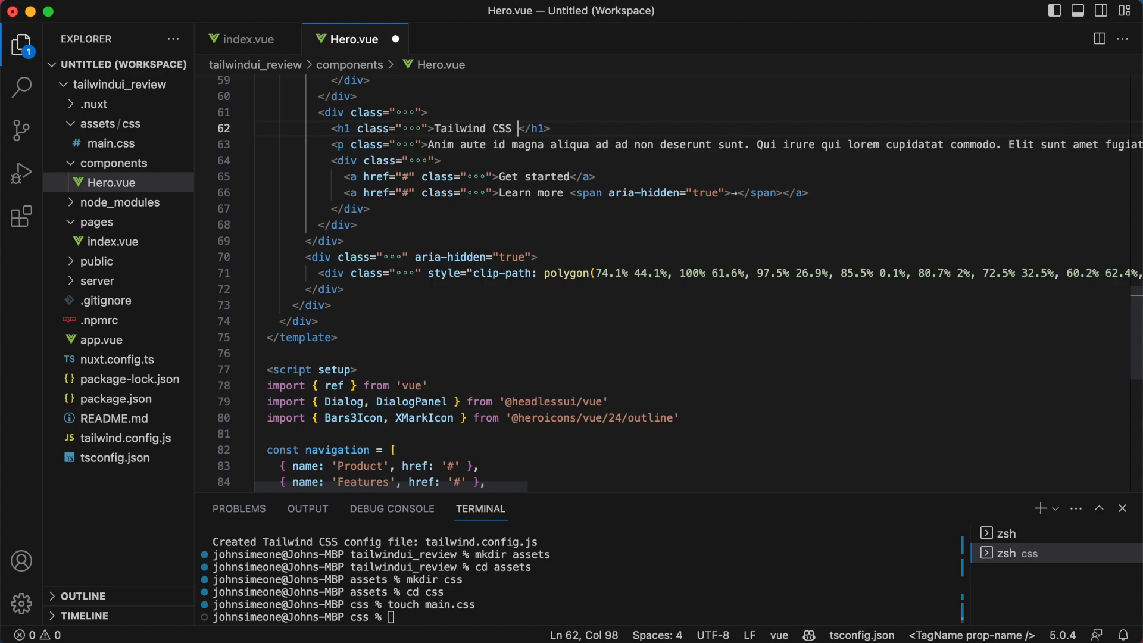
{"action": "type", "text": "Honest Review"}
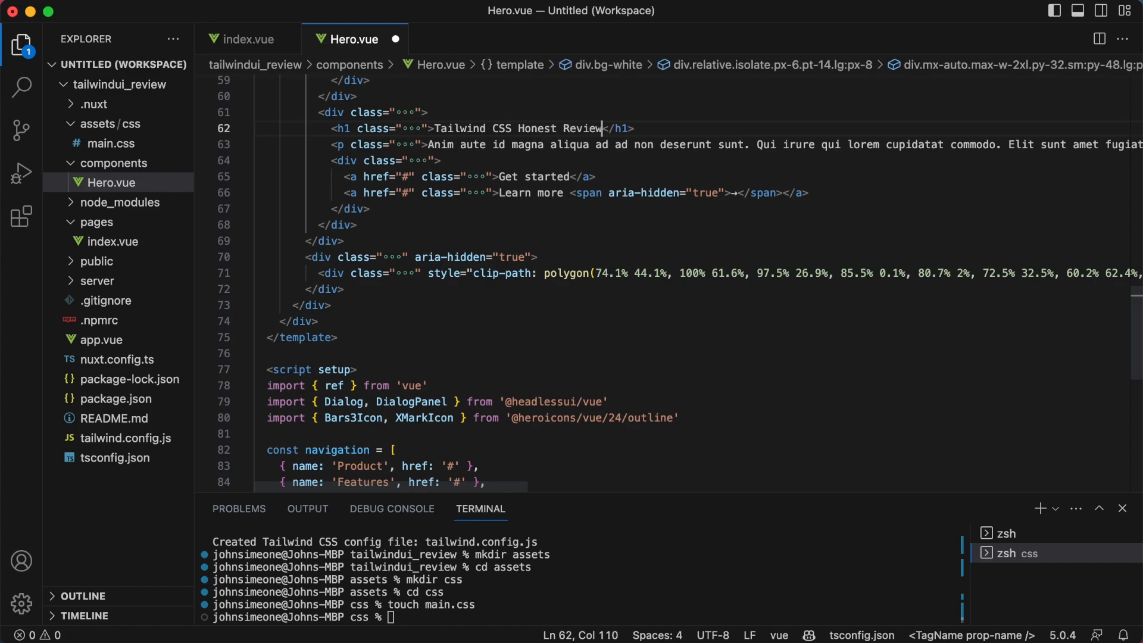
{"action": "type", "text": "20"}
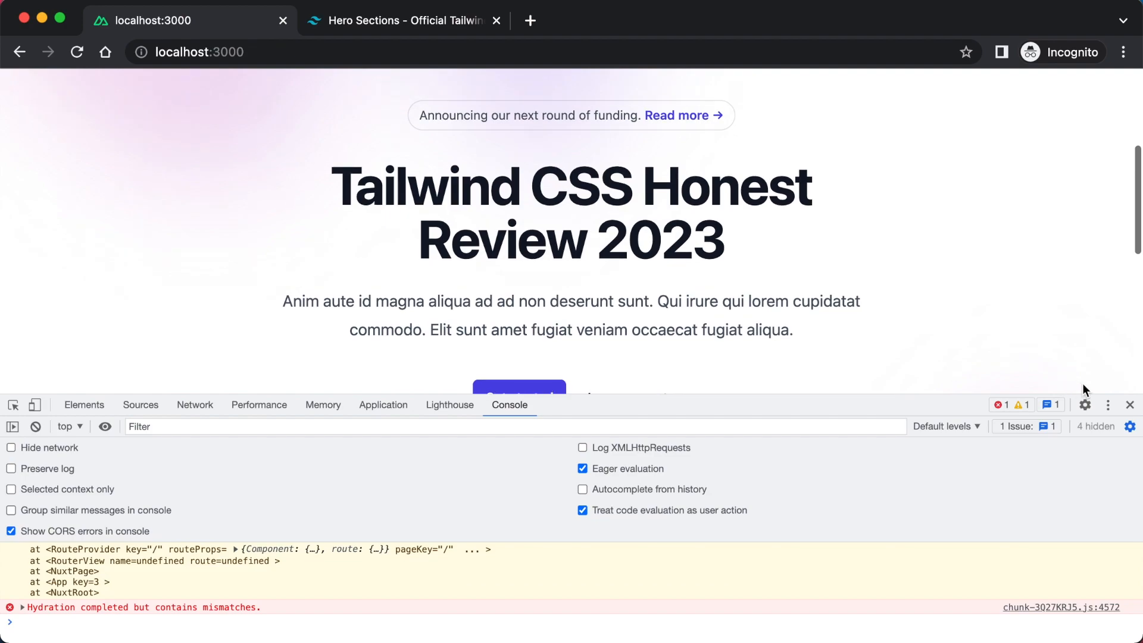
Close DevTools, check the new heading on localhost:3000, and return to Tailwind UI
{"action": "left_click", "coordinate": [1129, 405]}
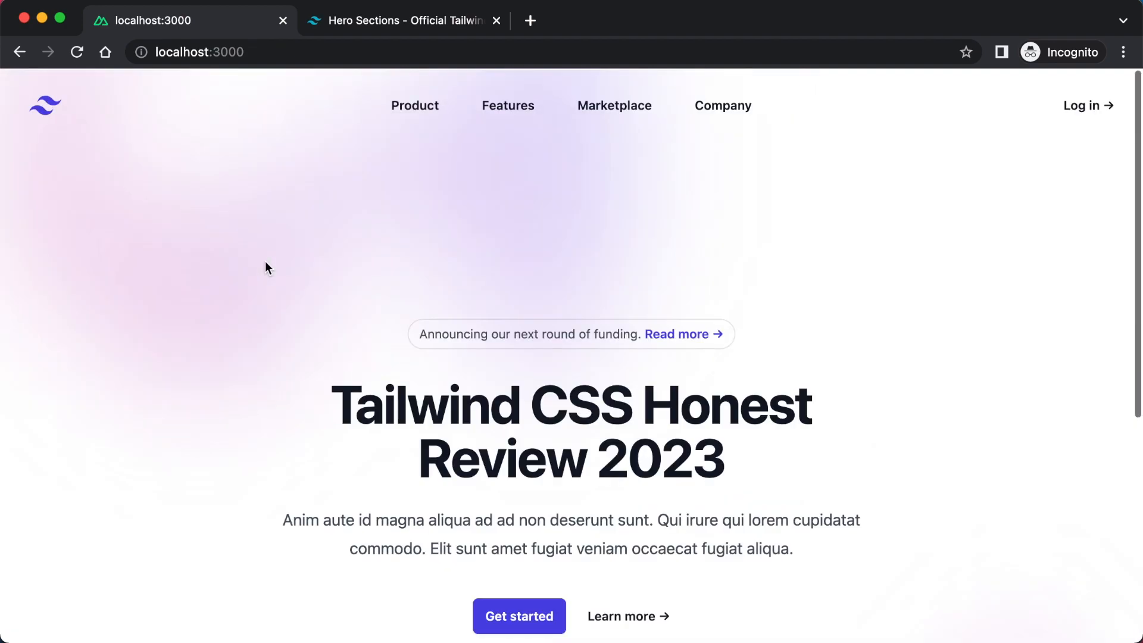
{"action": "scroll", "scroll_direction": "down", "scroll_amount": 3}
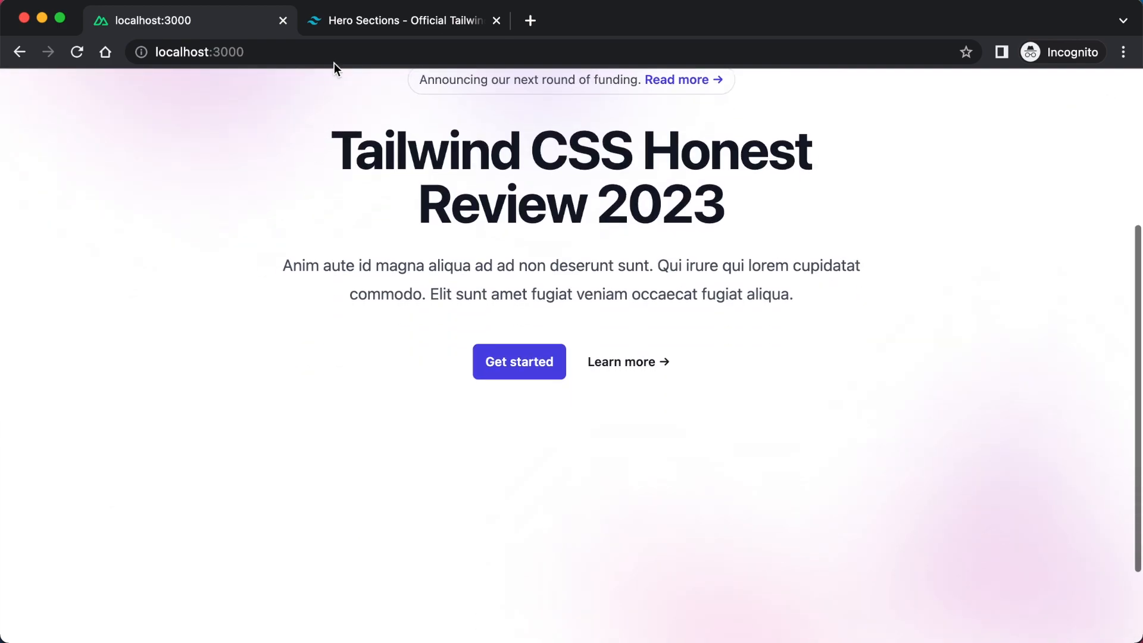
{"action": "left_click", "coordinate": [400, 20]}
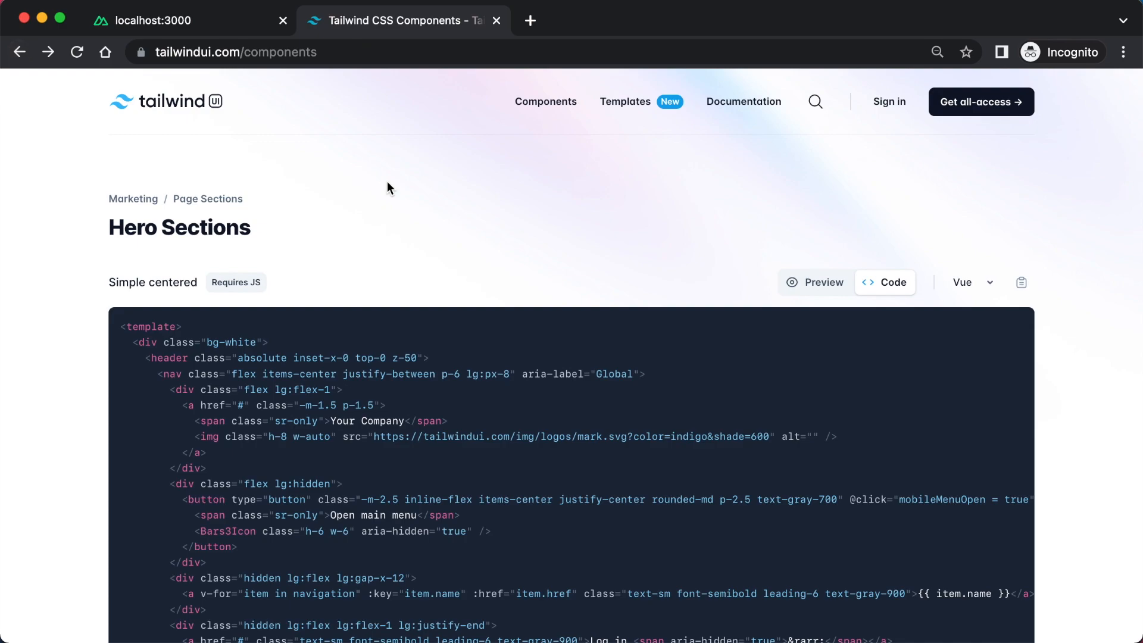
Scroll through the Feature Sections examples on Tailwind UI
{"action": "scroll", "scroll_direction": "down", "scroll_amount": 3}
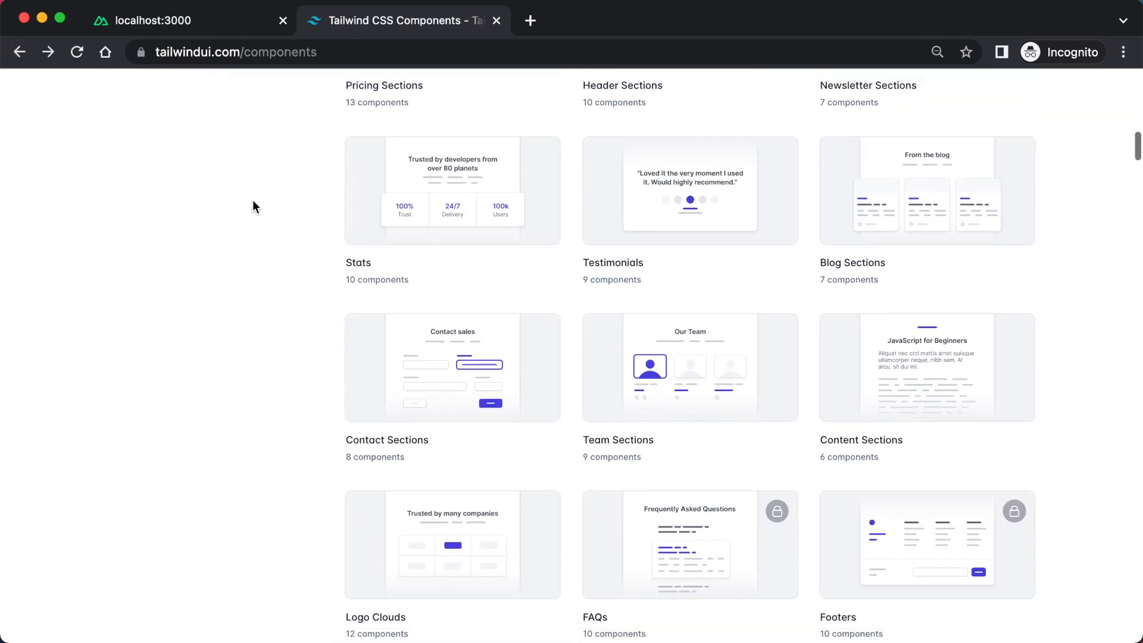
{"action": "scroll", "scroll_direction": "down", "scroll_amount": 3}
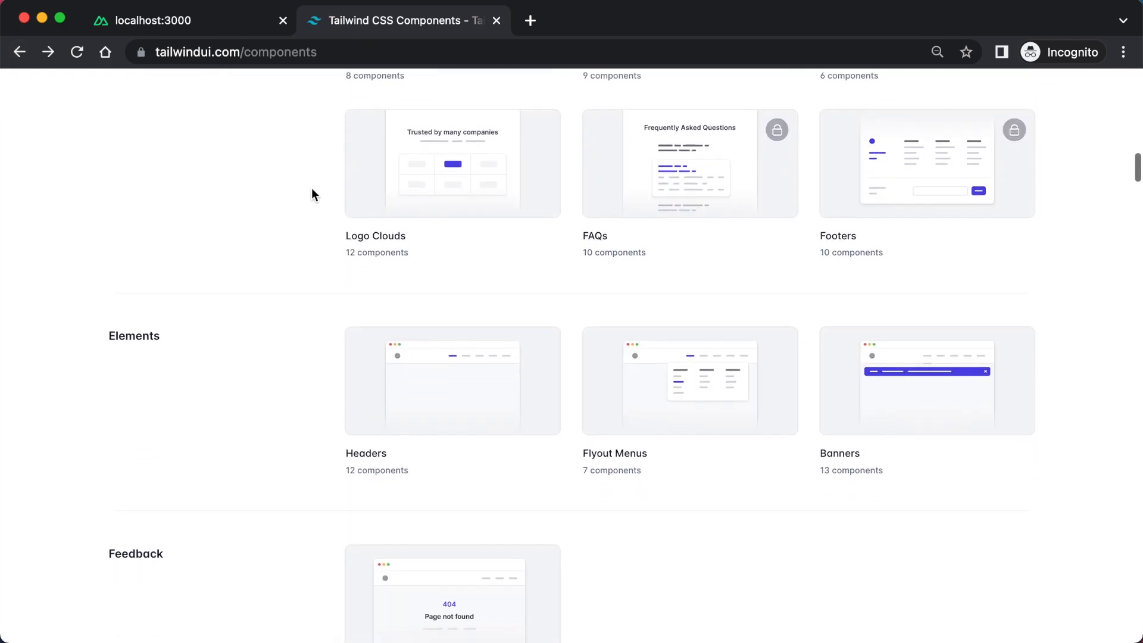
{"action": "scroll", "scroll_direction": "down", "scroll_amount": 3}
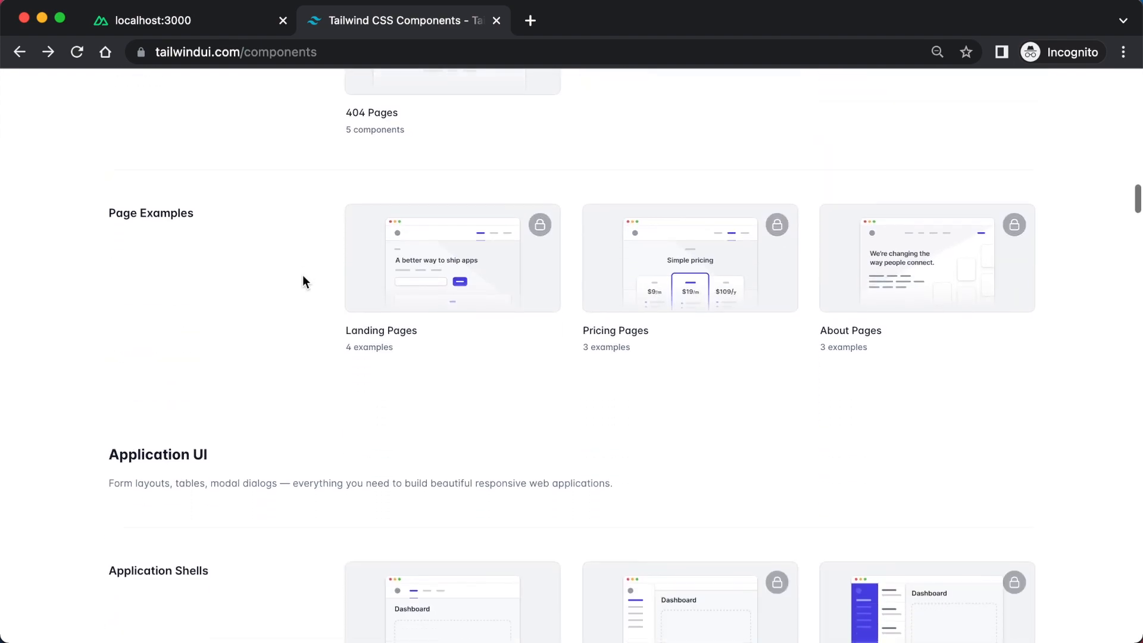
{"action": "scroll", "scroll_direction": "up", "scroll_amount": 3}
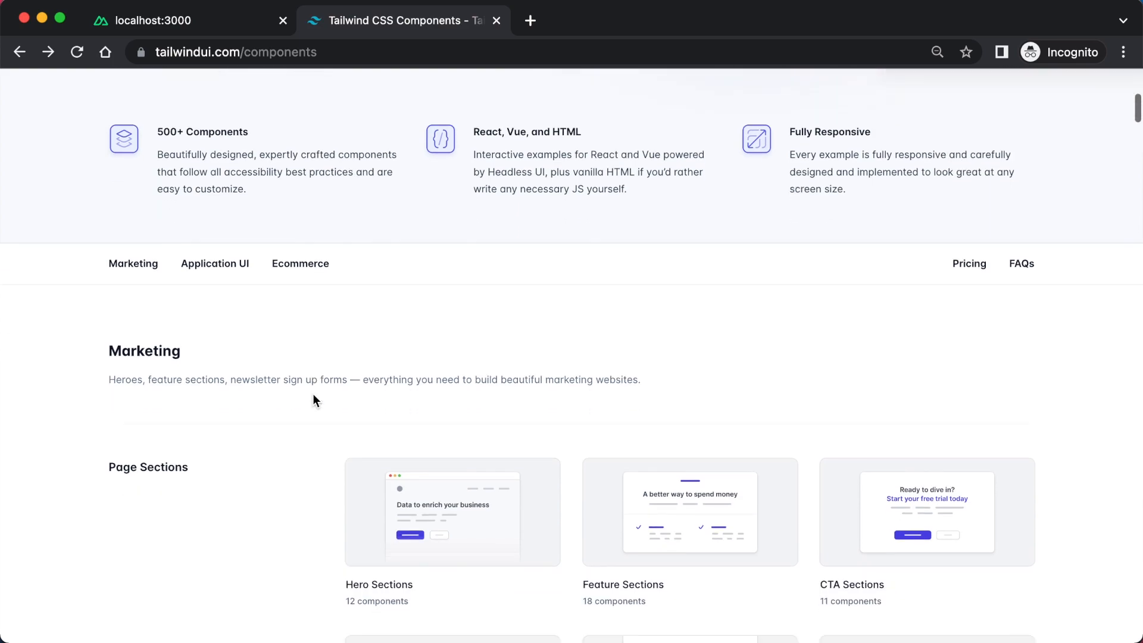
{"action": "scroll", "scroll_direction": "down", "scroll_amount": 3}
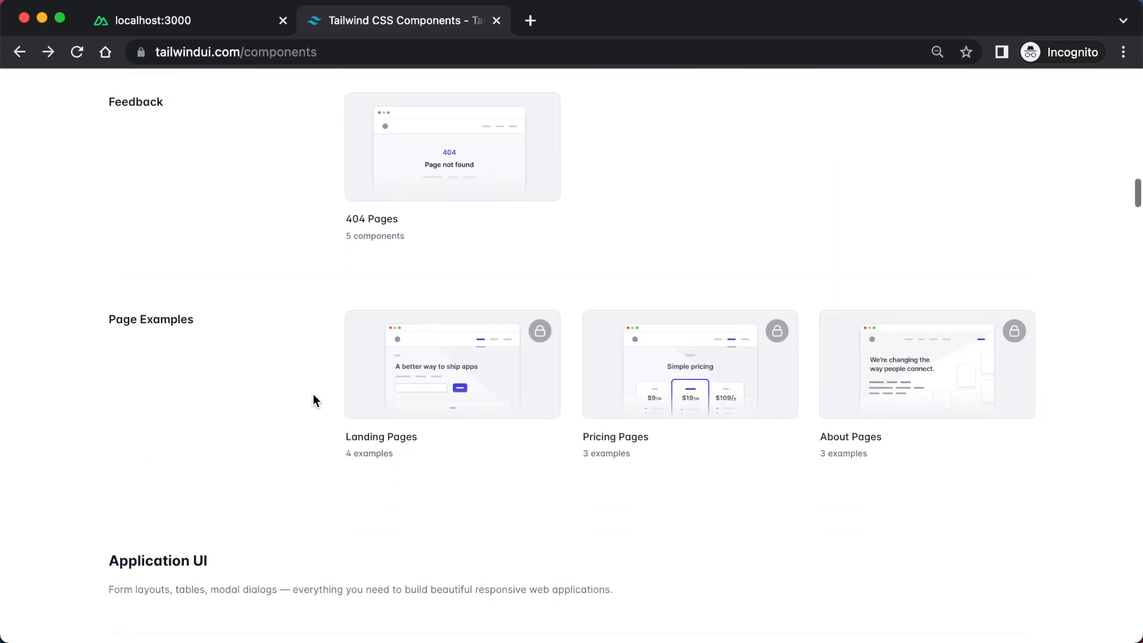
{"action": "scroll", "scroll_direction": "down", "scroll_amount": 3}
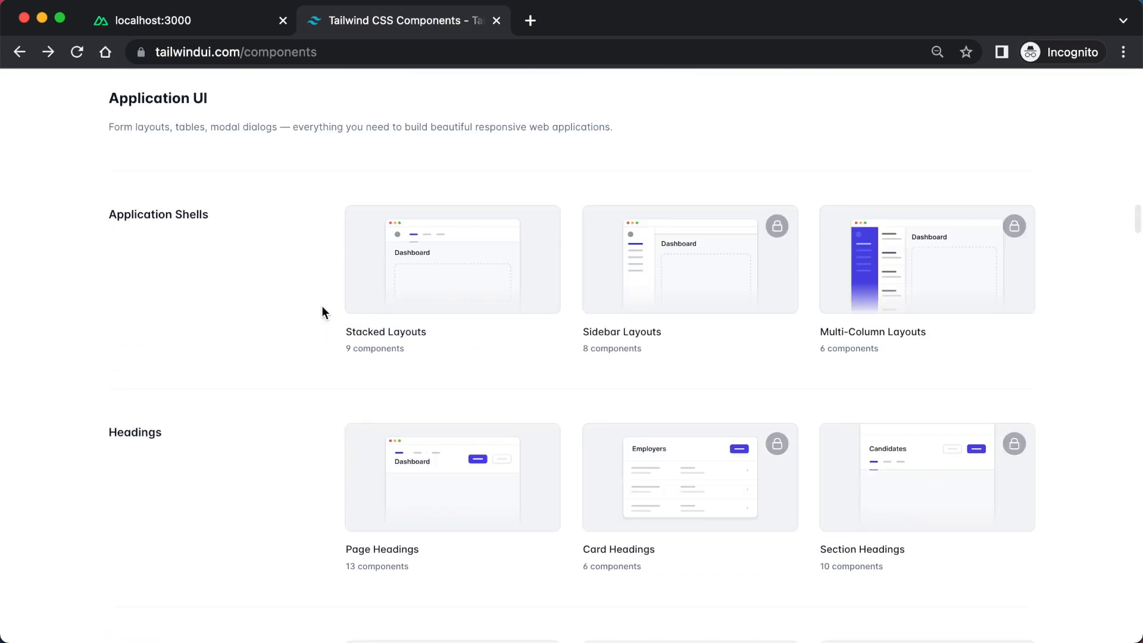
{"action": "scroll", "scroll_direction": "down", "scroll_amount": 3}
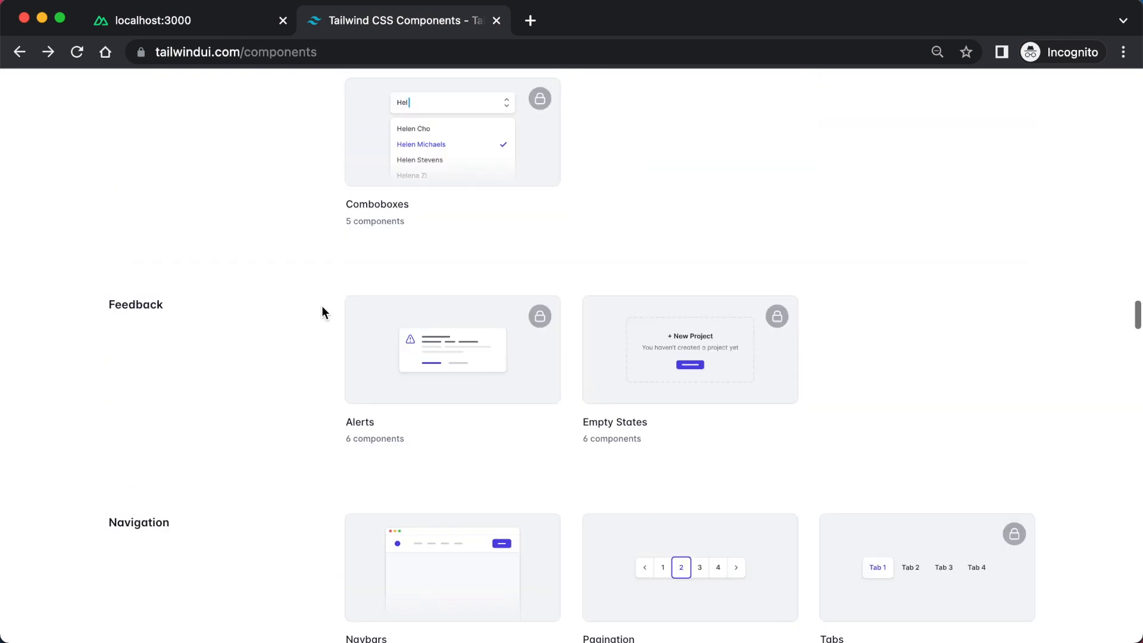
{"action": "scroll", "scroll_direction": "up", "scroll_amount": 3}
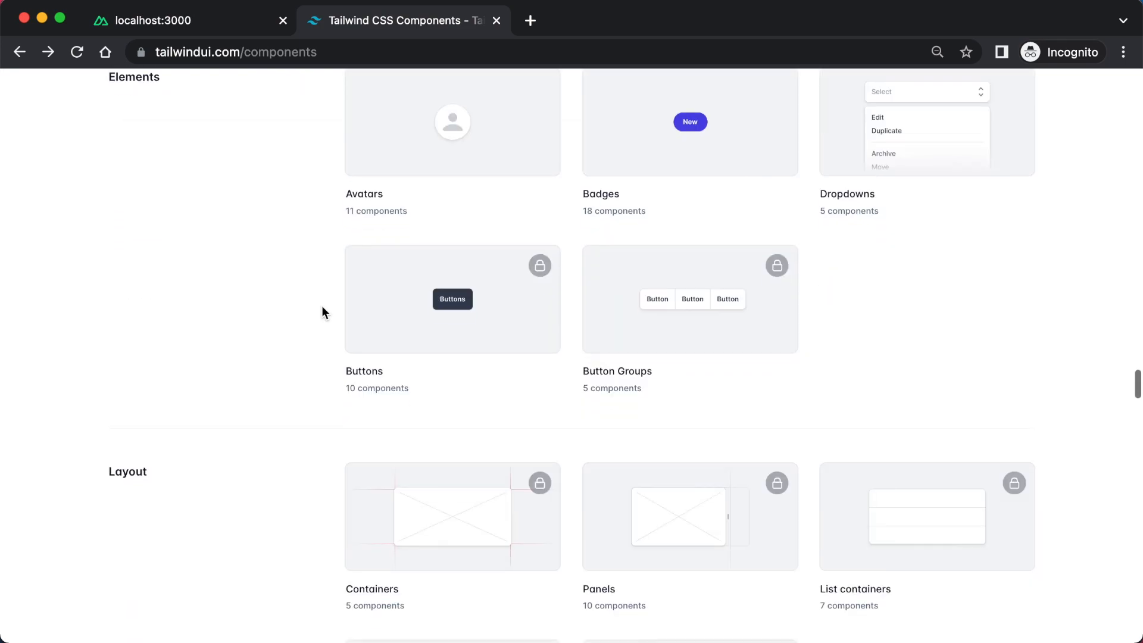
{"action": "scroll", "scroll_direction": "down", "scroll_amount": 3}
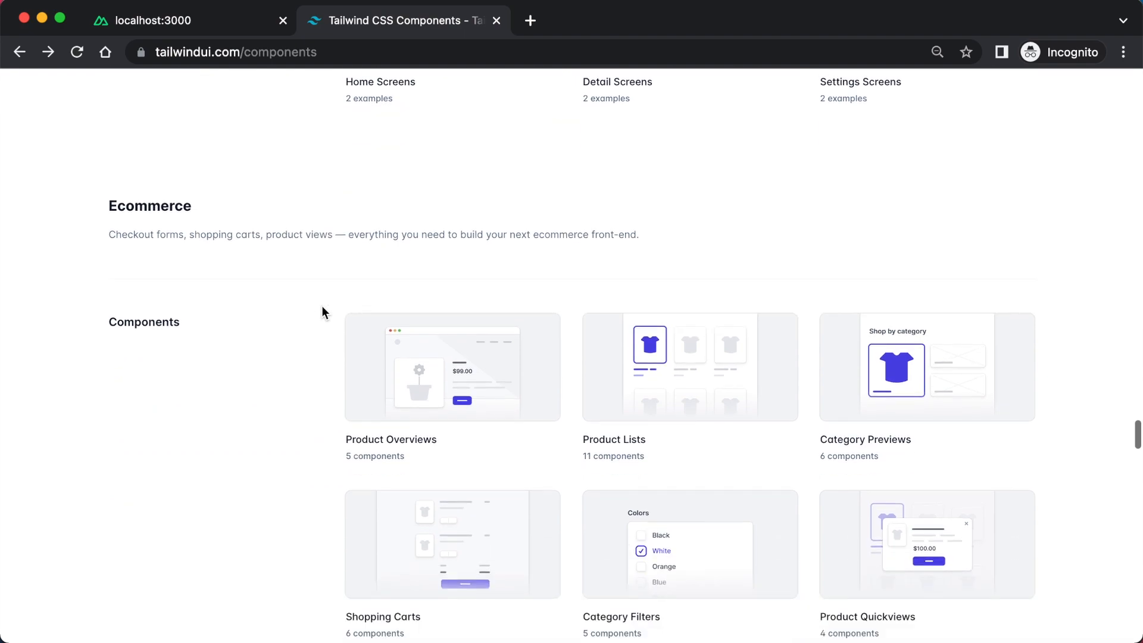
{"action": "scroll", "scroll_direction": "down", "scroll_amount": 3}
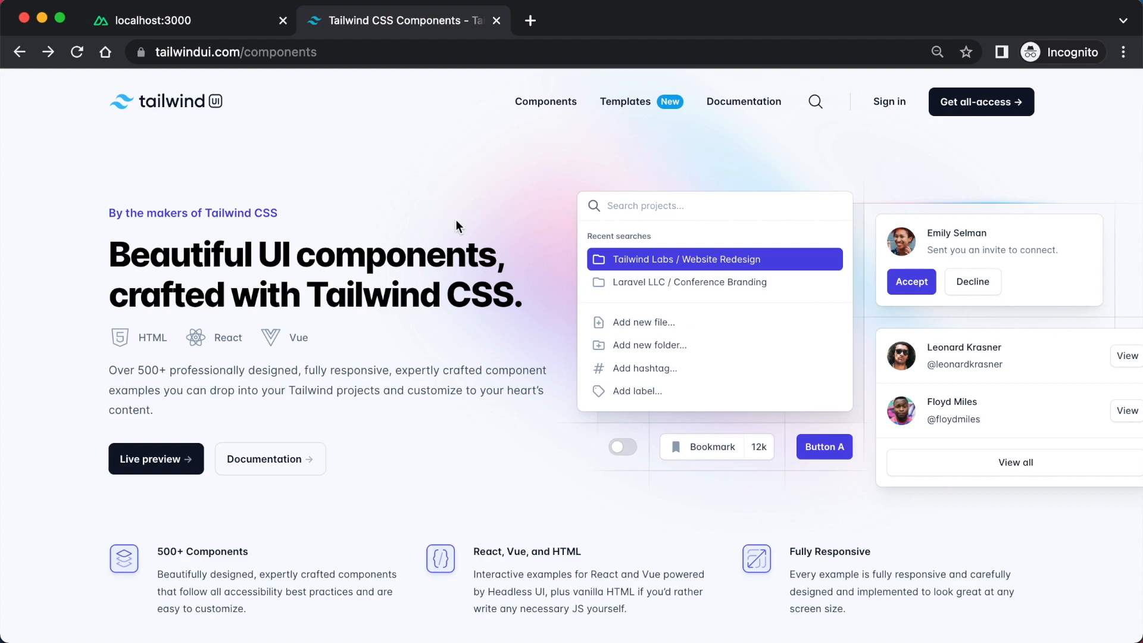
{"action": "scroll", "scroll_direction": "down", "scroll_amount": 3}
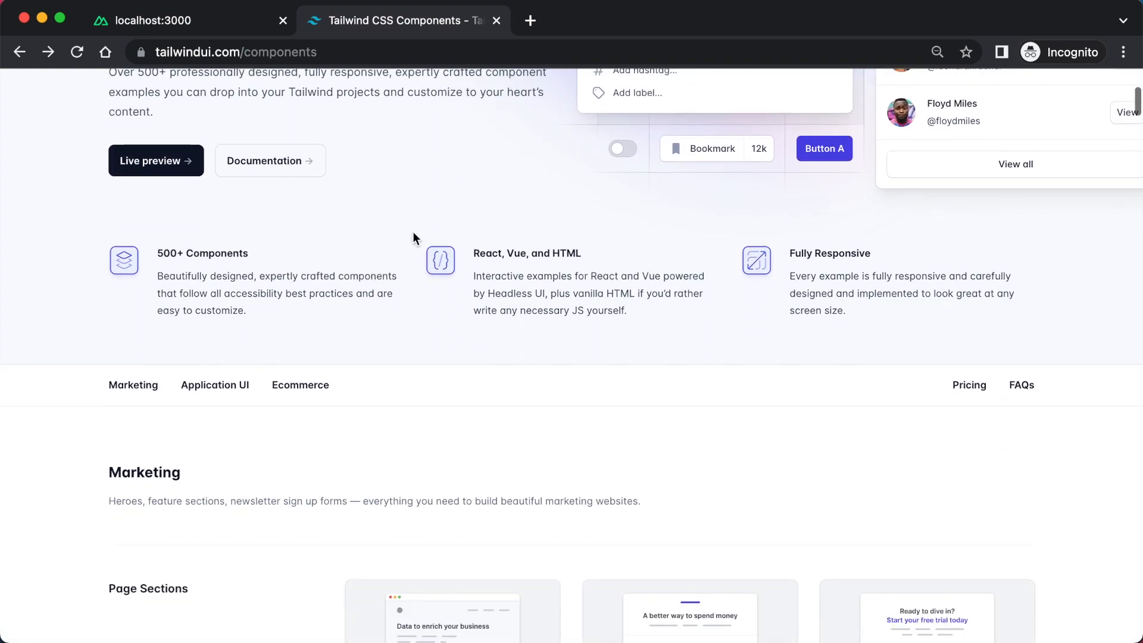
{"action": "scroll", "scroll_direction": "up", "scroll_amount": 3}
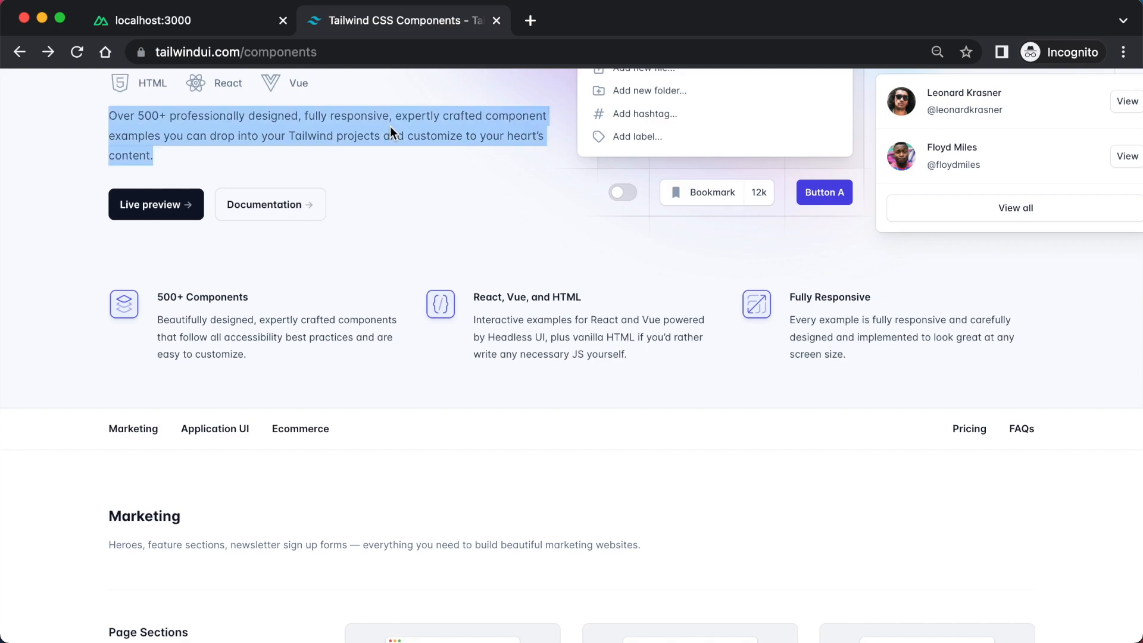
{"action": "scroll", "scroll_direction": "down", "scroll_amount": 3}
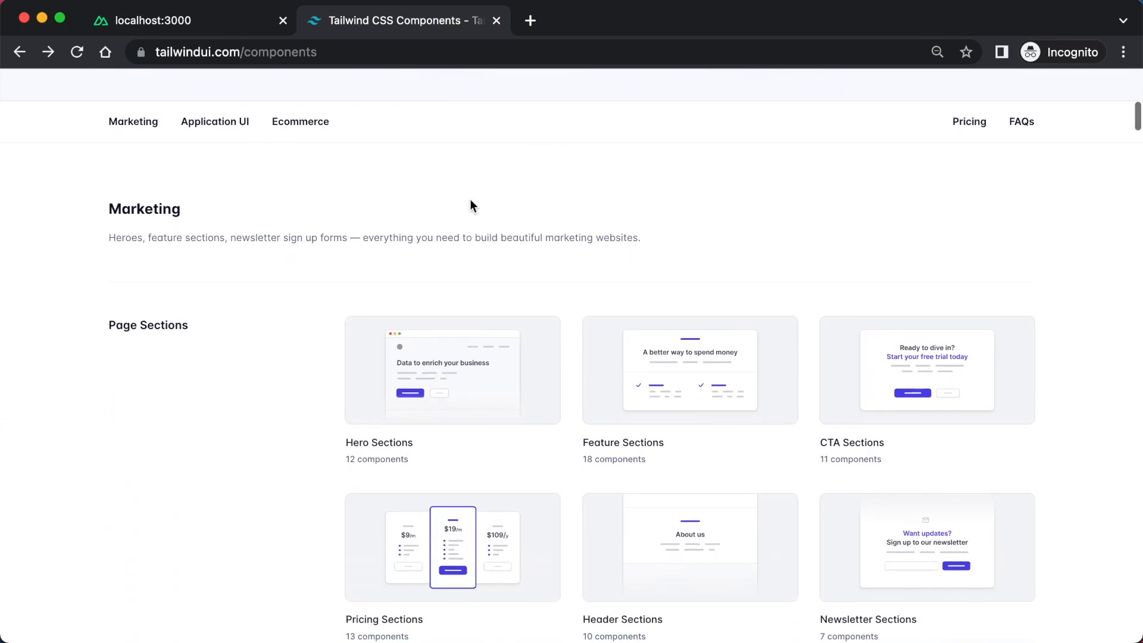
{"action": "scroll", "scroll_direction": "down", "scroll_amount": 3}
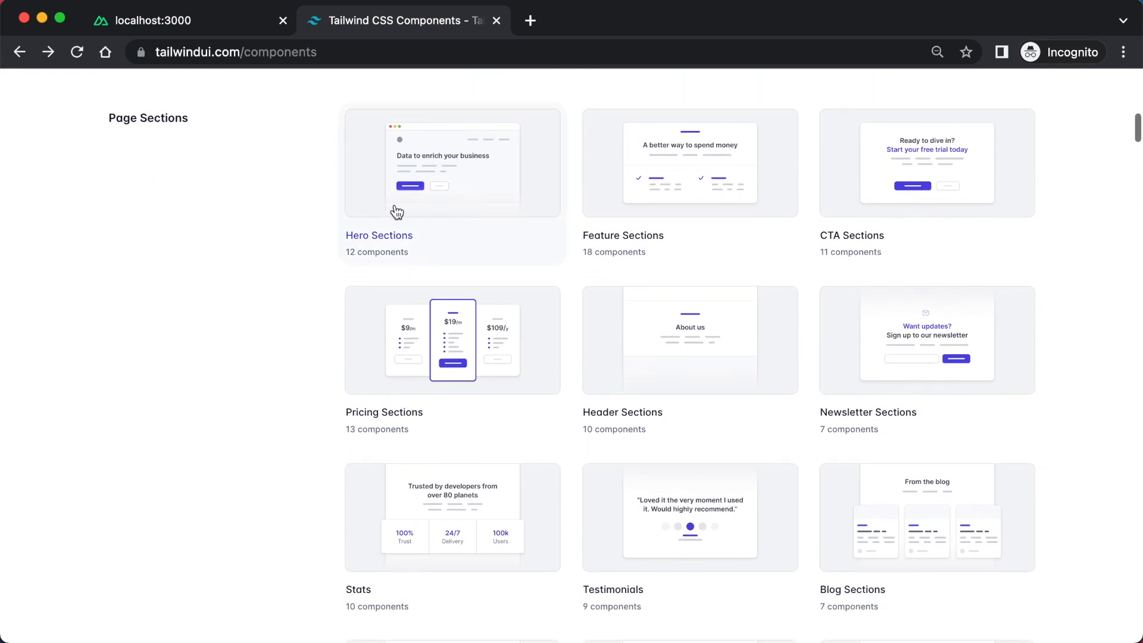
{"action": "mouse_move", "coordinate": [263, 181]}
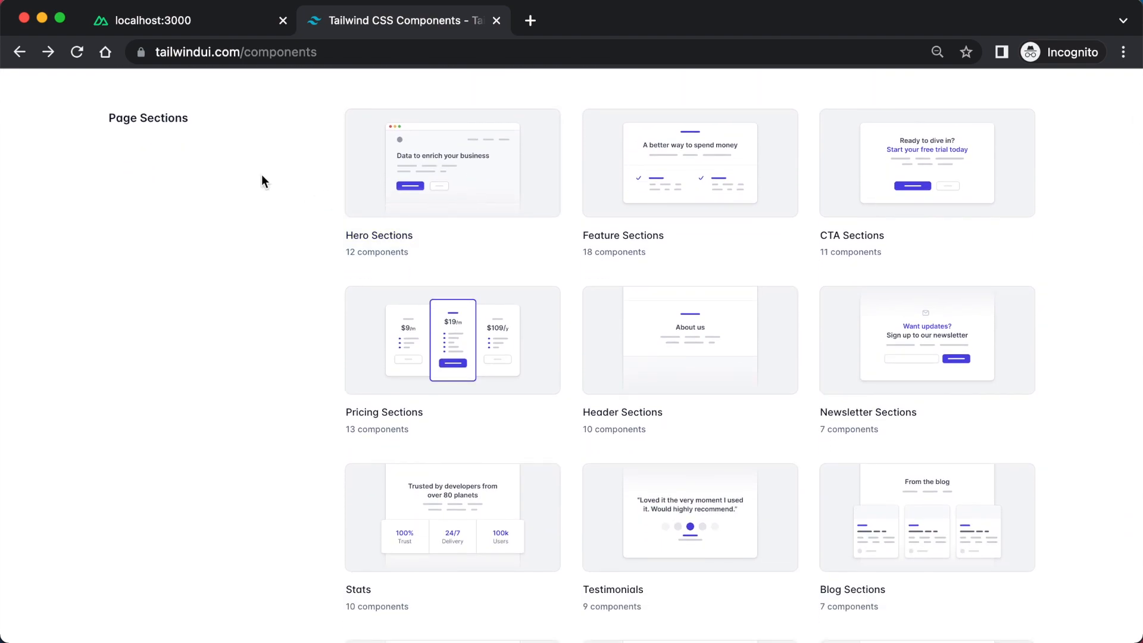
{"action": "mouse_move", "coordinate": [634, 150]}
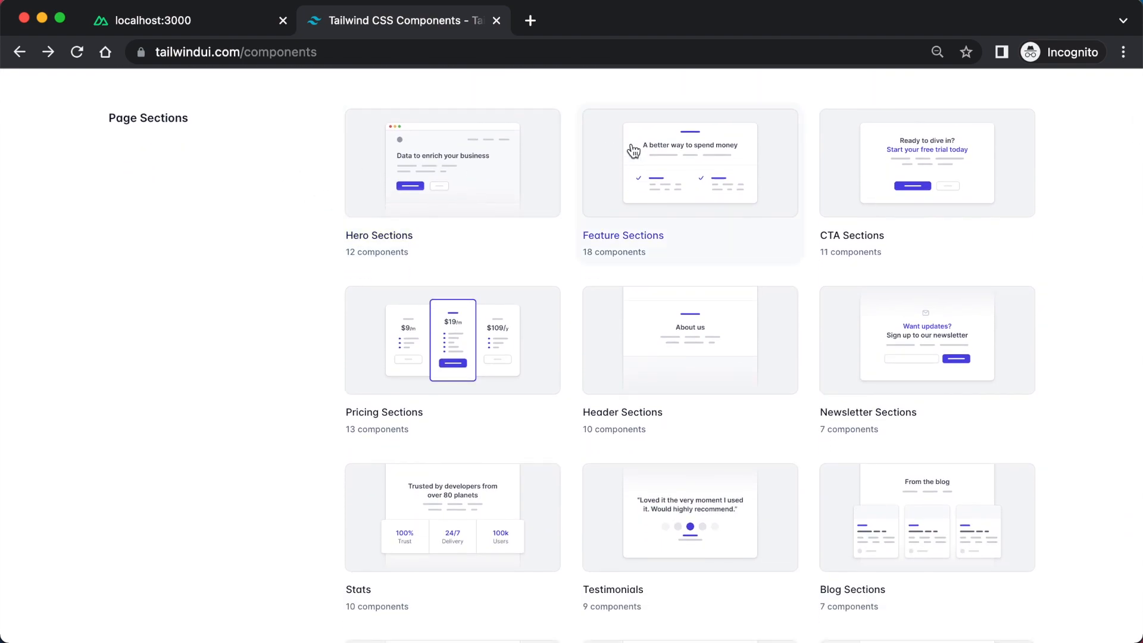
{"action": "mouse_move", "coordinate": [631, 198]}
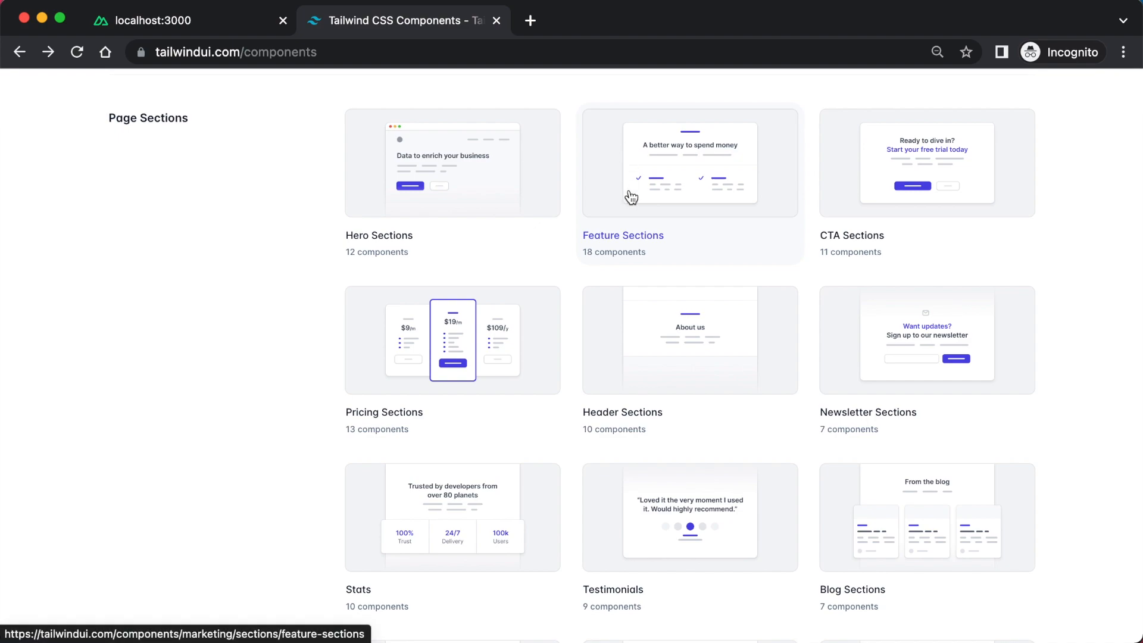
Find 'With product screenshot' and display its Vue code
{"action": "scroll", "scroll_direction": "down", "scroll_amount": 3}
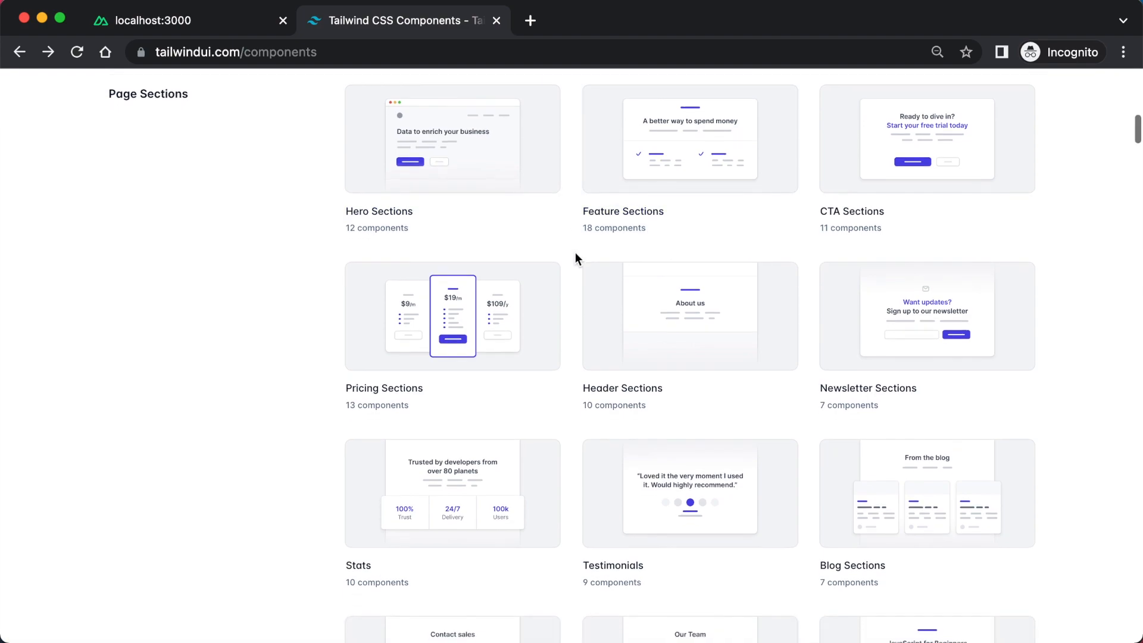
{"action": "scroll", "scroll_direction": "down", "scroll_amount": 3}
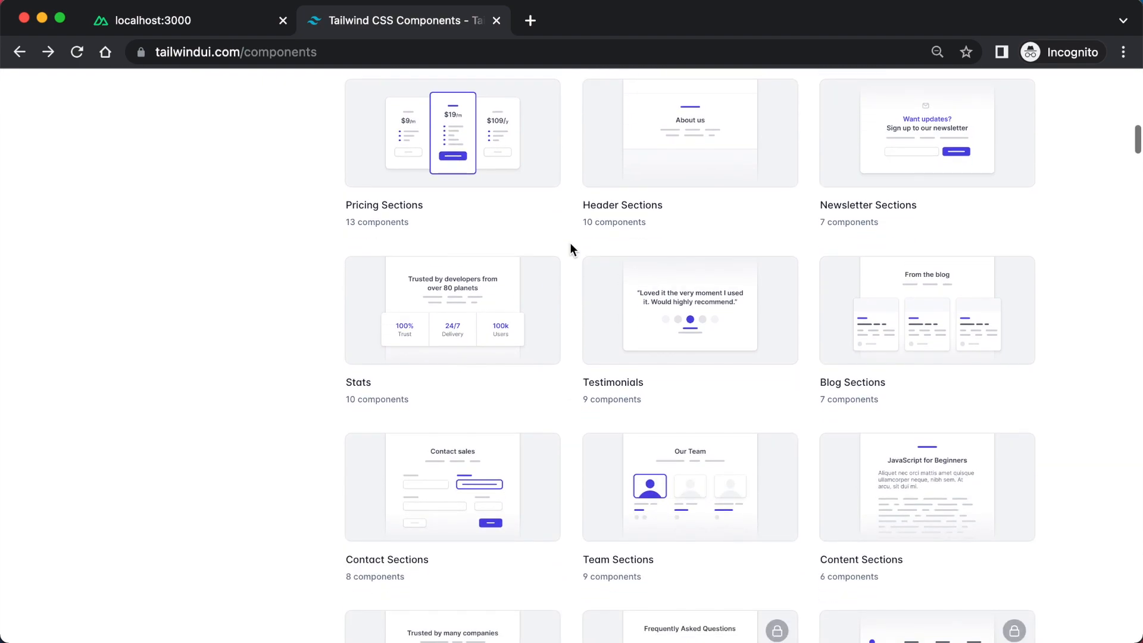
{"action": "scroll", "scroll_direction": "up", "scroll_amount": 3}
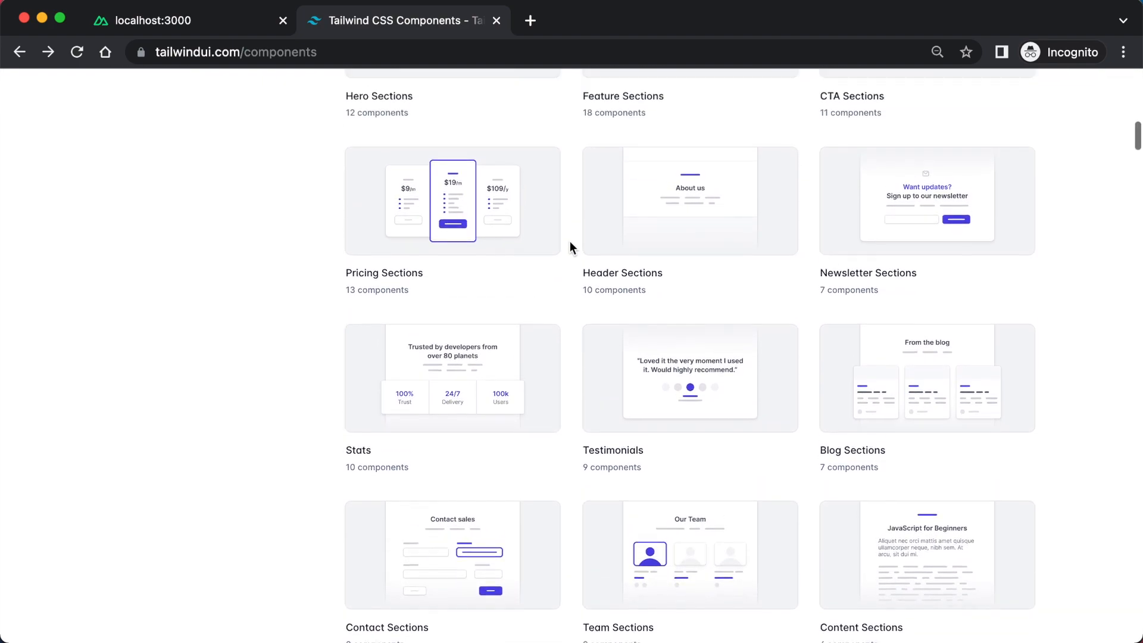
{"action": "scroll", "scroll_direction": "up", "scroll_amount": 3}
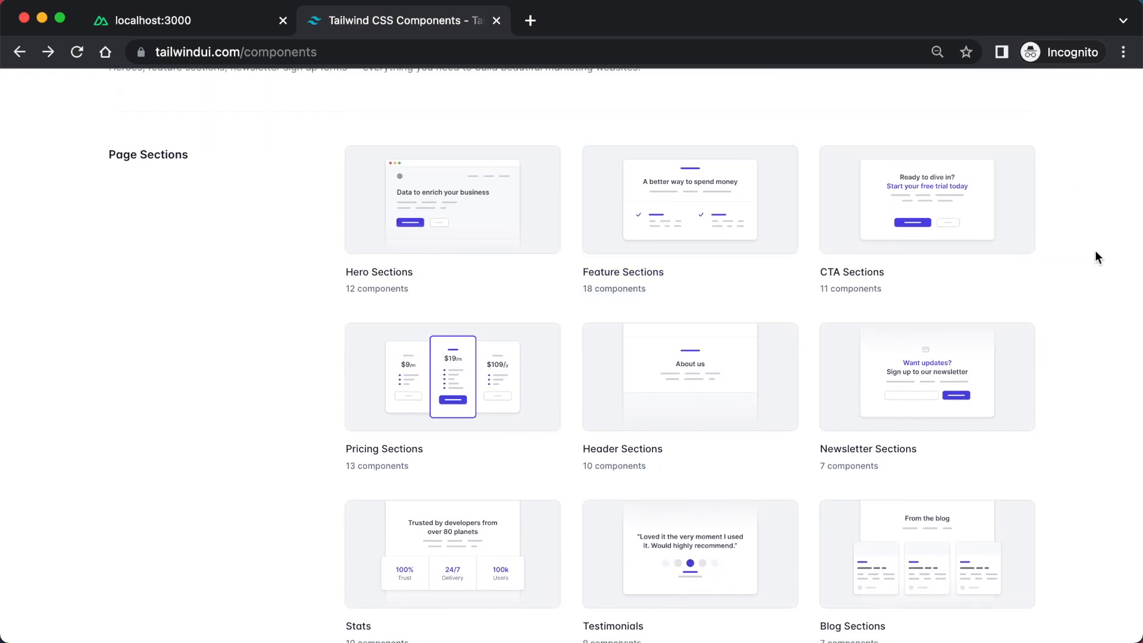
{"action": "scroll", "scroll_direction": "down", "scroll_amount": 3}
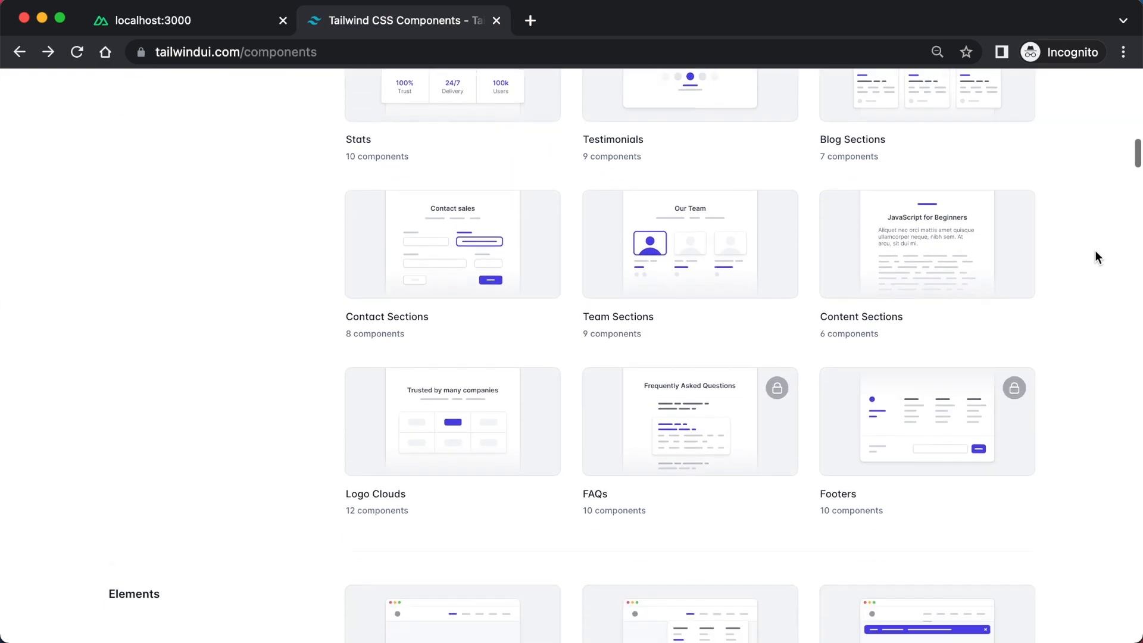
{"action": "scroll", "scroll_direction": "up", "scroll_amount": 3}
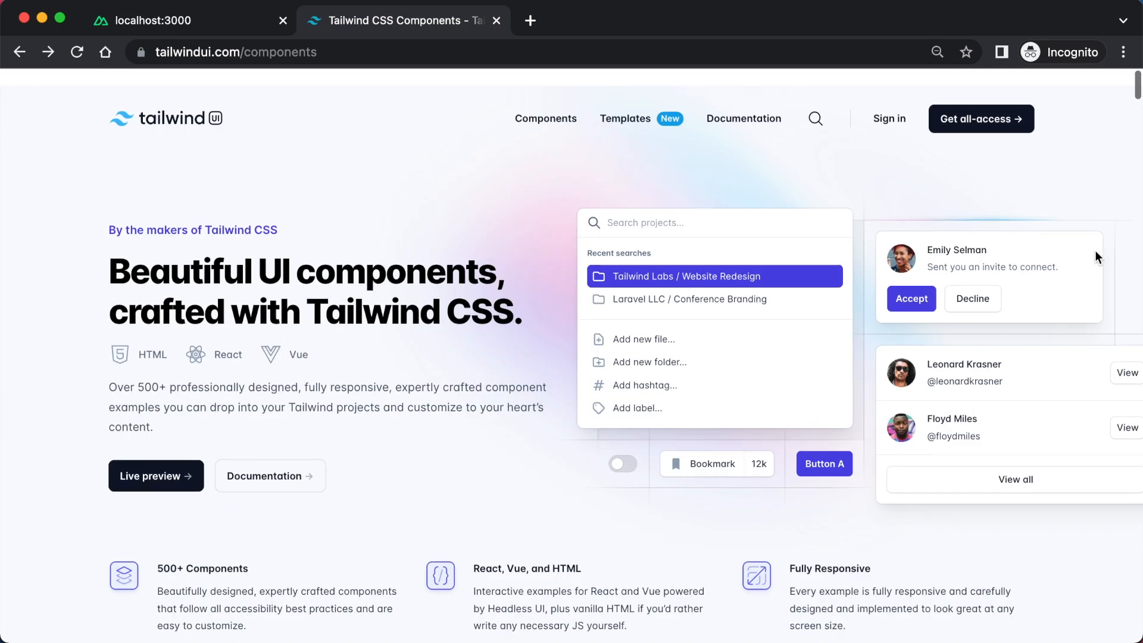
{"action": "scroll", "scroll_direction": "down", "scroll_amount": 3}
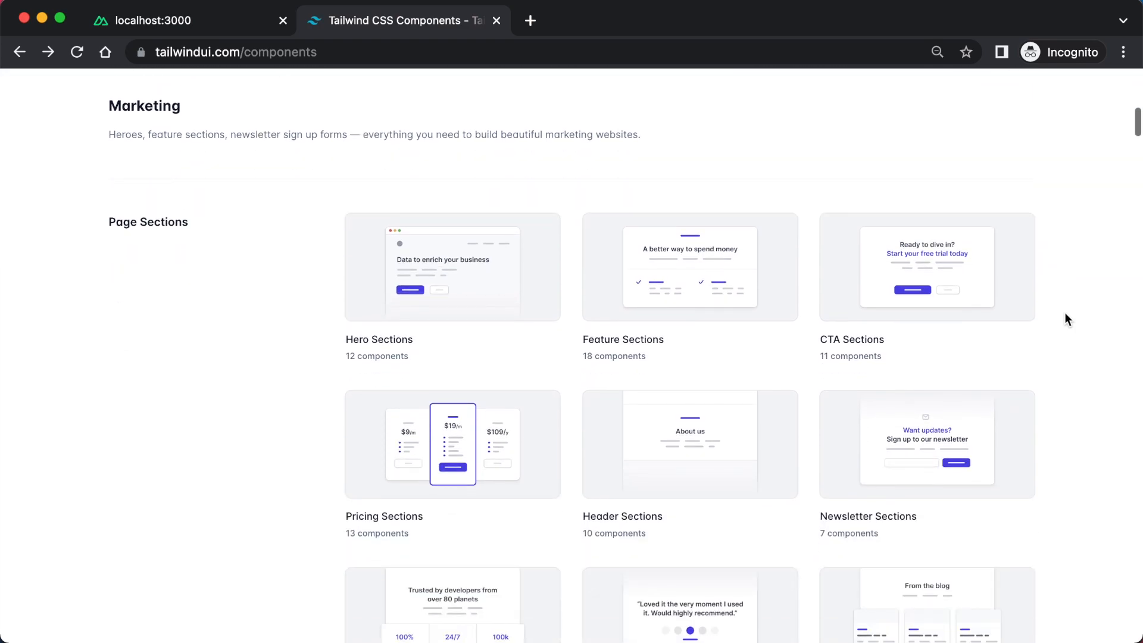
{"action": "mouse_move", "coordinate": [730, 282]}
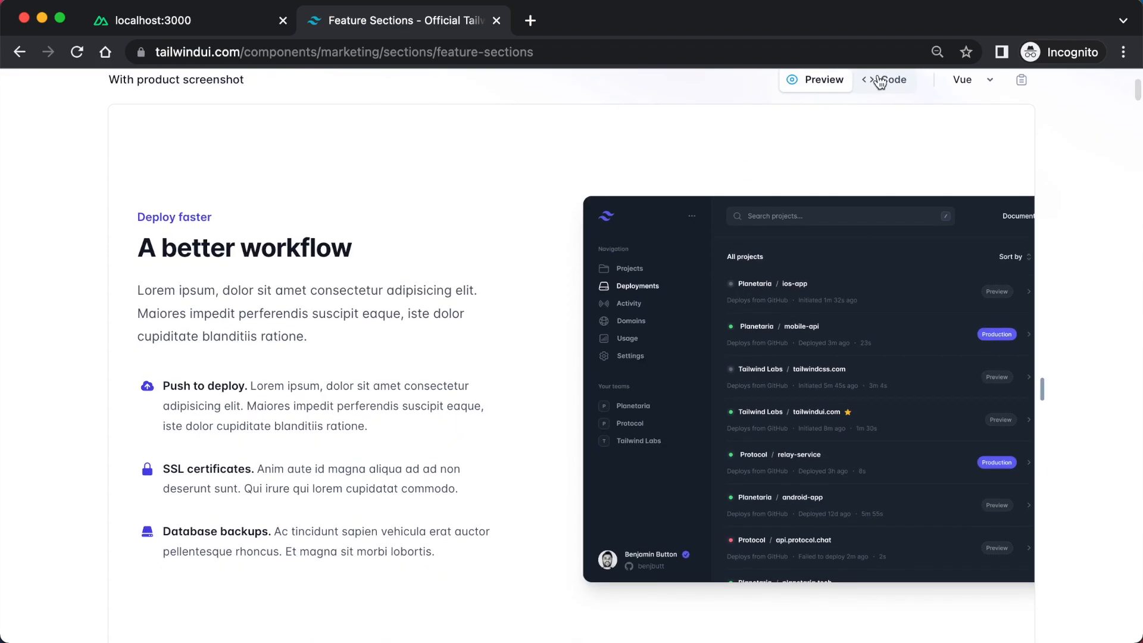
{"action": "left_click", "coordinate": [885, 81]}
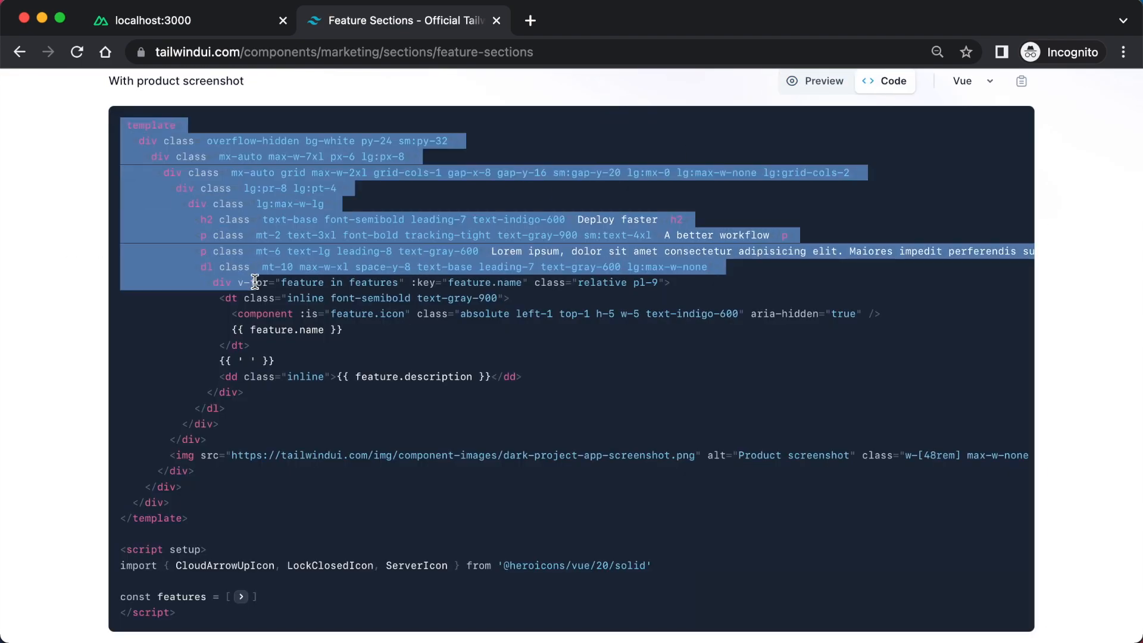
{"action": "scroll", "scroll_direction": "down", "scroll_amount": 3}
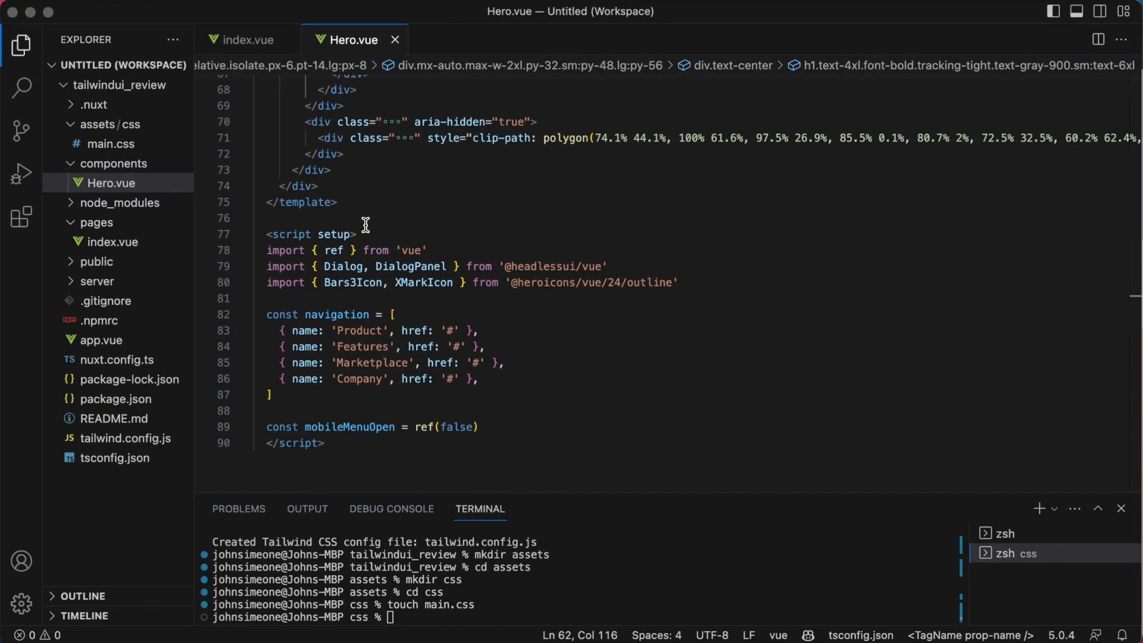
Create a new MyFeature.vue file in the components folder
{"action": "right_click", "coordinate": [114, 163]}
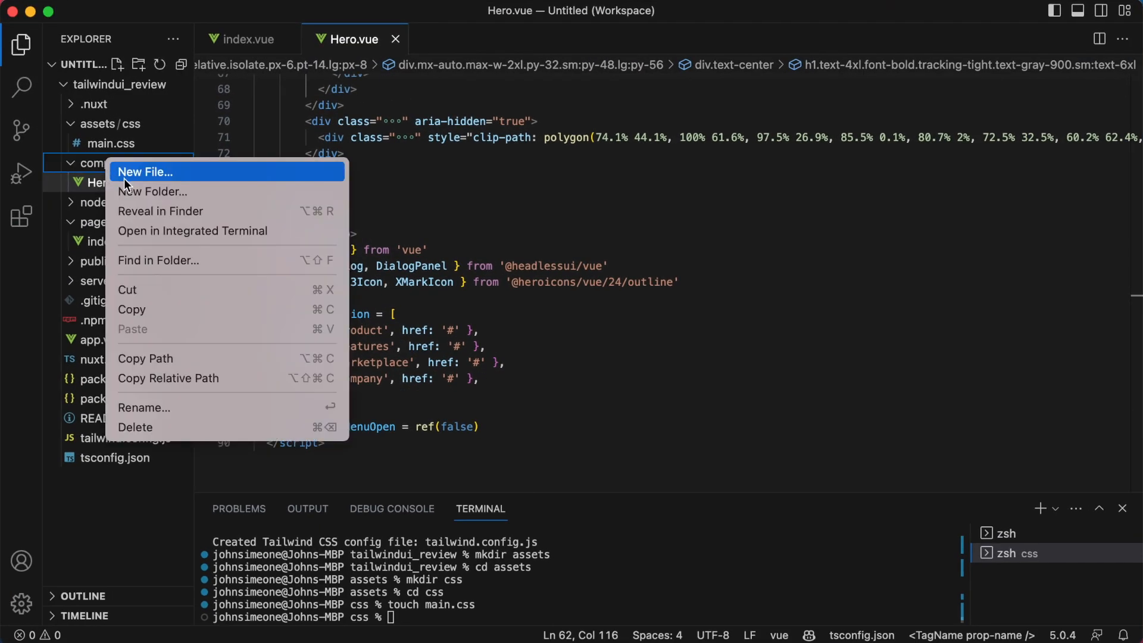
{"action": "left_click", "coordinate": [145, 172]}
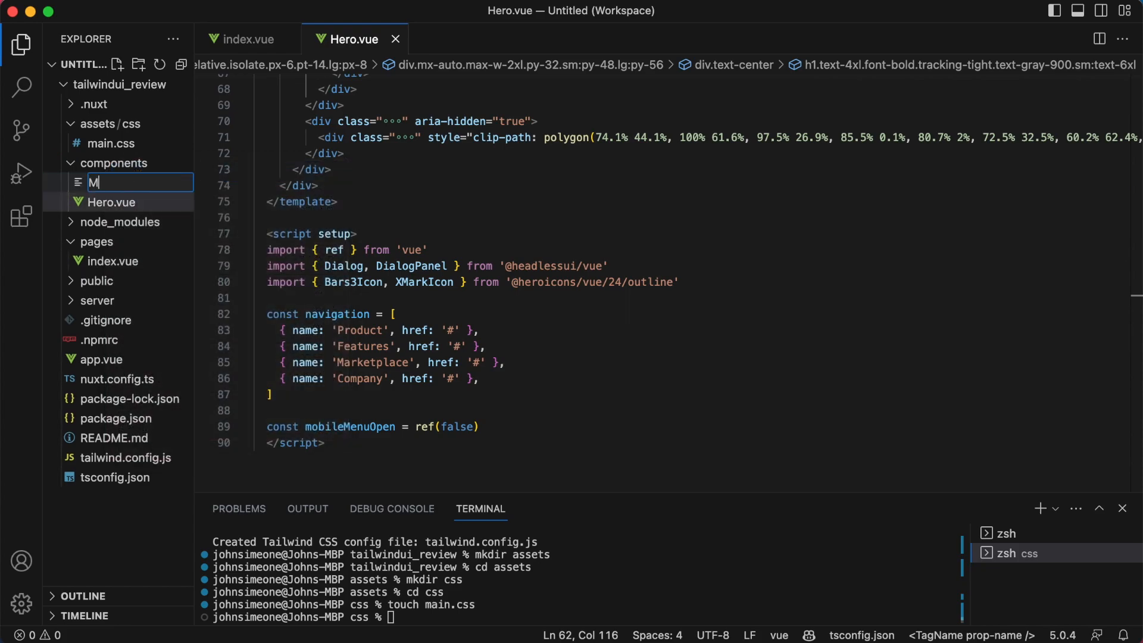
{"action": "type", "text": "yFeature.vue"}
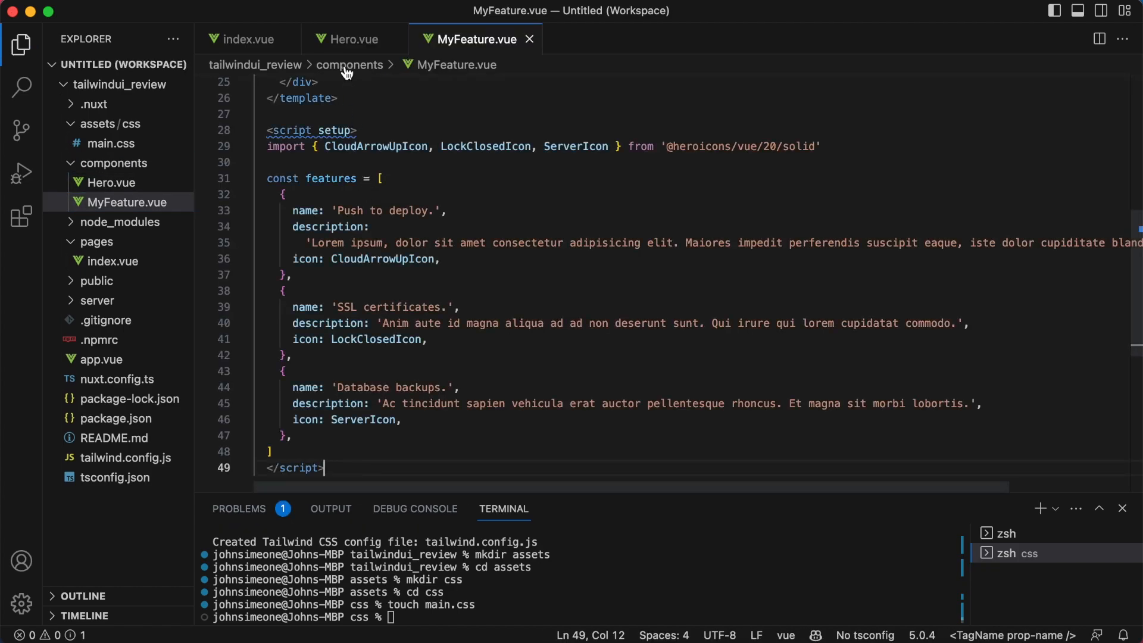
Add <MyFeature /> below <Hero /> in index.vue
{"action": "left_click", "coordinate": [247, 38]}
{"action": "type", "text": "<"}
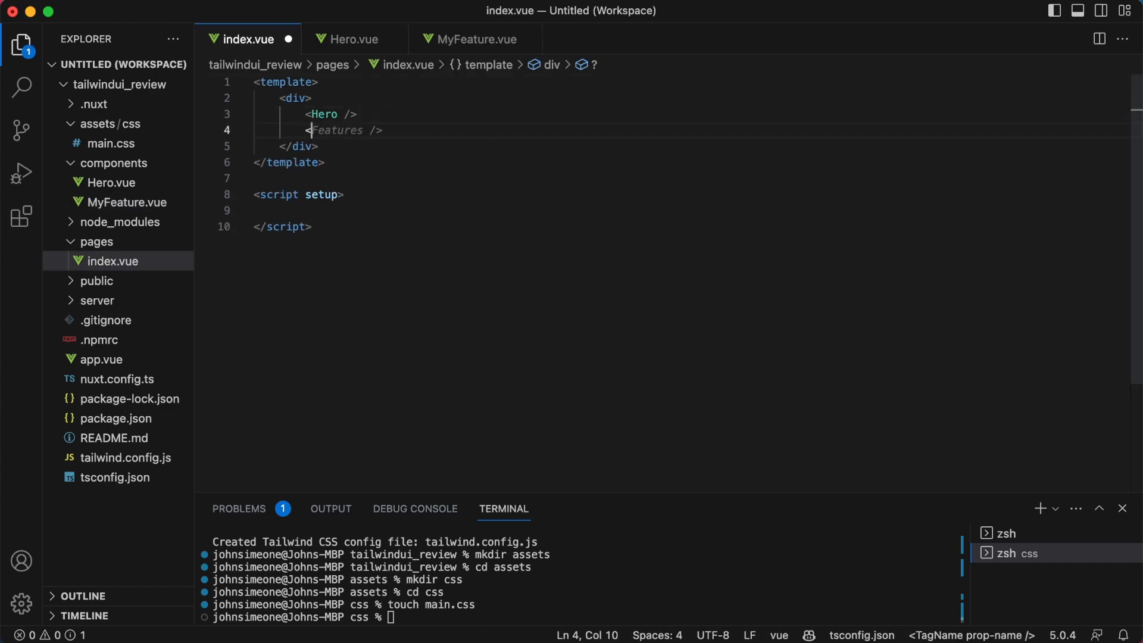
{"action": "type", "text": "MyFeature />"}
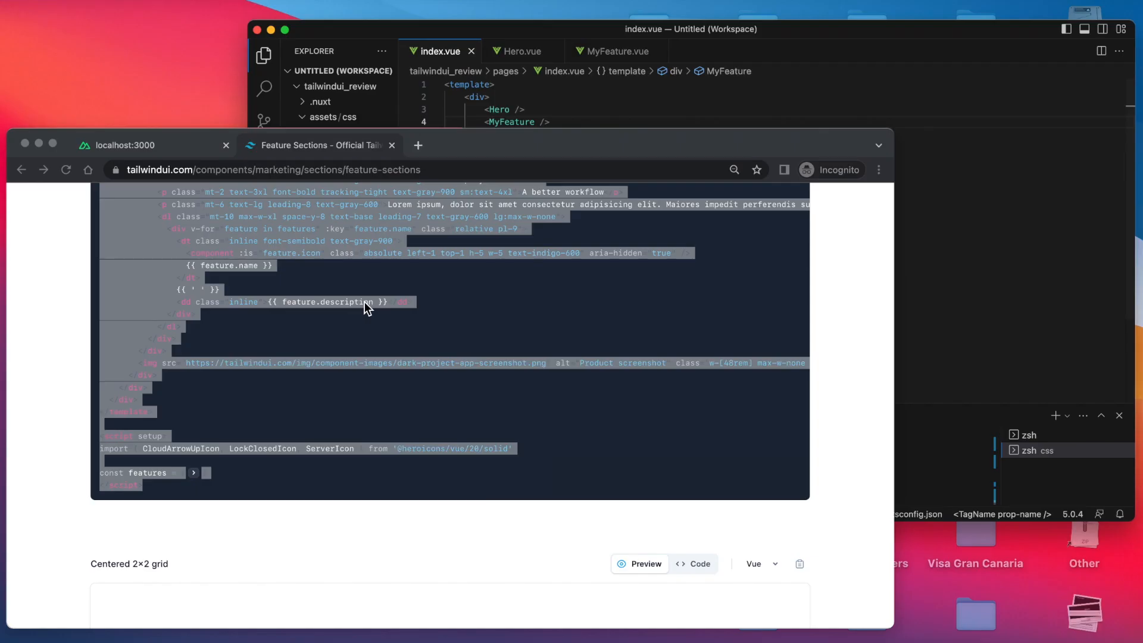
{"action": "left_click", "coordinate": [127, 144]}
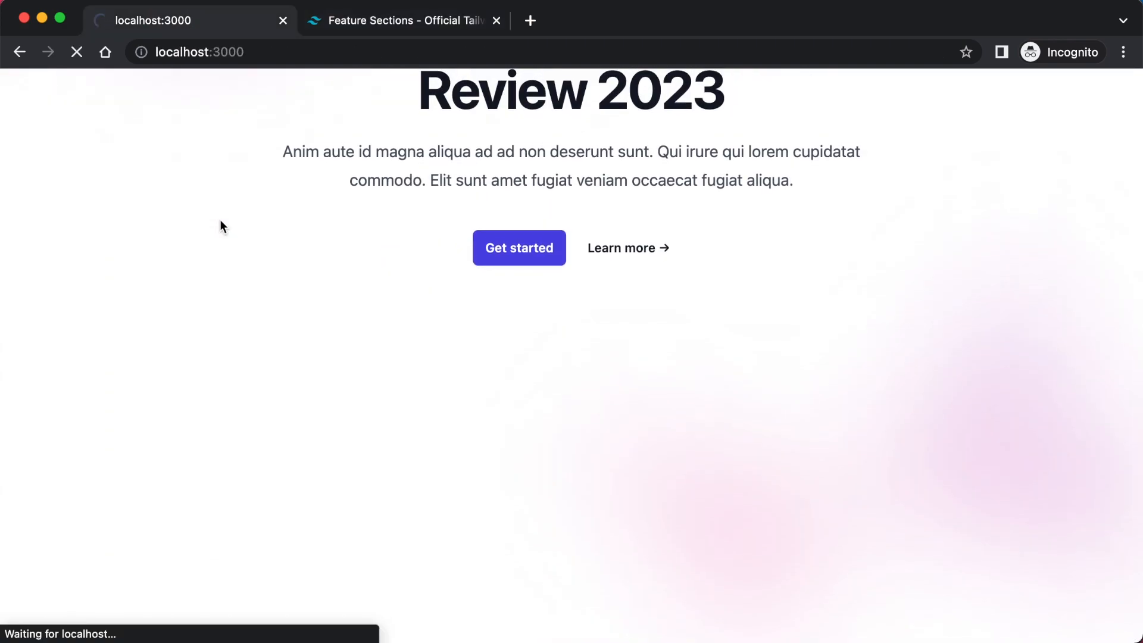
{"action": "mouse_move", "coordinate": [296, 235]}
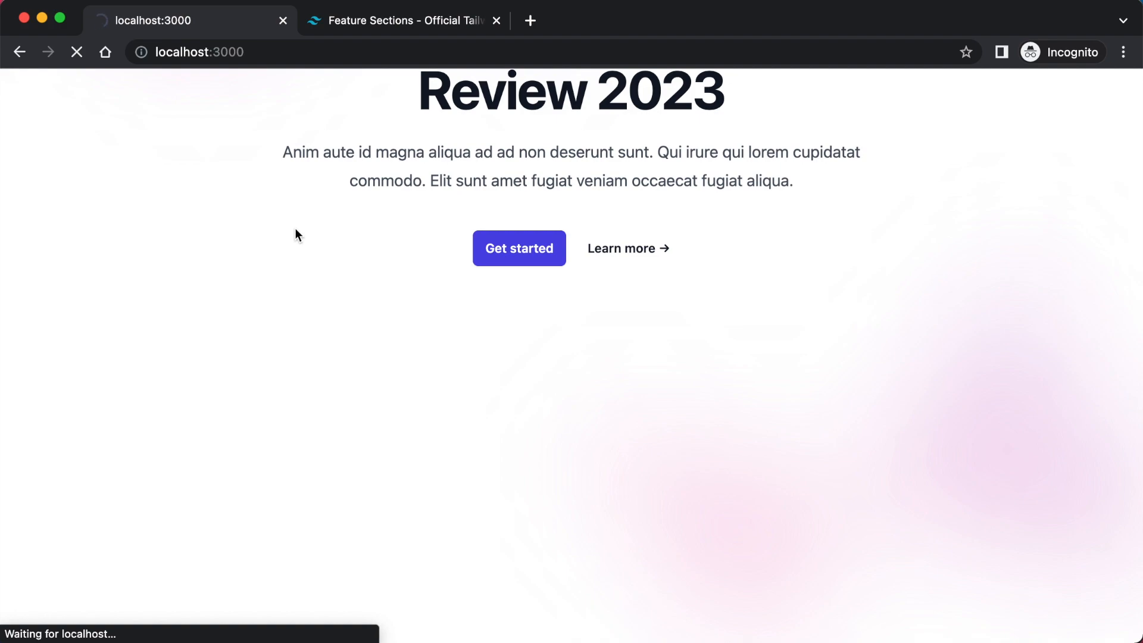
Scroll to the top of the reloaded localhost:3000 page, showing the 'Tailwind CSS Honest Review 2023' hero
{"action": "scroll", "scroll_direction": "up", "scroll_amount": 3}
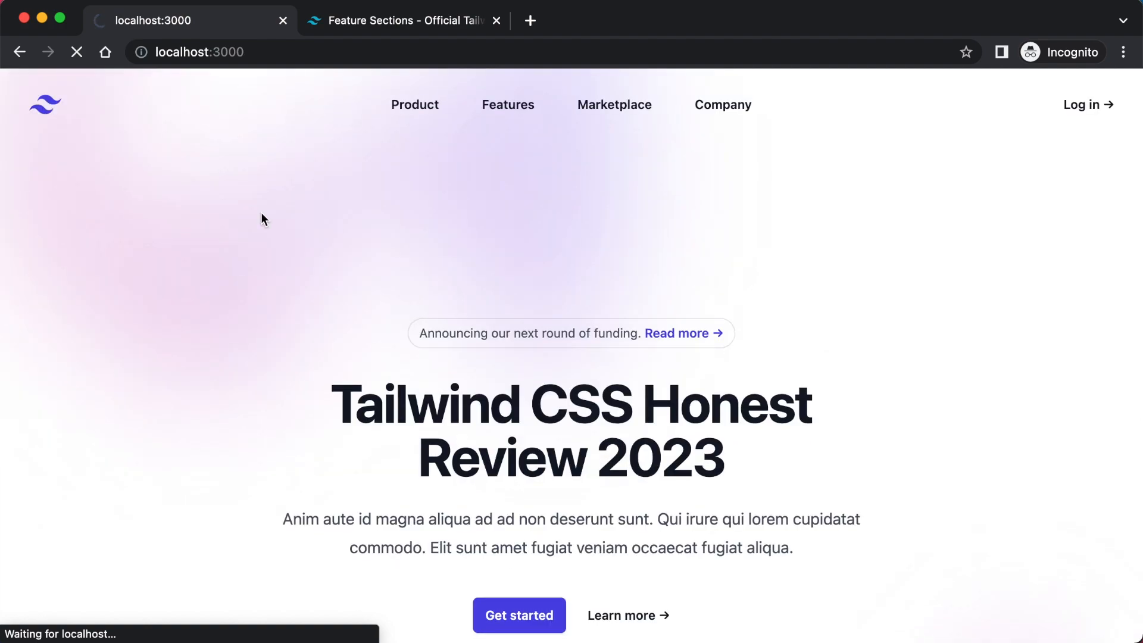
Scroll down and back up to inspect the 'A better workflow' section under the hero
{"action": "scroll", "scroll_direction": "down", "scroll_amount": 3}
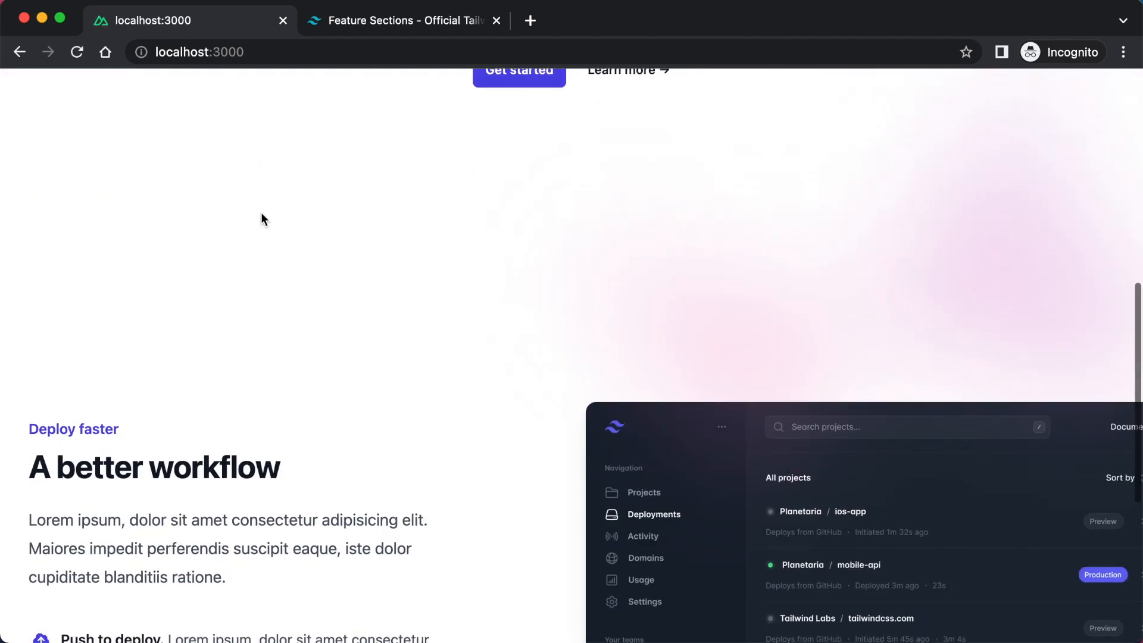
{"action": "scroll", "scroll_direction": "down", "scroll_amount": 3}
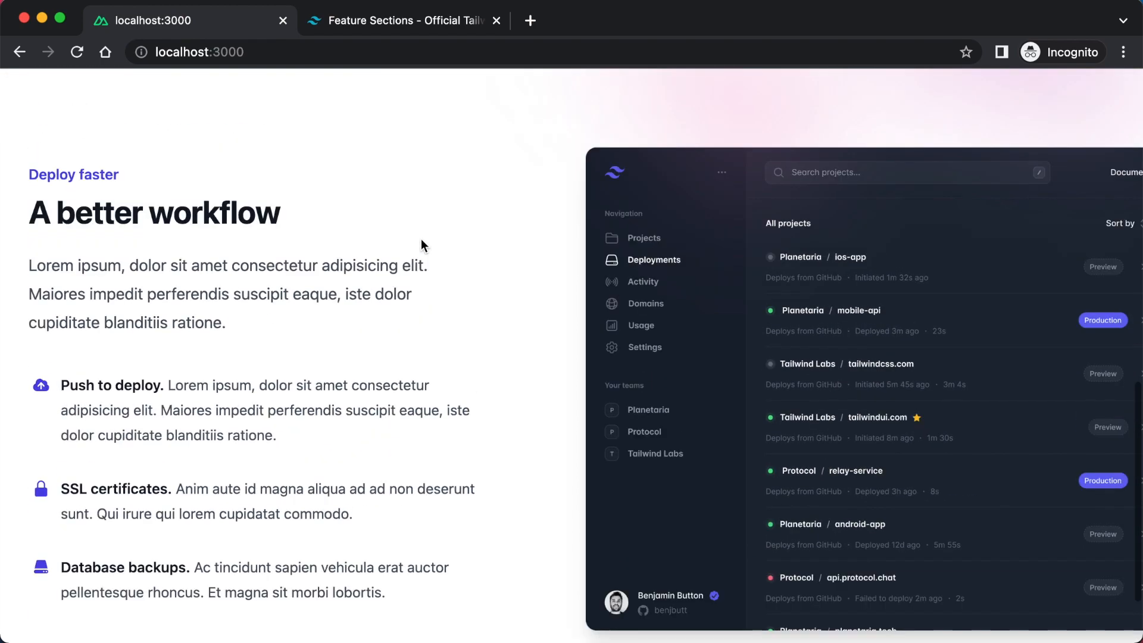
{"action": "scroll", "scroll_direction": "up", "scroll_amount": 3}
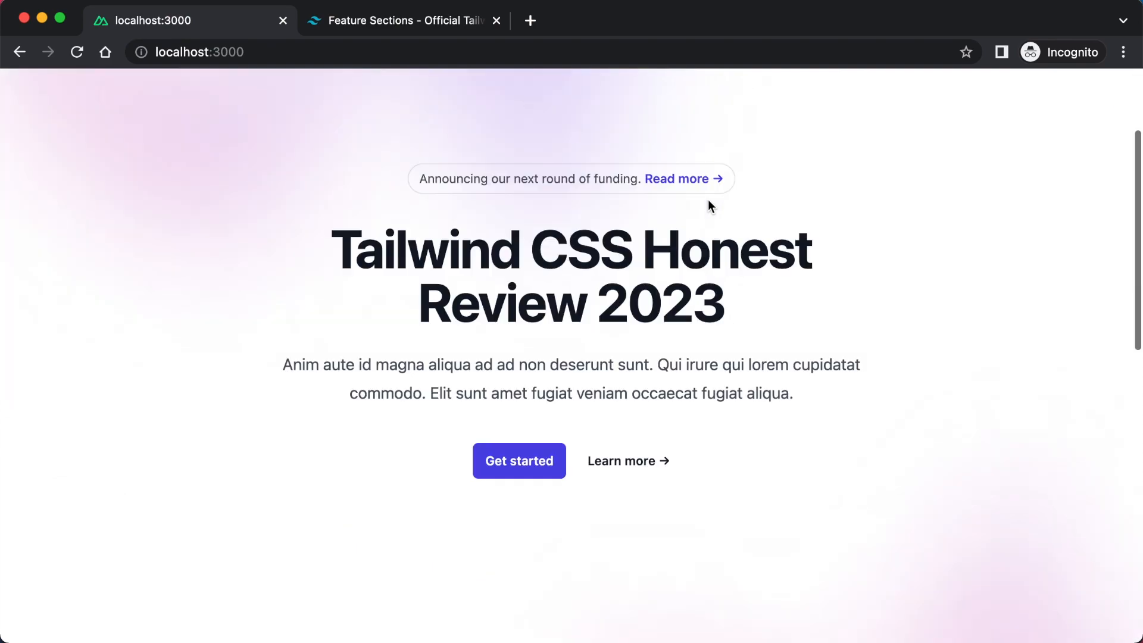
{"action": "scroll", "scroll_direction": "down", "scroll_amount": 3}
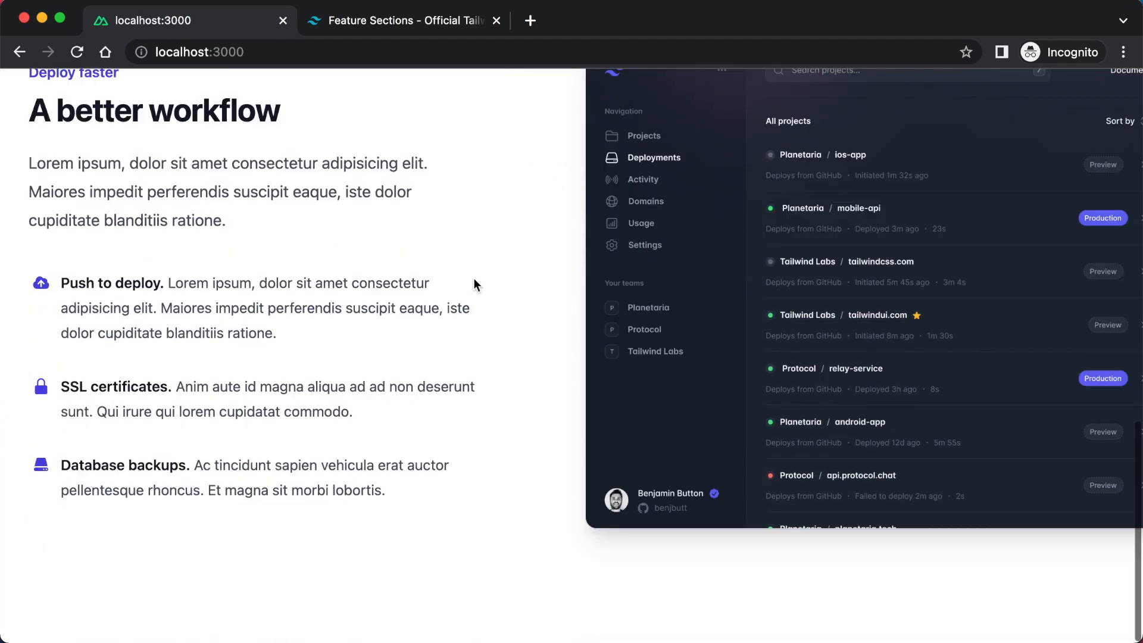
{"action": "scroll", "scroll_direction": "up", "scroll_amount": 3}
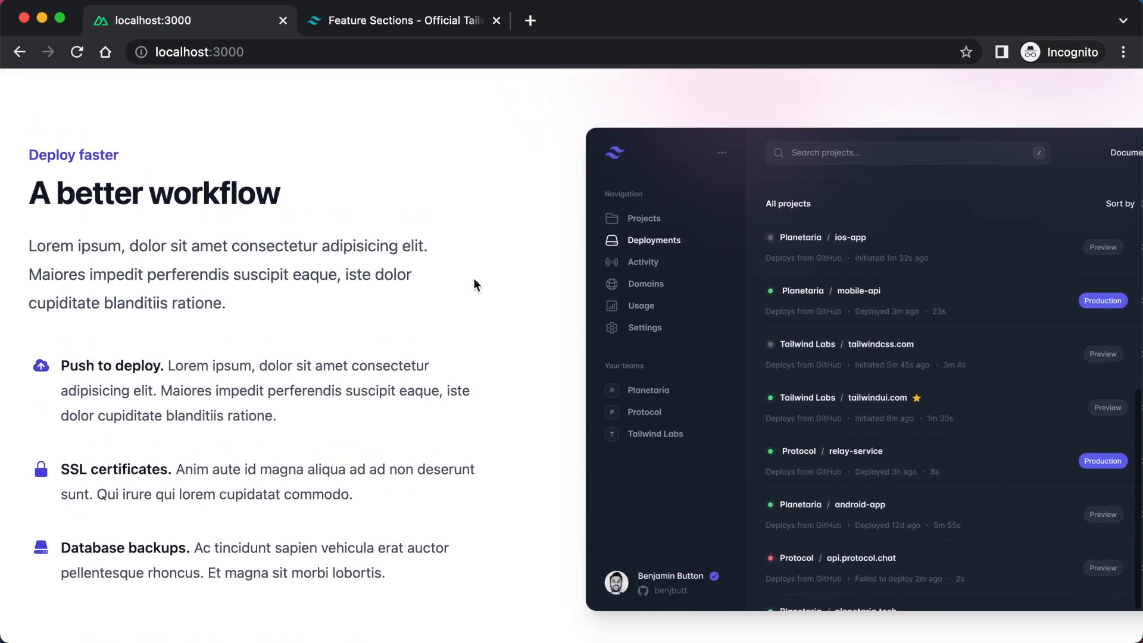
{"action": "mouse_move", "coordinate": [470, 250]}
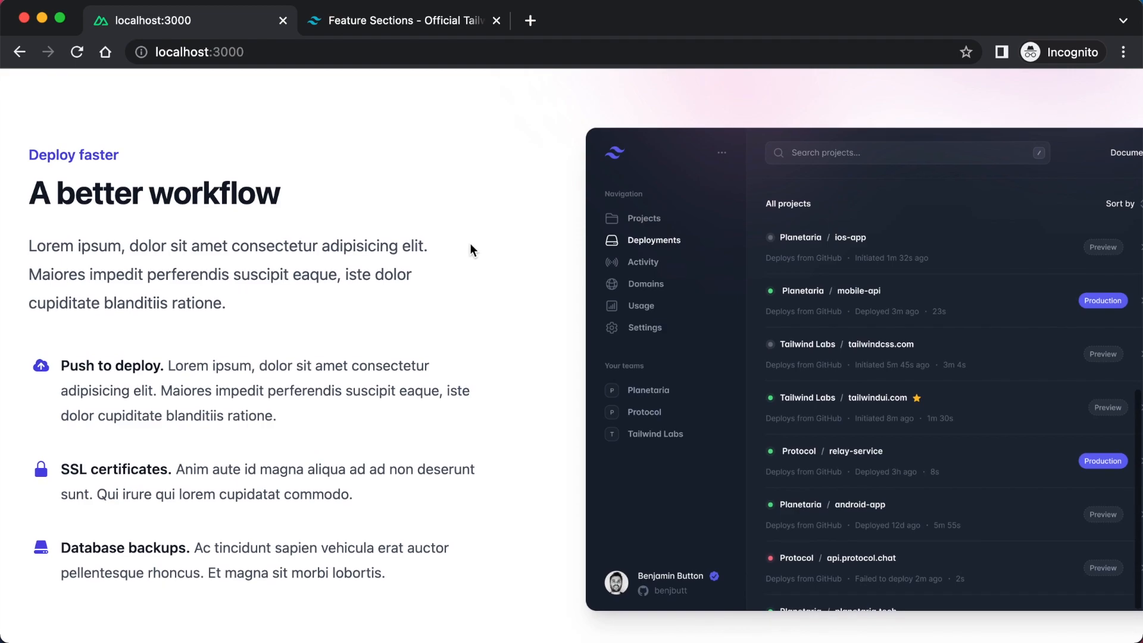
{"action": "scroll", "scroll_direction": "up", "scroll_amount": 3}
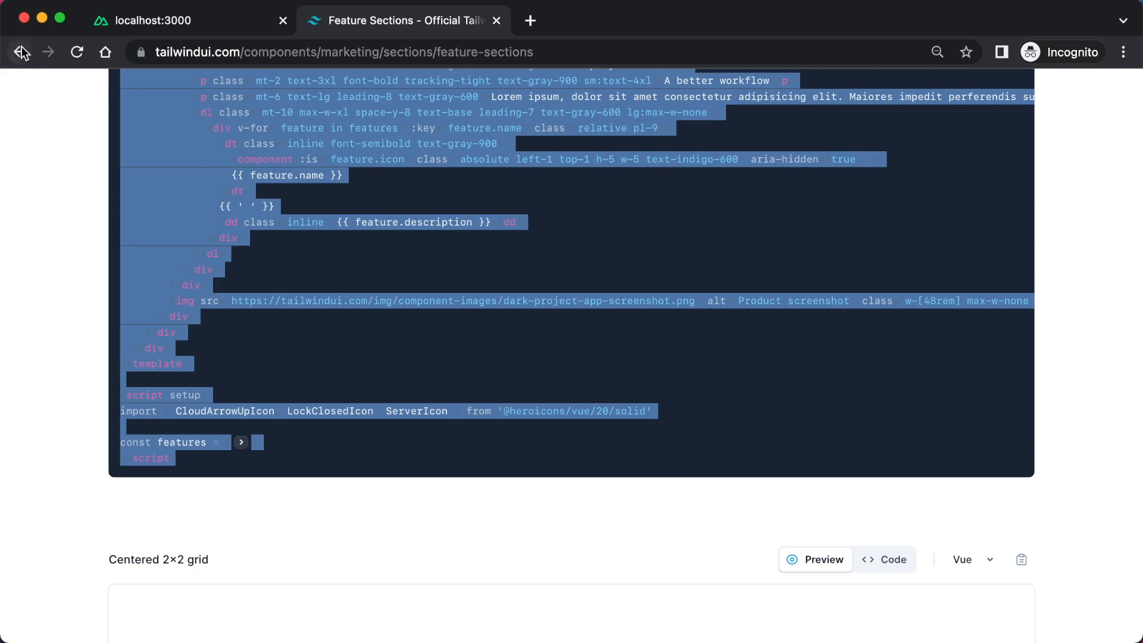
Browse the Footers variants, including company-mission and newsletter, then return to the components catalogue
{"action": "left_click", "coordinate": [19, 52]}
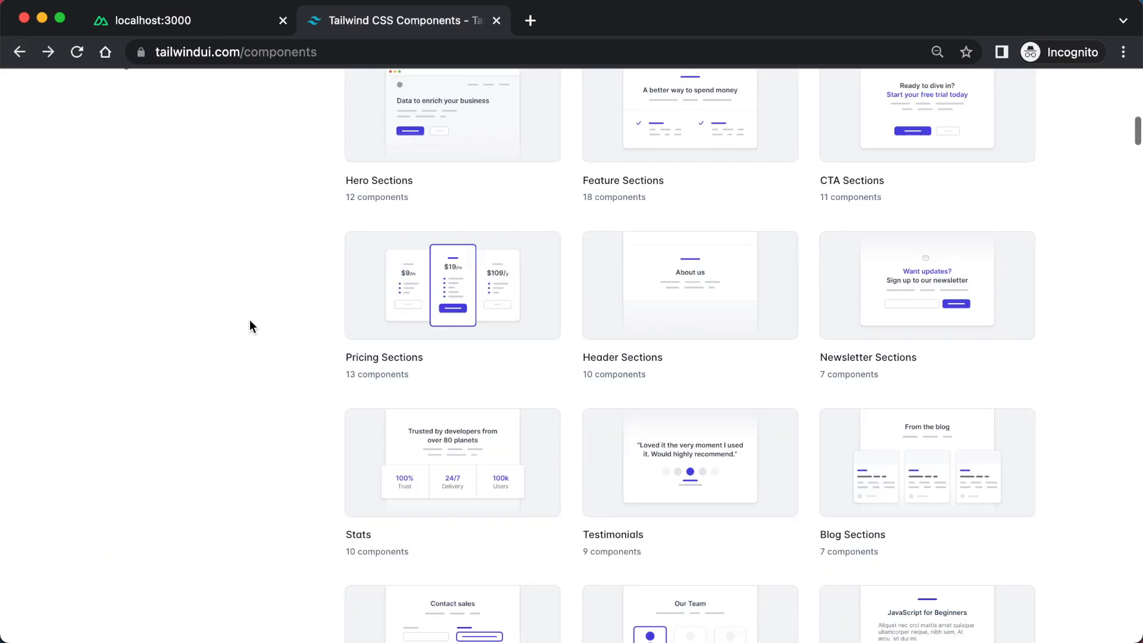
{"action": "scroll", "scroll_direction": "down", "scroll_amount": 3}
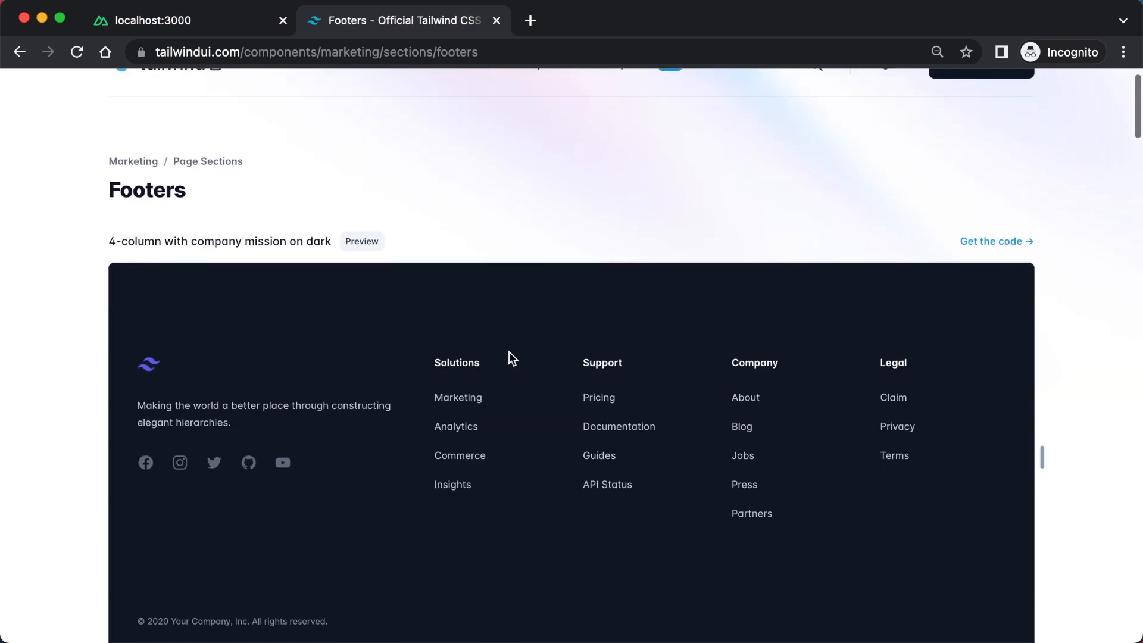
{"action": "scroll", "scroll_direction": "down", "scroll_amount": 3}
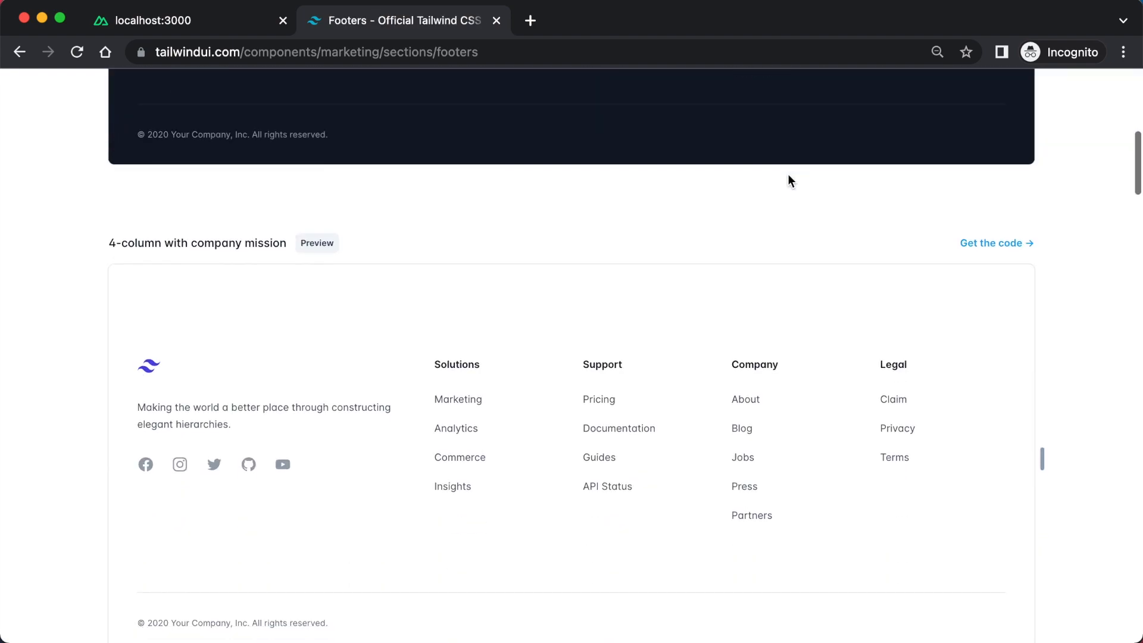
{"action": "scroll", "scroll_direction": "down", "scroll_amount": 3}
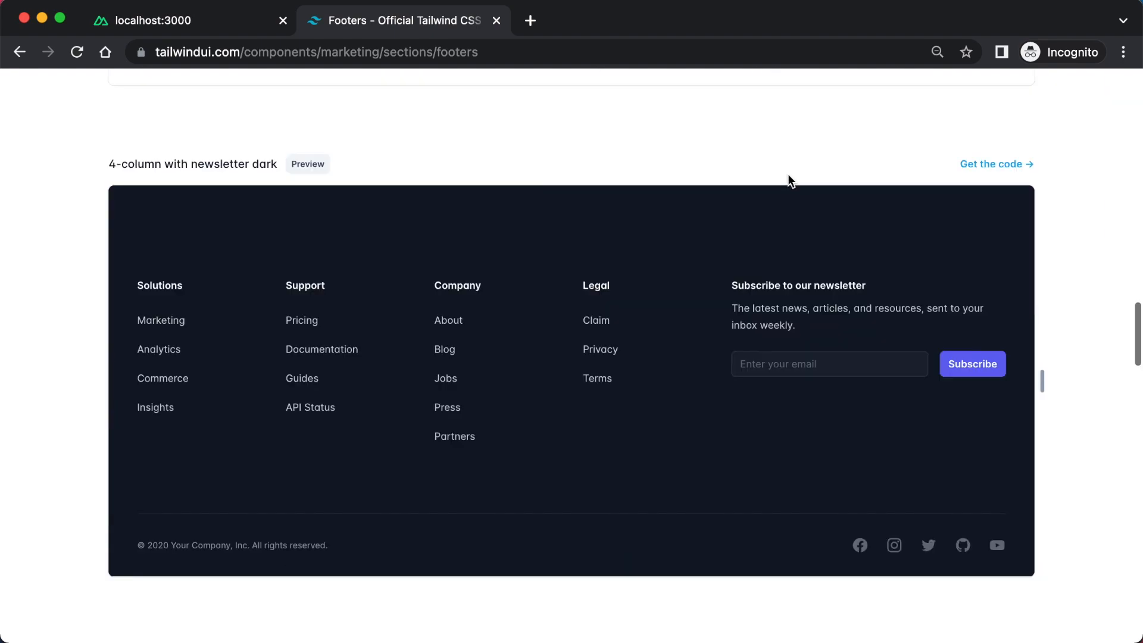
{"action": "scroll", "scroll_direction": "up", "scroll_amount": 3}
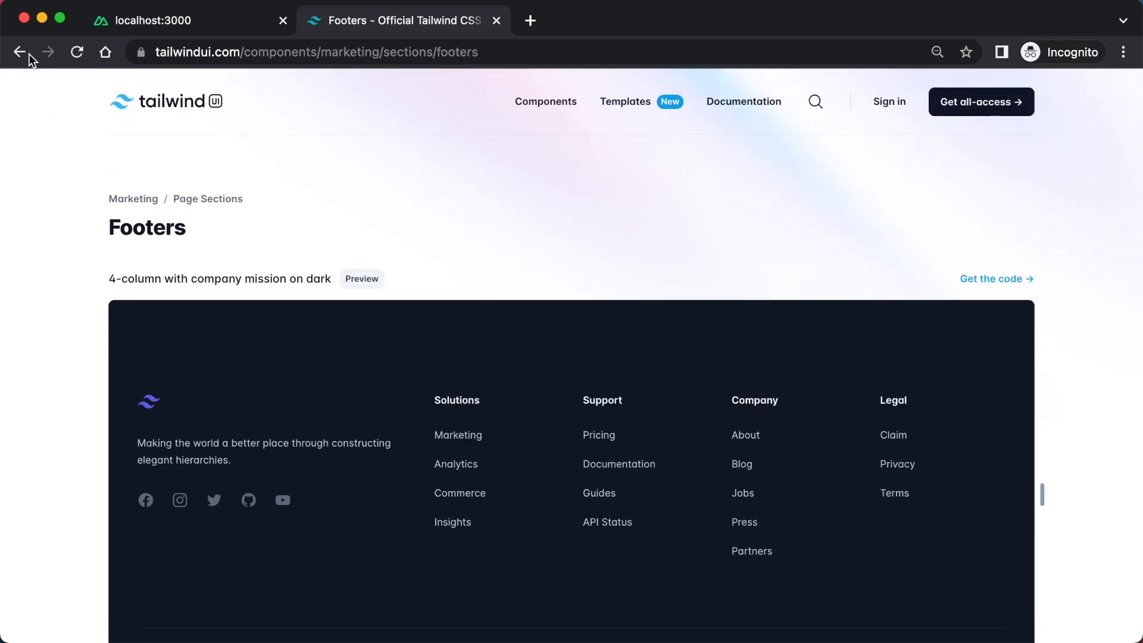
{"action": "mouse_move", "coordinate": [20, 52]}
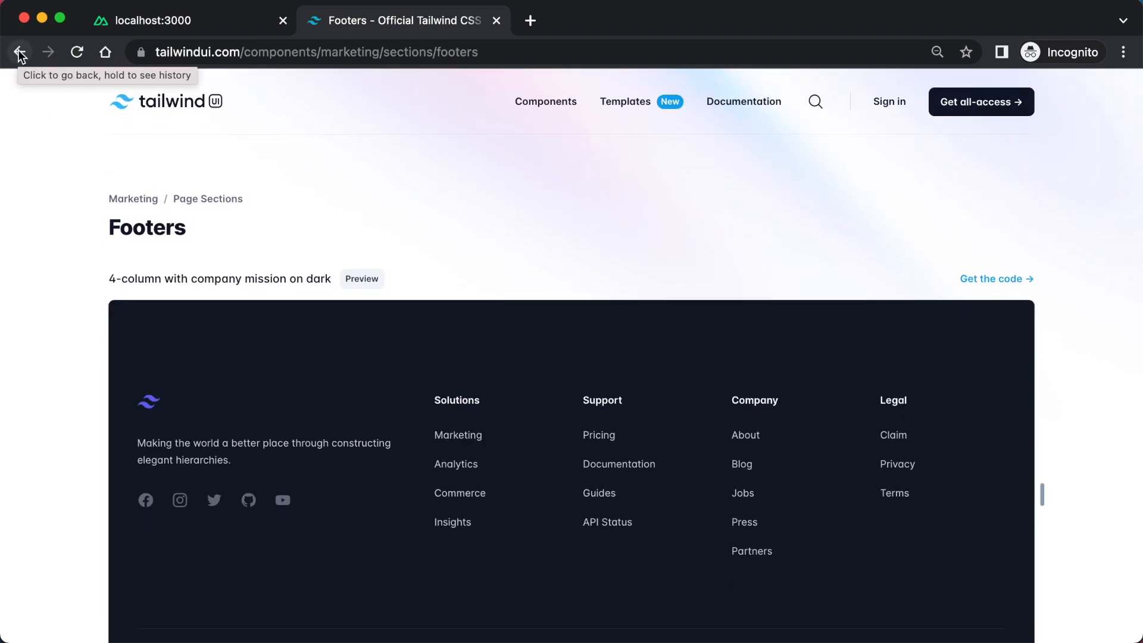
{"action": "left_click", "coordinate": [19, 52]}
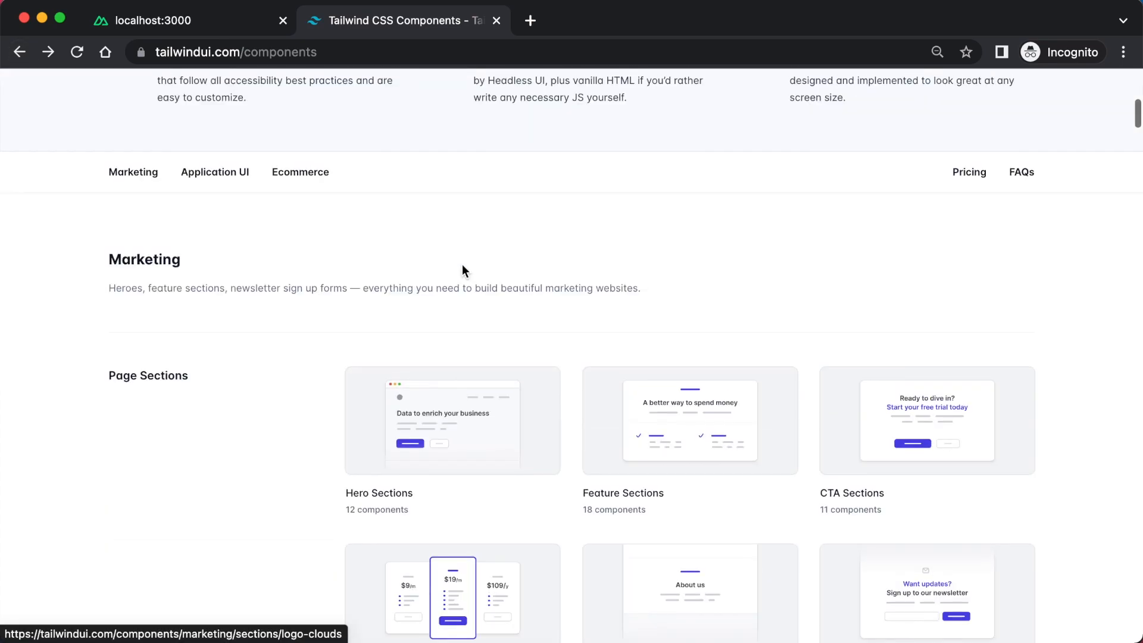
{"action": "scroll", "scroll_direction": "up", "scroll_amount": 3}
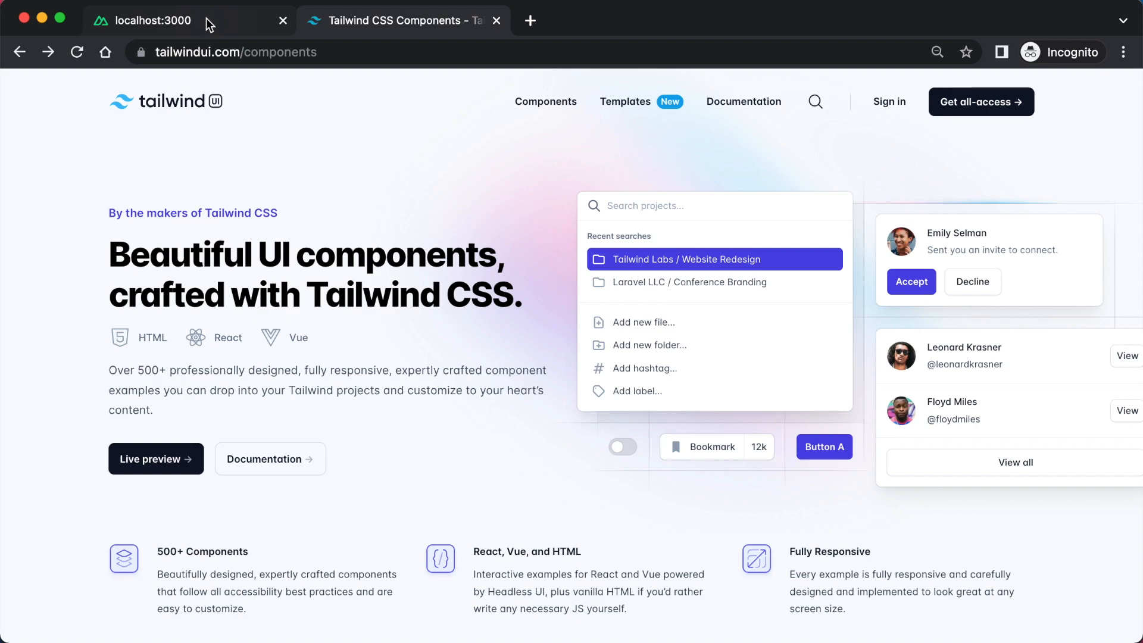
Scroll the localhost:3000 site in a narrow window to check the stacked hero and feature section
{"action": "left_click", "coordinate": [153, 20]}
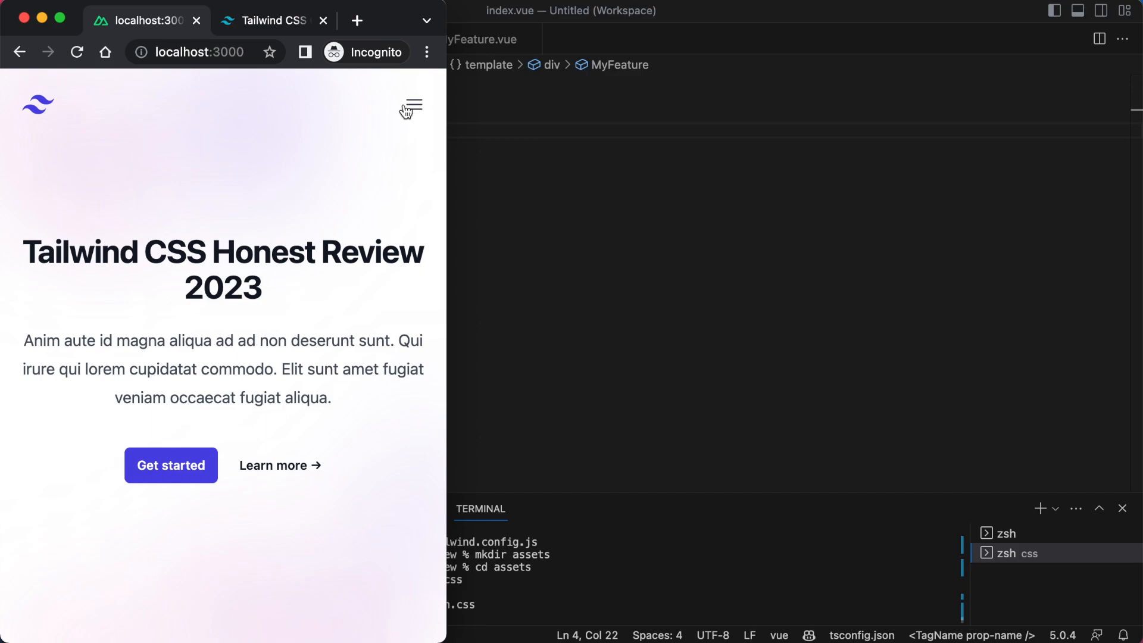
{"action": "scroll", "scroll_direction": "down", "scroll_amount": 3}
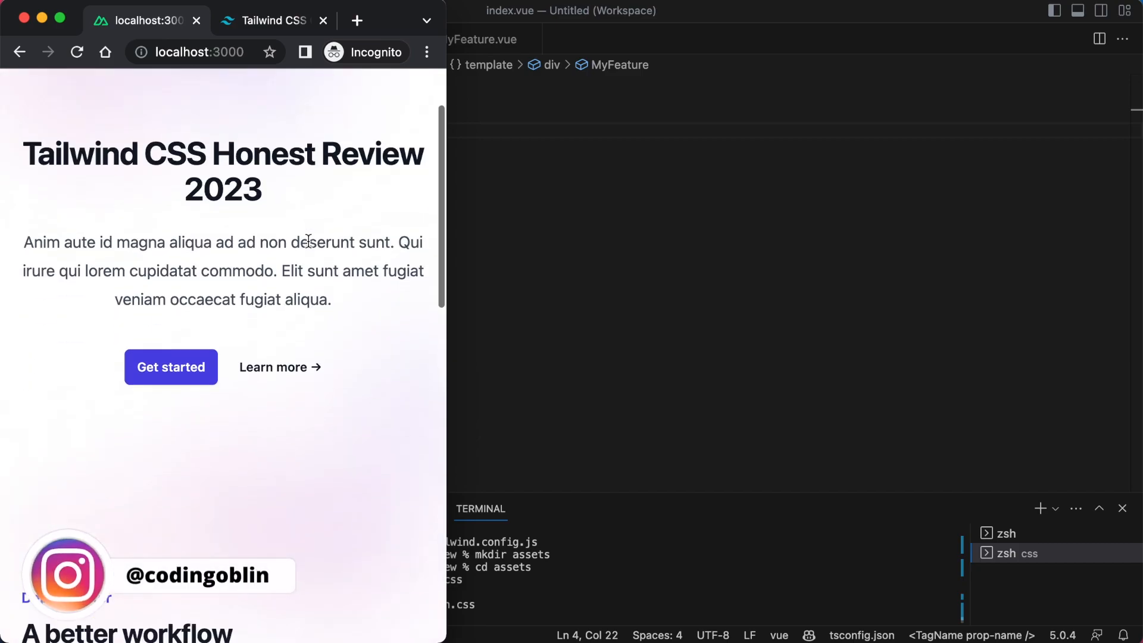